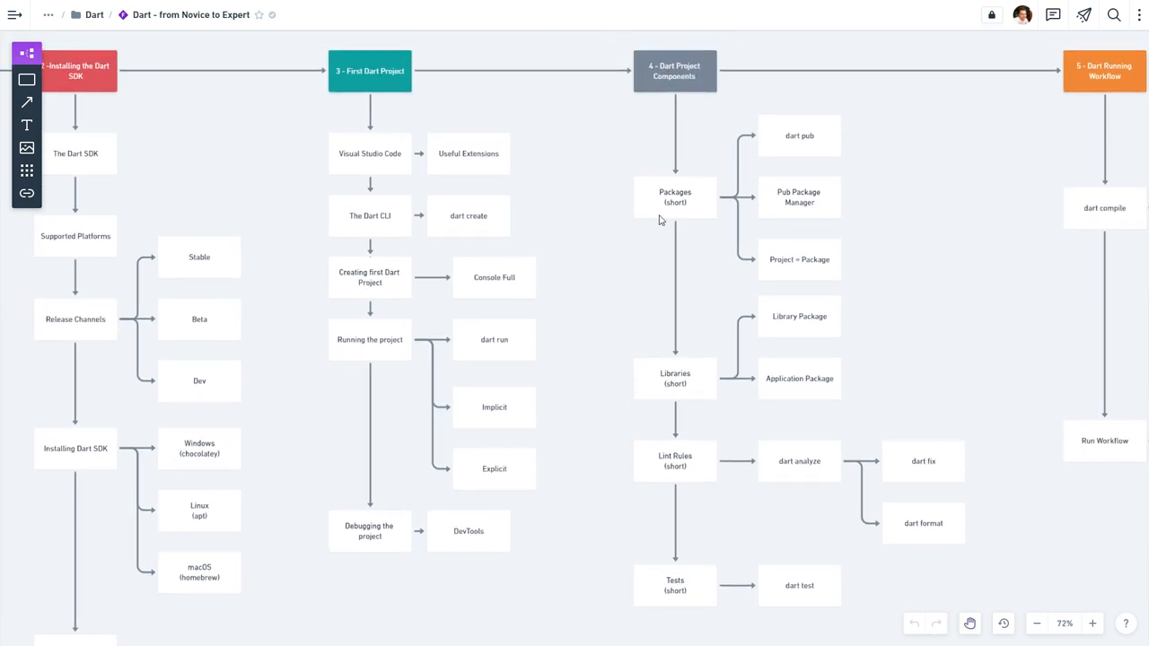
{"action": "mouse_move", "coordinate": [1063, 551]}
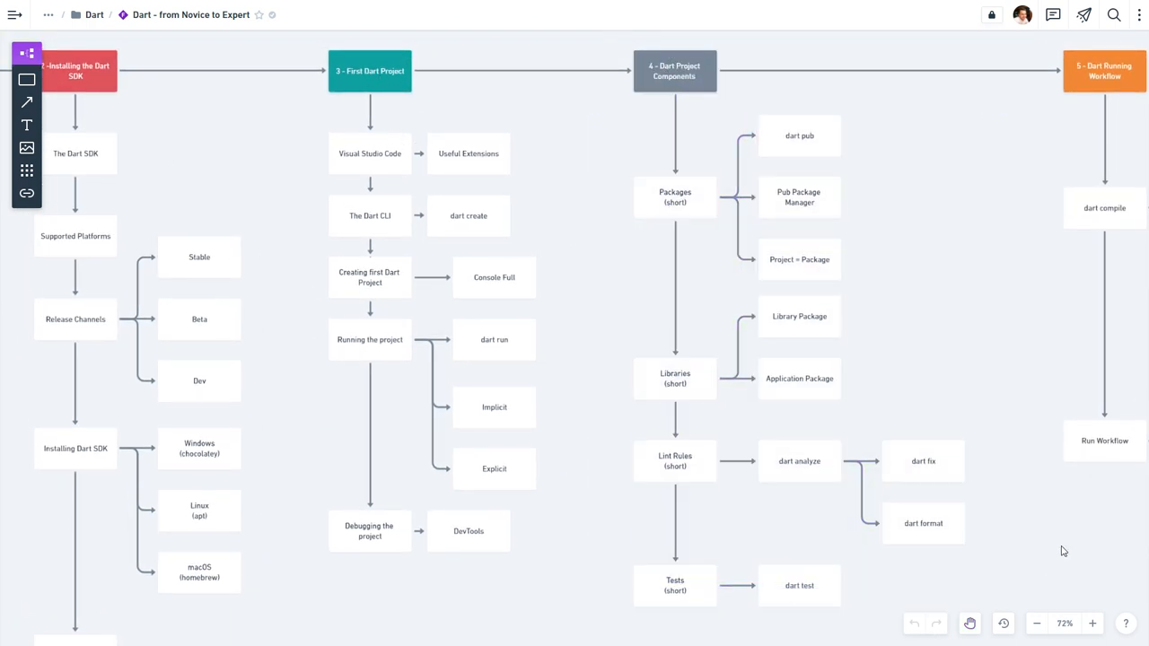
{"action": "mouse_move", "coordinate": [561, 282]}
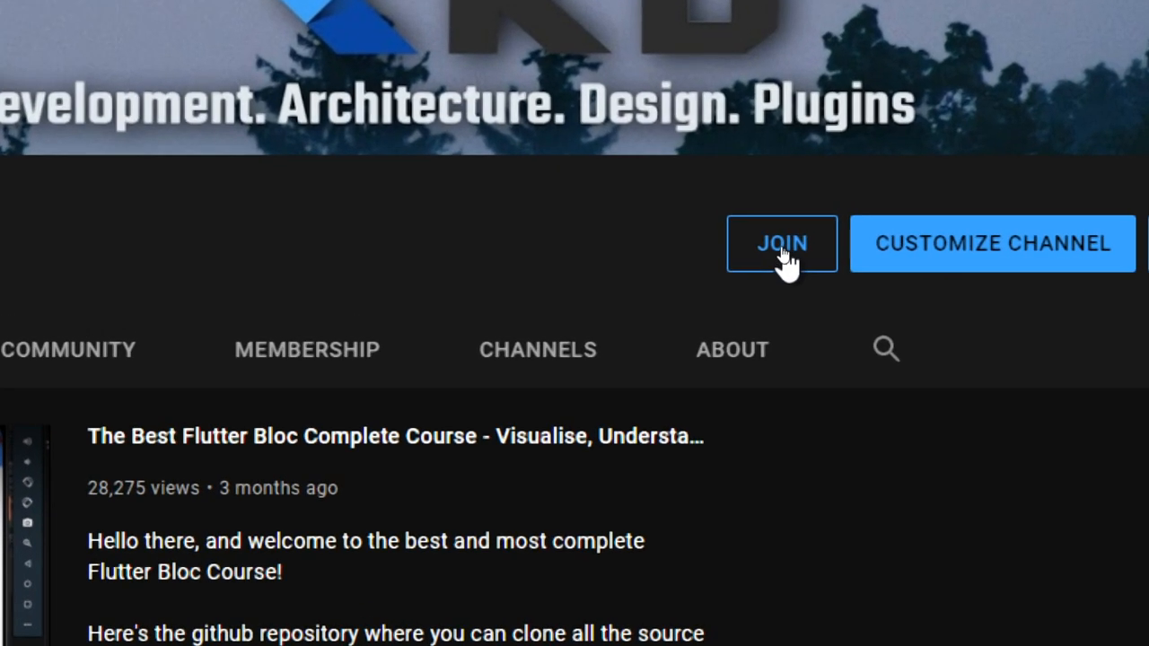
- View the YouTube channel's JOIN membership dialog with its supporter tiers and prices
{"action": "left_click", "coordinate": [781, 244]}
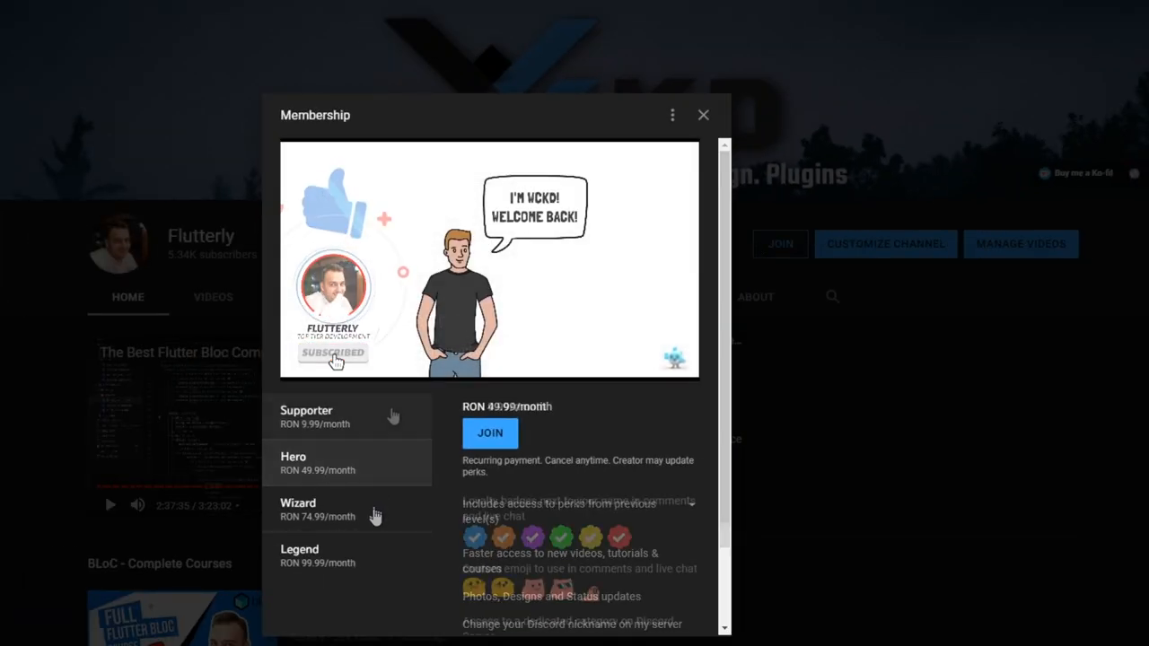
{"action": "left_click", "coordinate": [305, 416]}
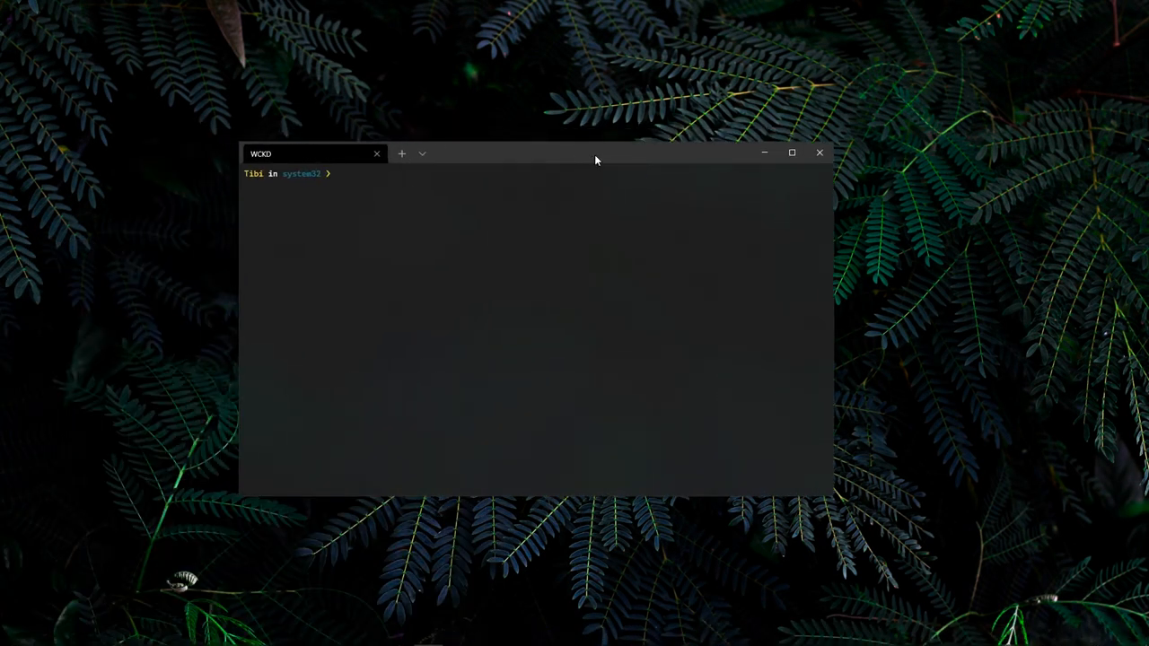
- Run dart to list its commands, highlight the create command's description, then clear the screen
{"action": "type", "text": "dar"}
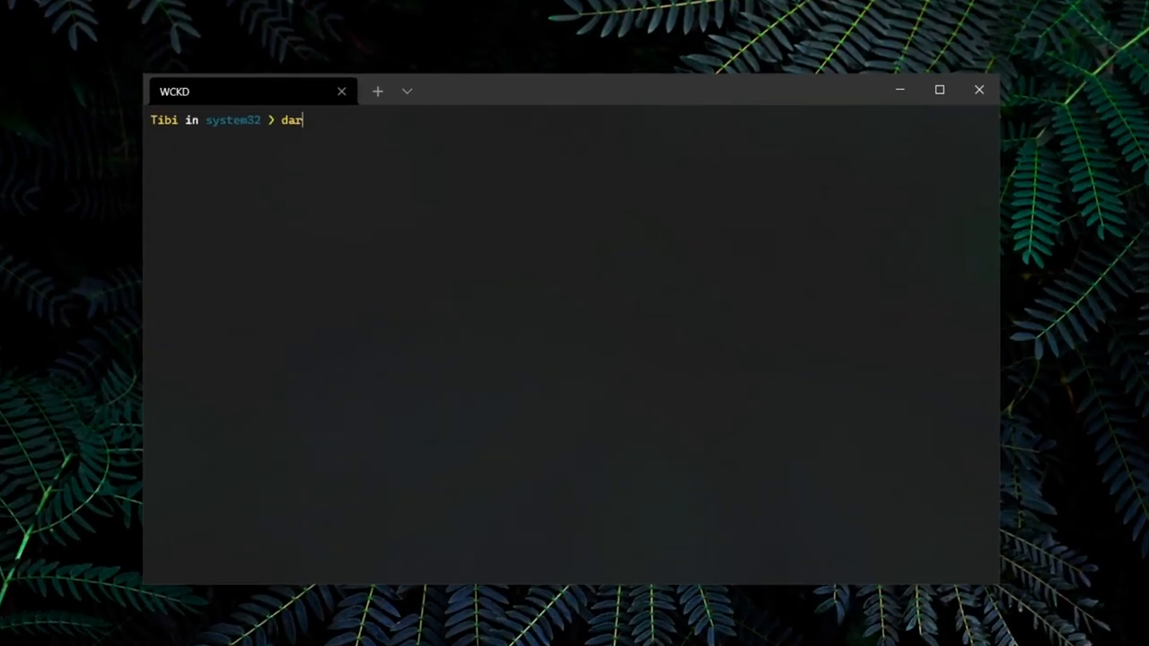
{"action": "key", "text": "Return"}
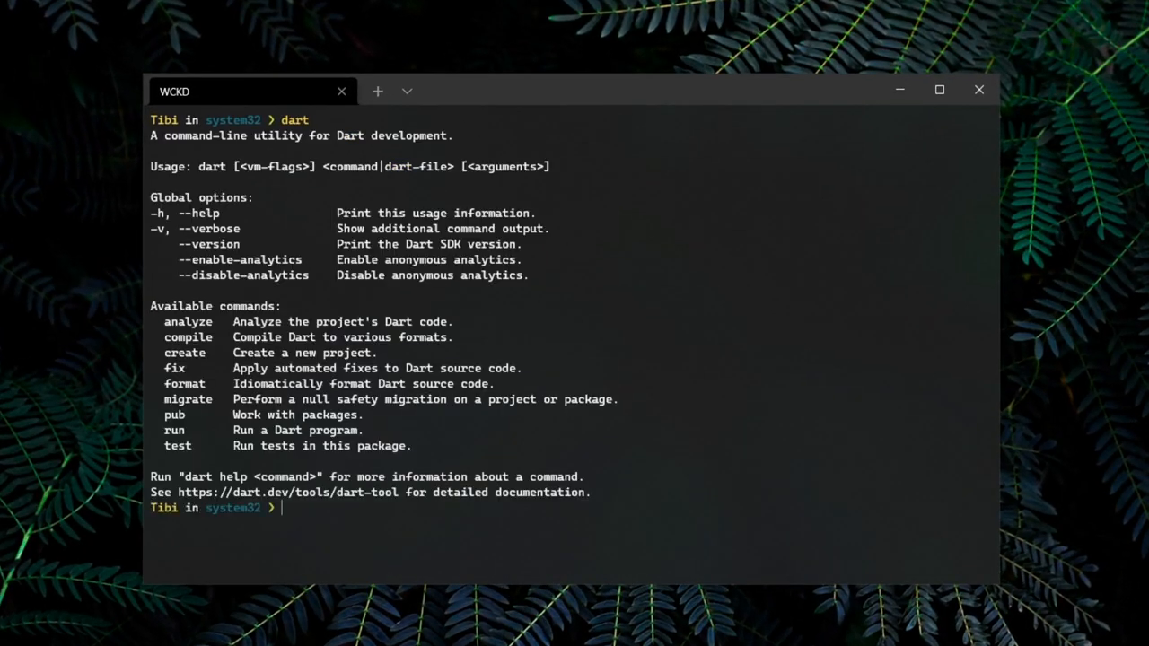
{"action": "mouse_move", "coordinate": [614, 296]}
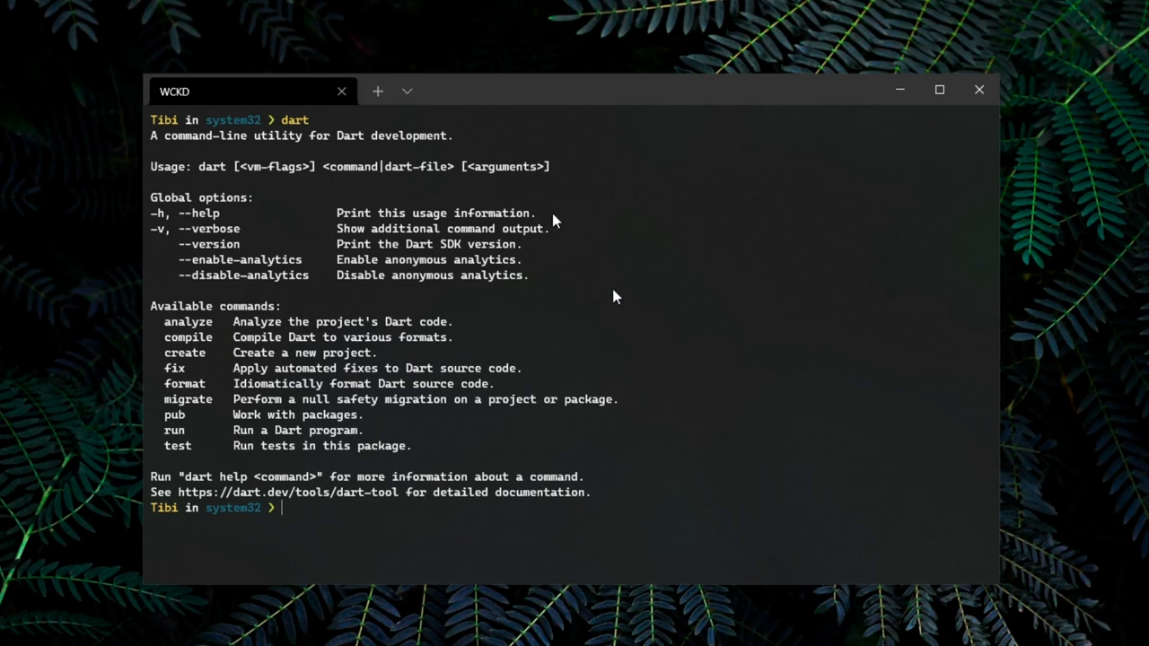
{"action": "mouse_move", "coordinate": [700, 307]}
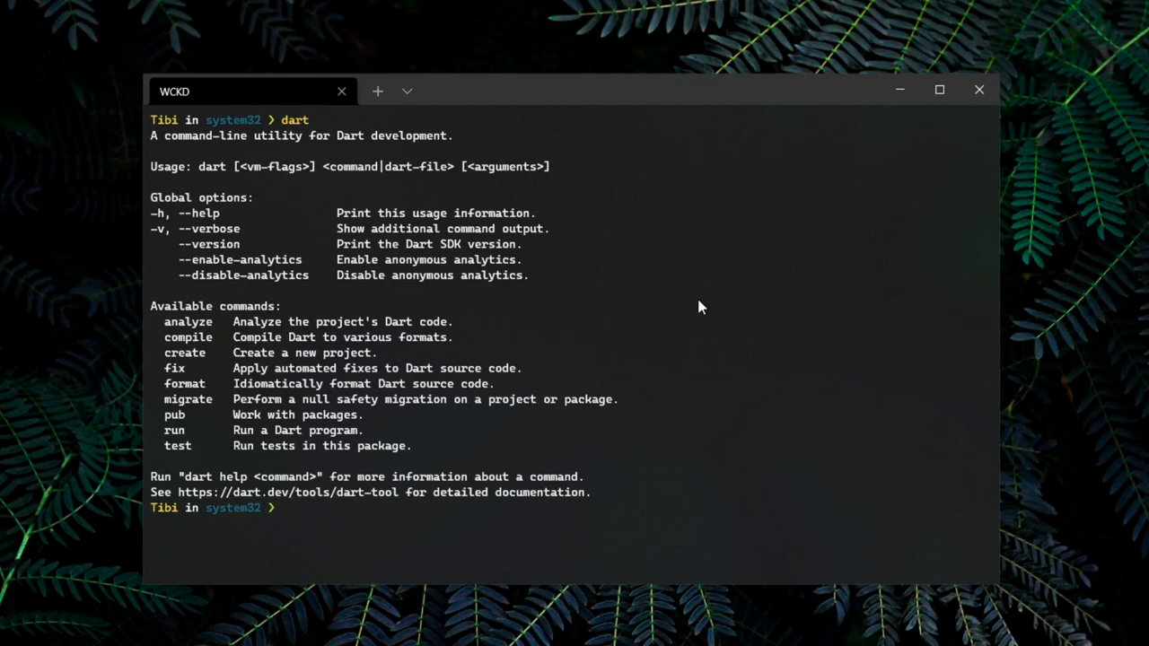
{"action": "left_click_drag", "start_coordinate": [700, 305], "coordinate": [463, 436]}
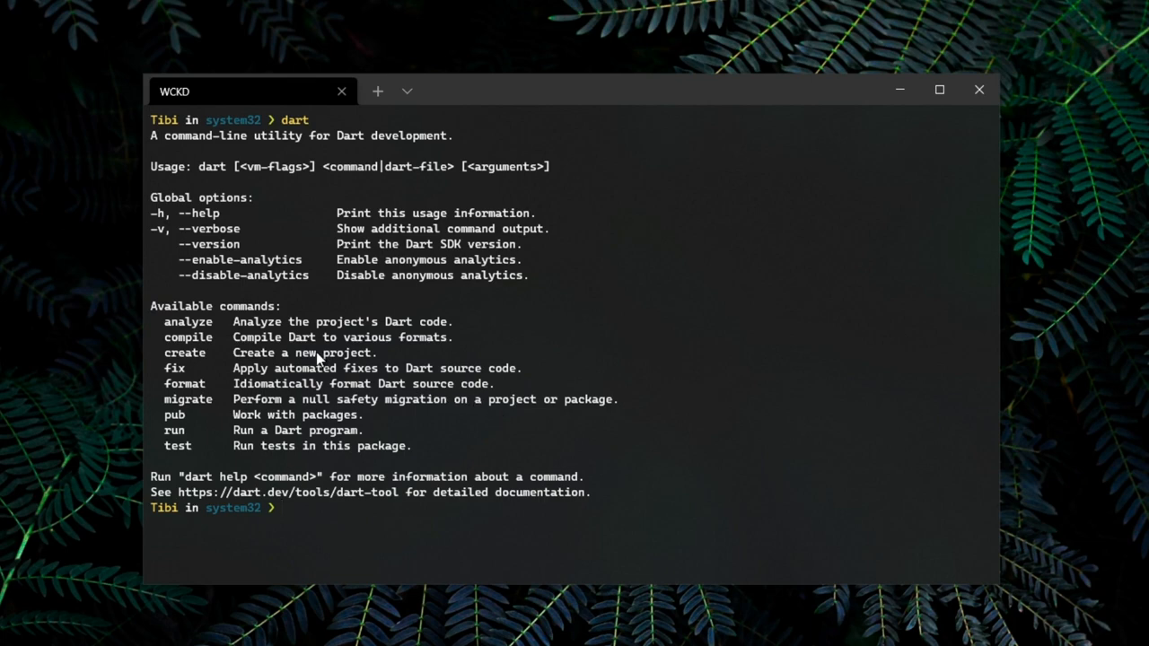
{"action": "mouse_move", "coordinate": [250, 352]}
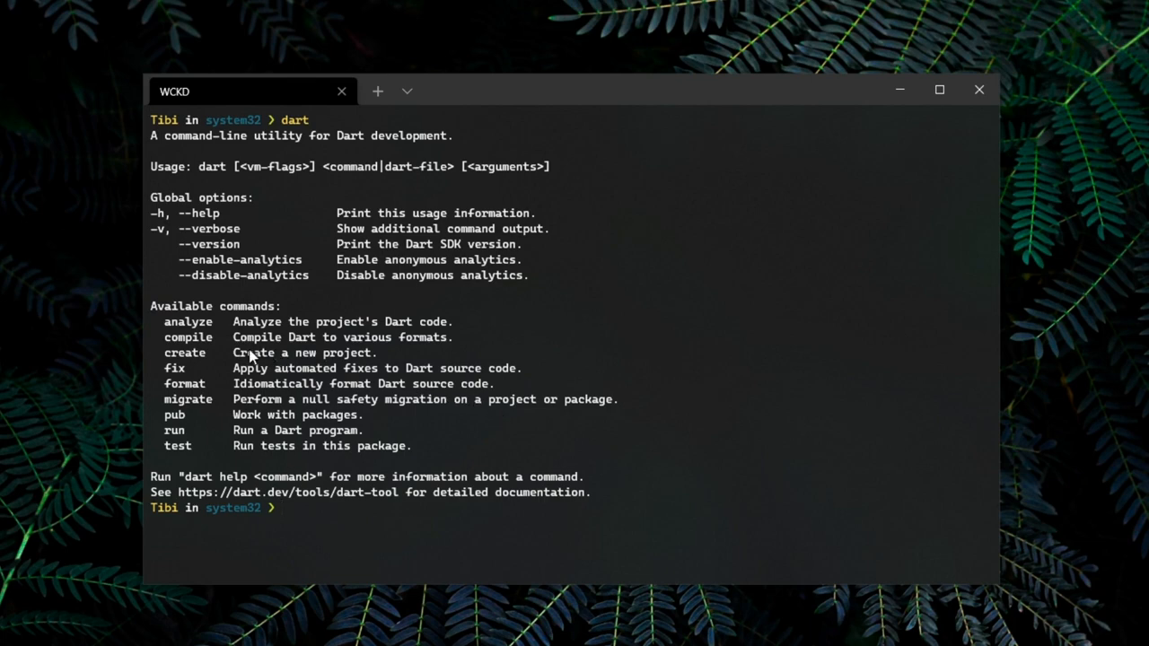
{"action": "double_click", "coordinate": [305, 352]}
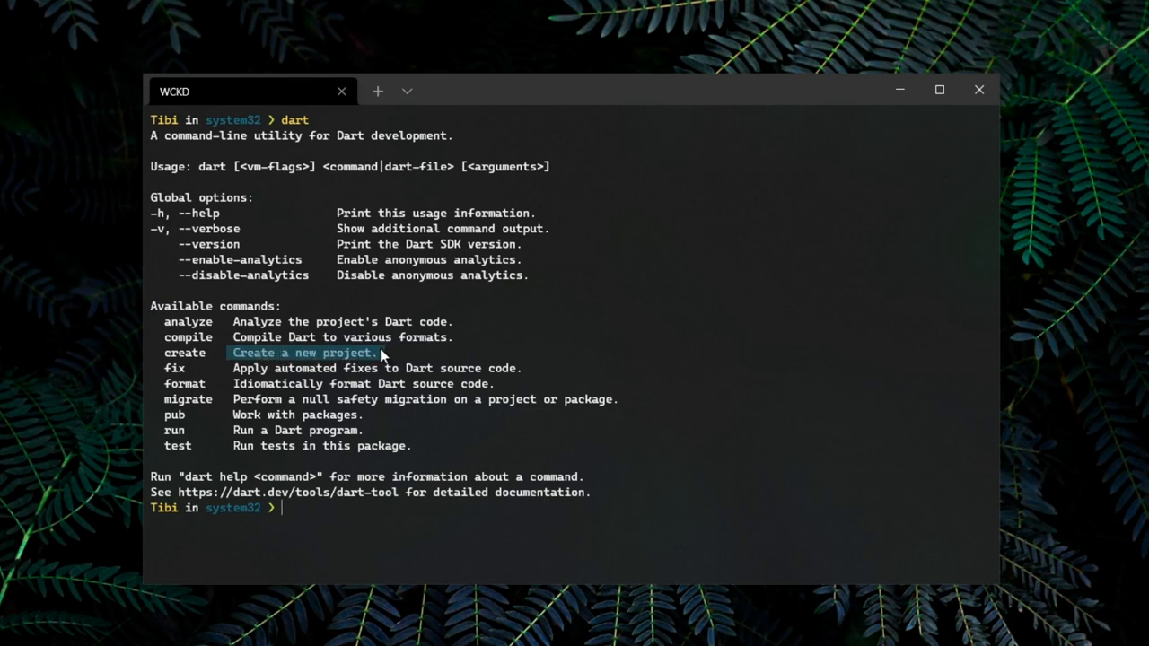
{"action": "mouse_move", "coordinate": [168, 352]}
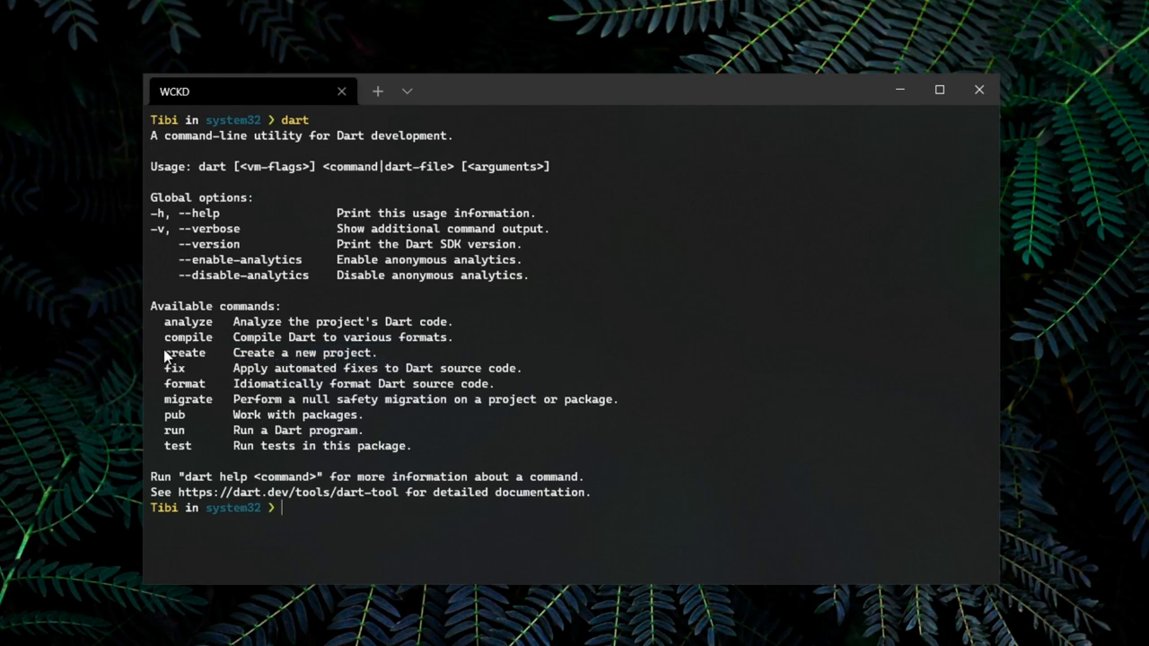
{"action": "type", "text": "clear"}
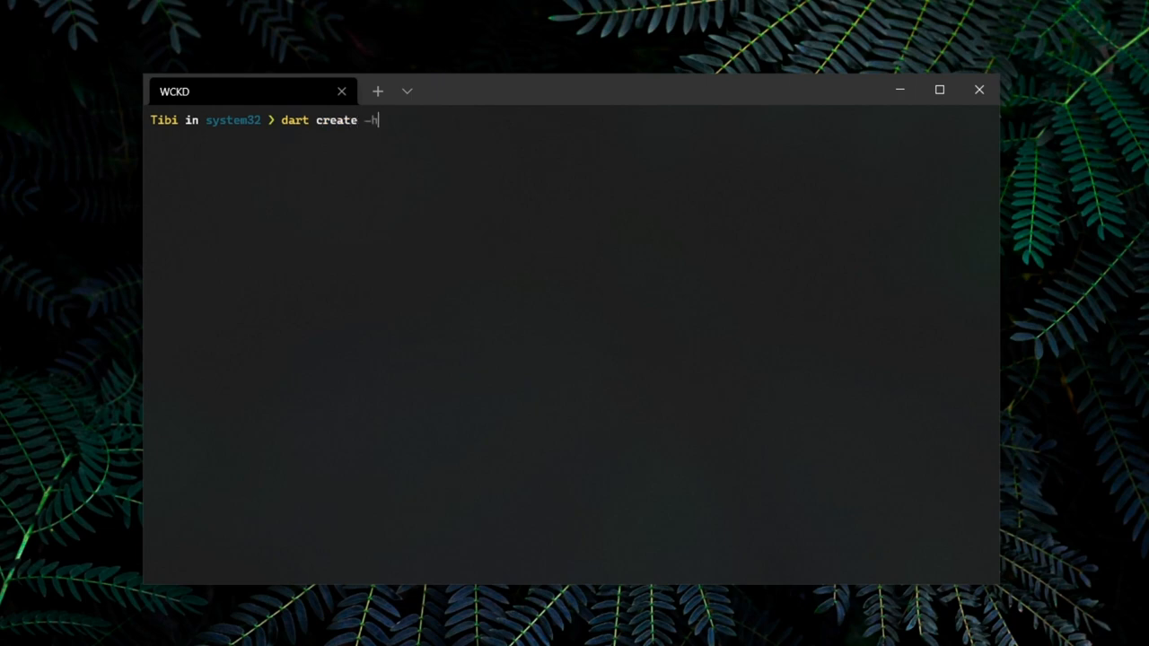
- Run dart create -h, highlight 'default' and the console-full template, then cd to the Desktop's DartProjects folder
{"action": "key", "text": "Return"}
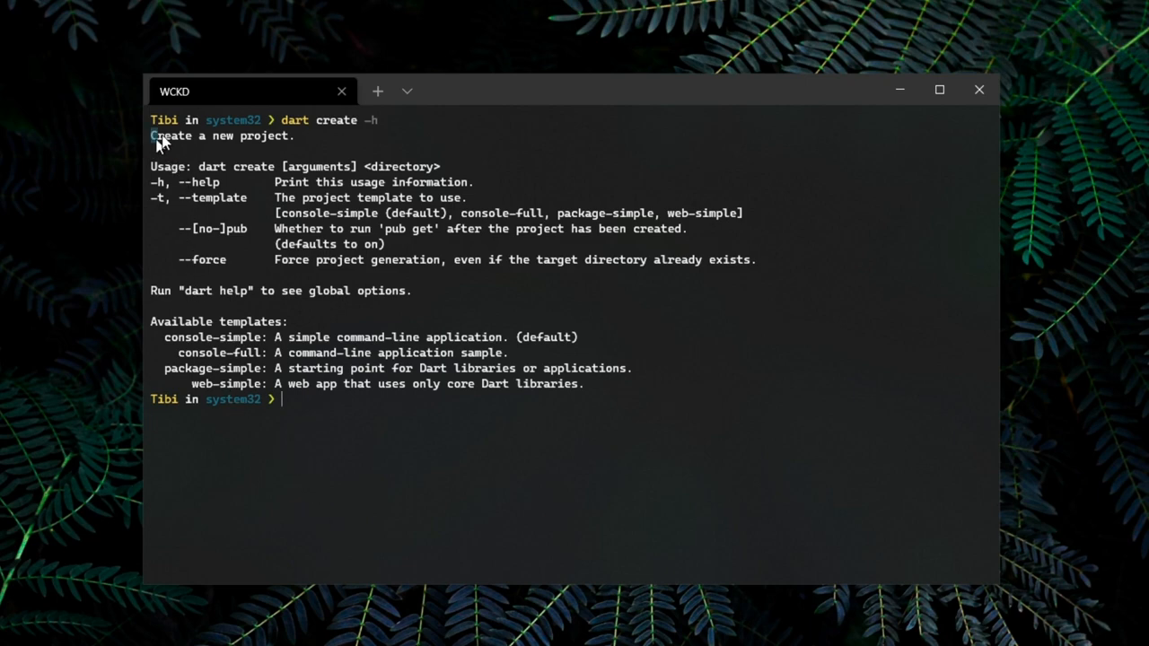
{"action": "mouse_move", "coordinate": [363, 144]}
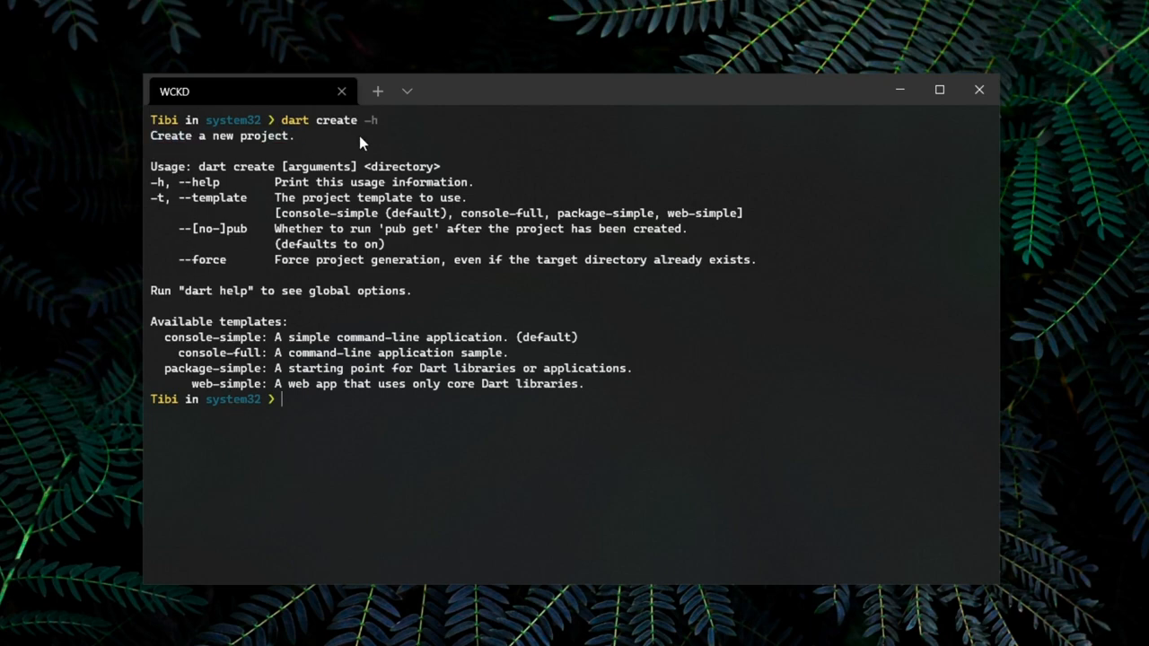
{"action": "mouse_move", "coordinate": [153, 201]}
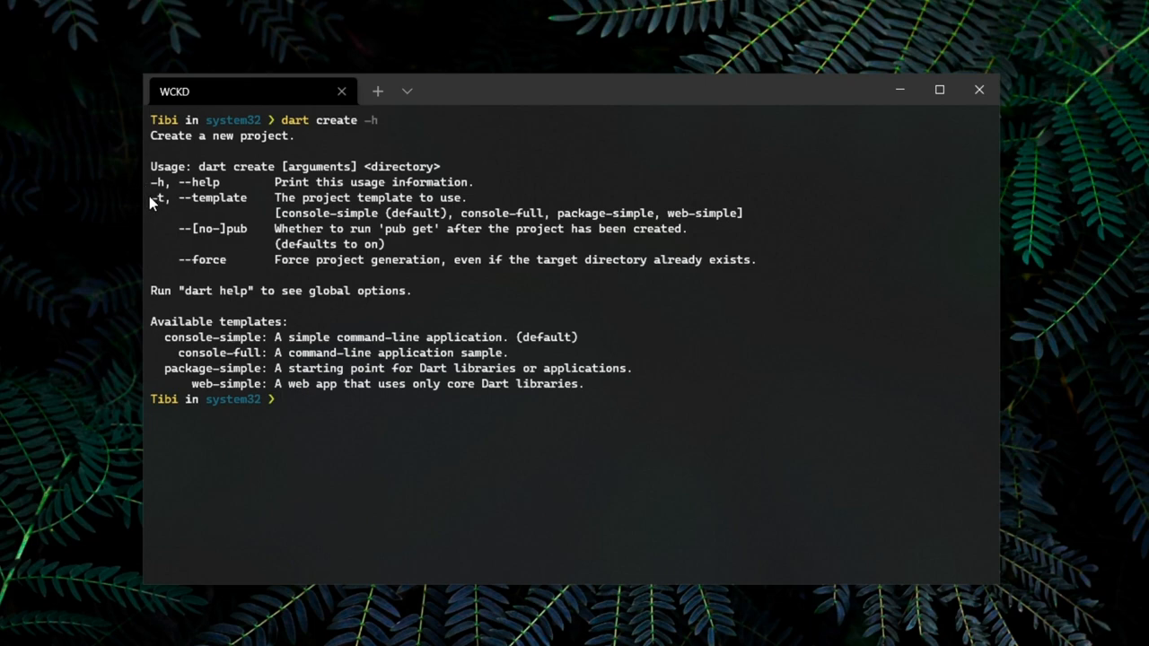
{"action": "mouse_move", "coordinate": [376, 219]}
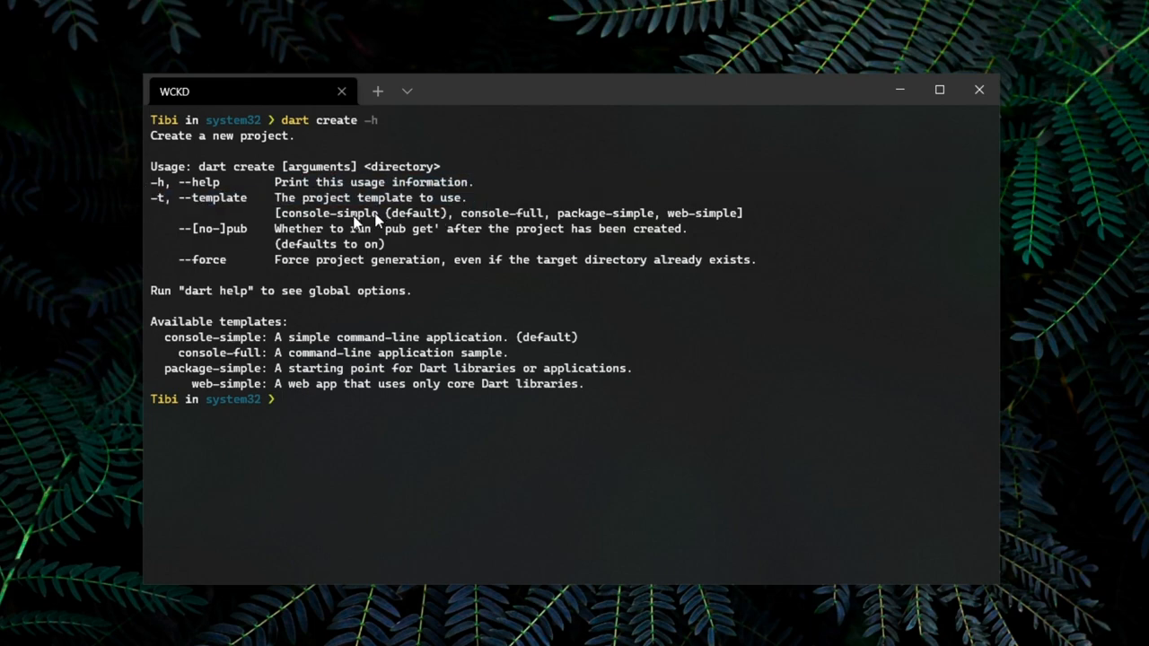
{"action": "double_click", "coordinate": [417, 212]}
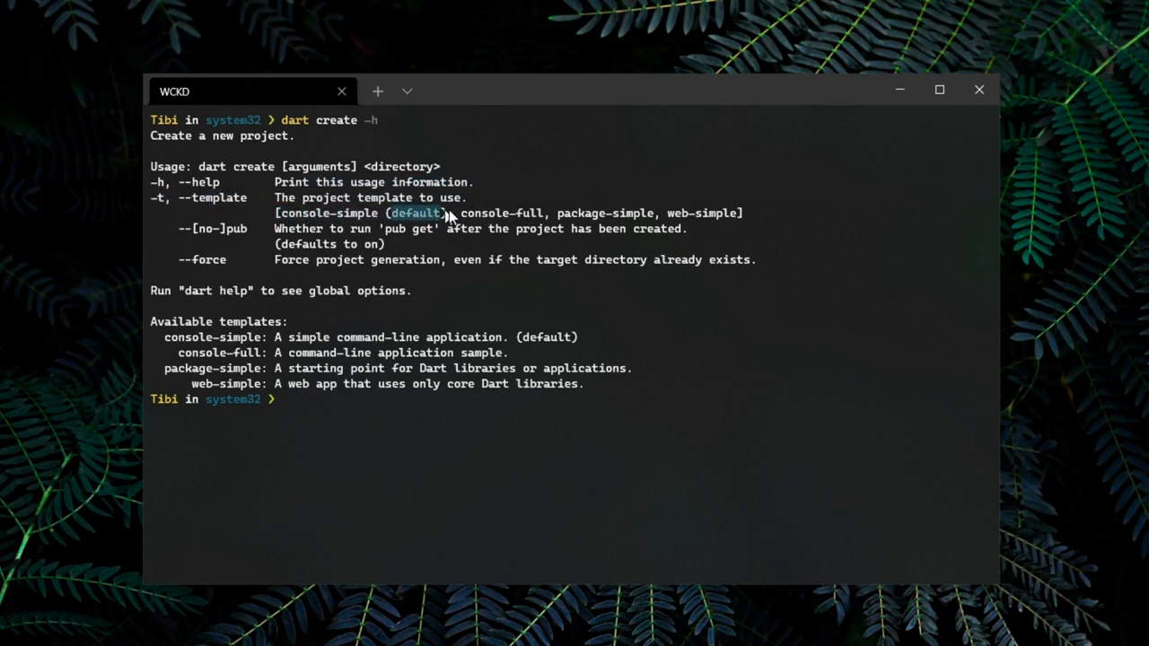
{"action": "mouse_move", "coordinate": [794, 229]}
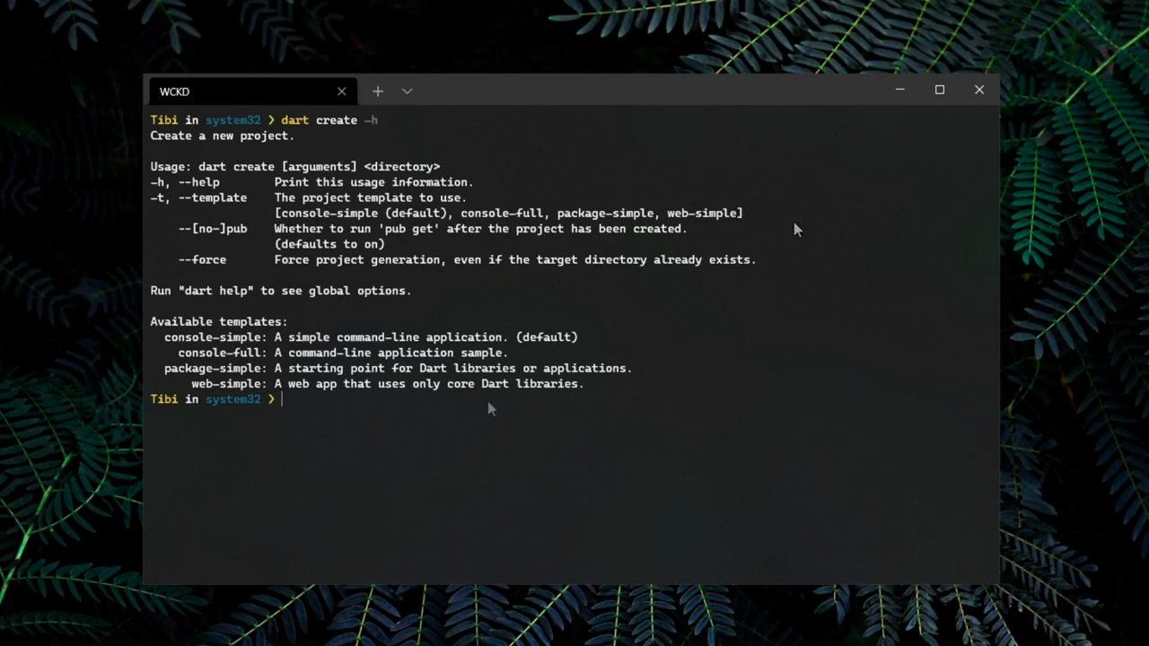
{"action": "double_click", "coordinate": [345, 351]}
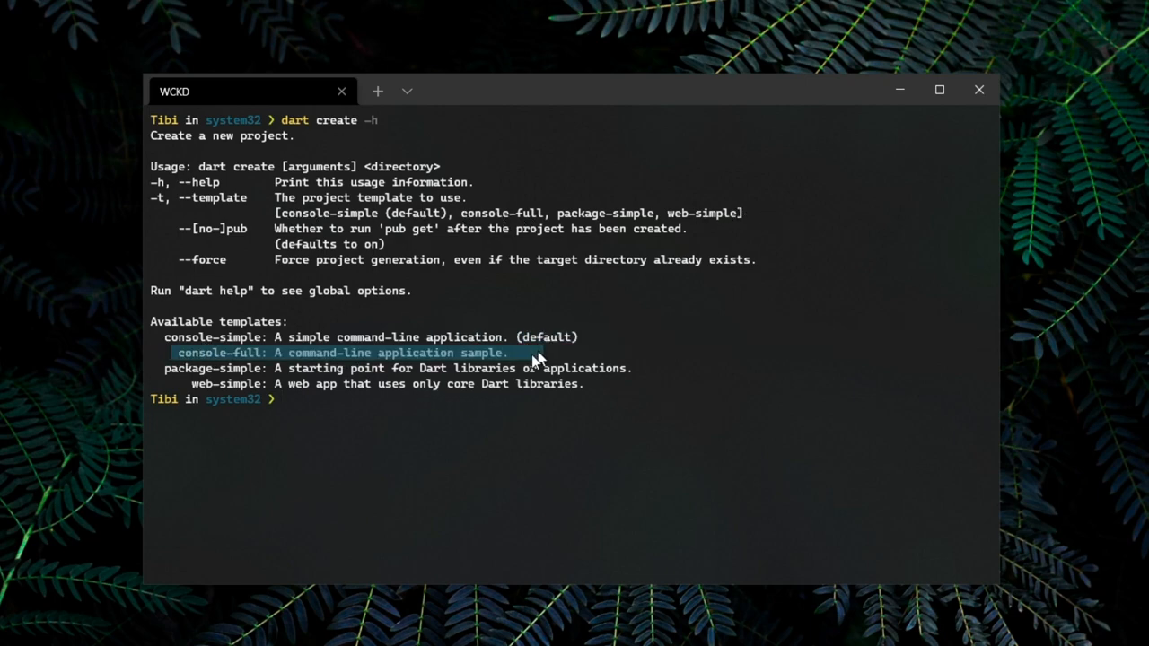
{"action": "type", "text": "cd ..\\..\\Users\\Tibi\\Desktop\\"}
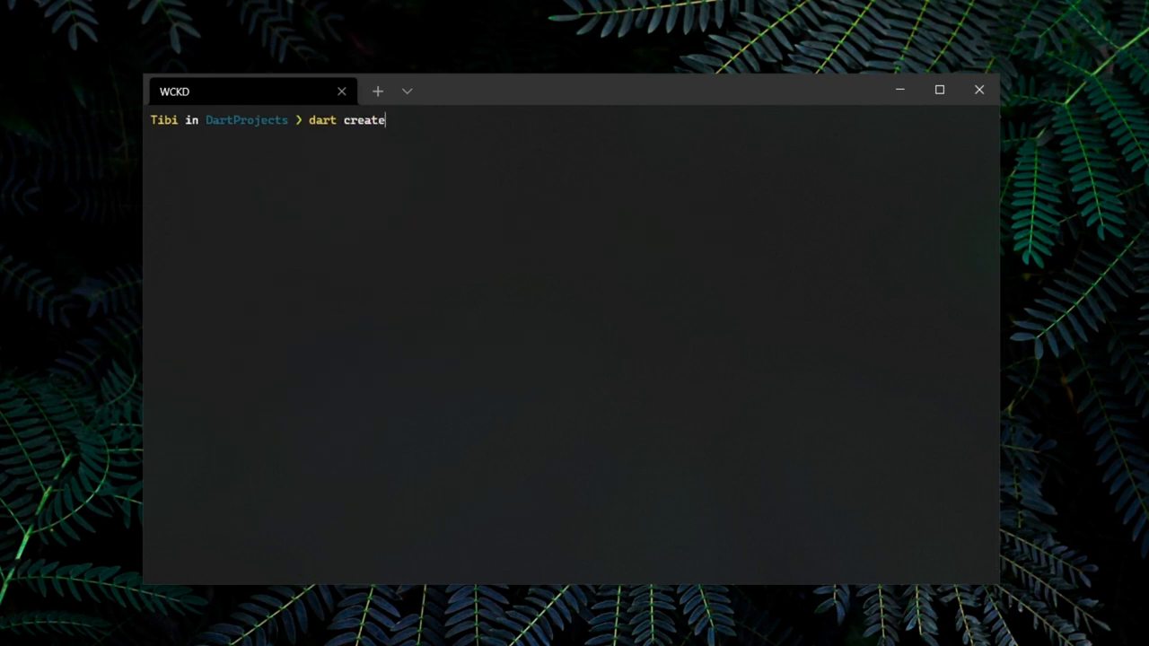
- Run dart create -t console-full console_full_project and cd into the new project folder
{"action": "type", "text": "-t console-full console_full_"}
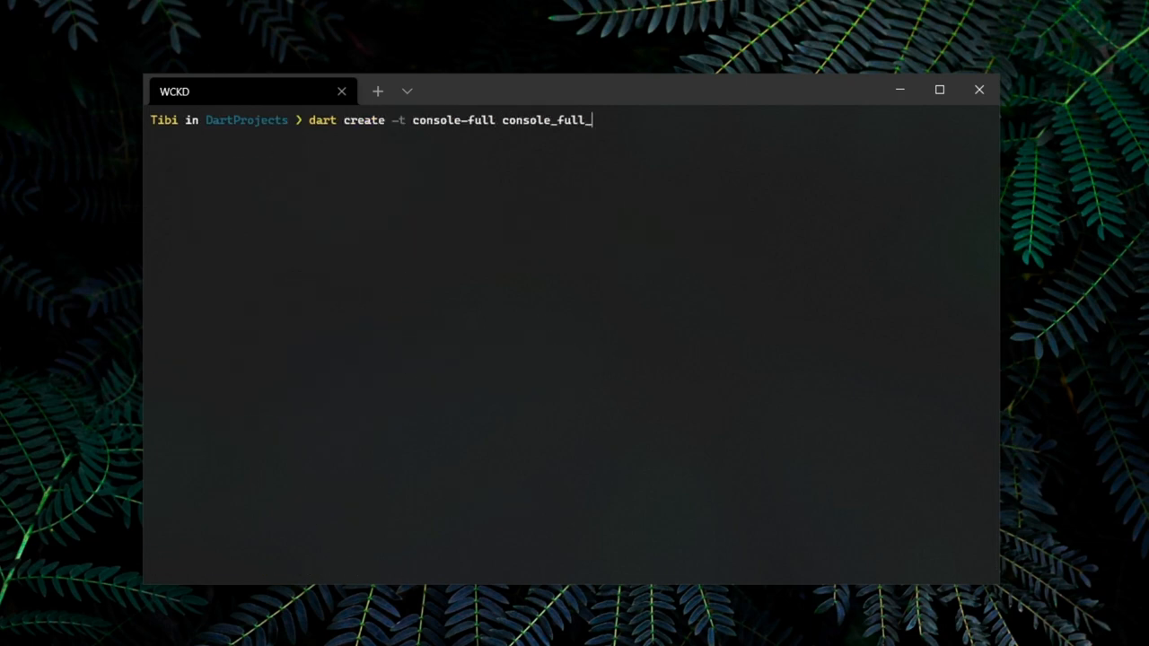
{"action": "key", "text": "Return"}
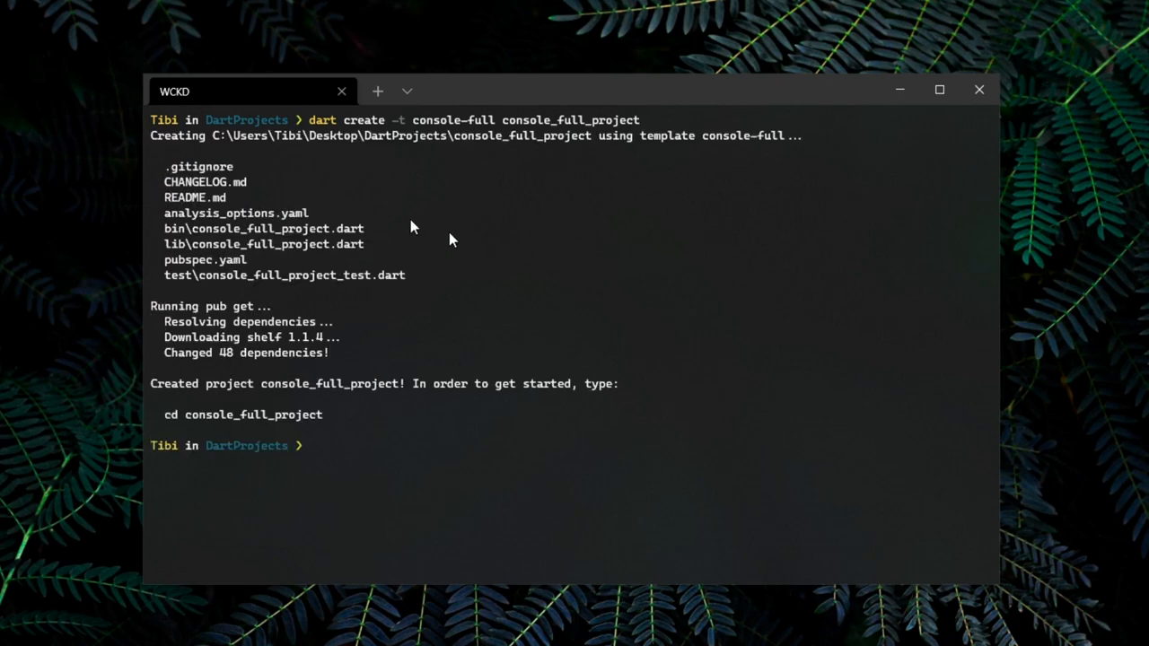
{"action": "type", "text": "cd .\\console_full_project\\"}
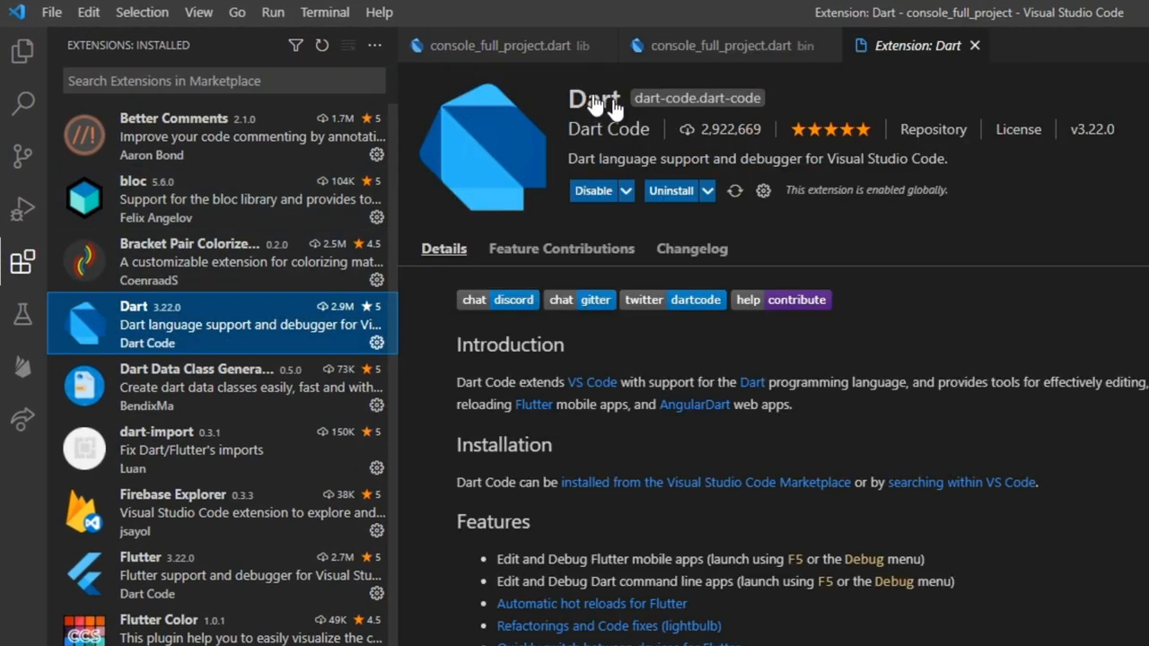
{"action": "mouse_move", "coordinate": [907, 177]}
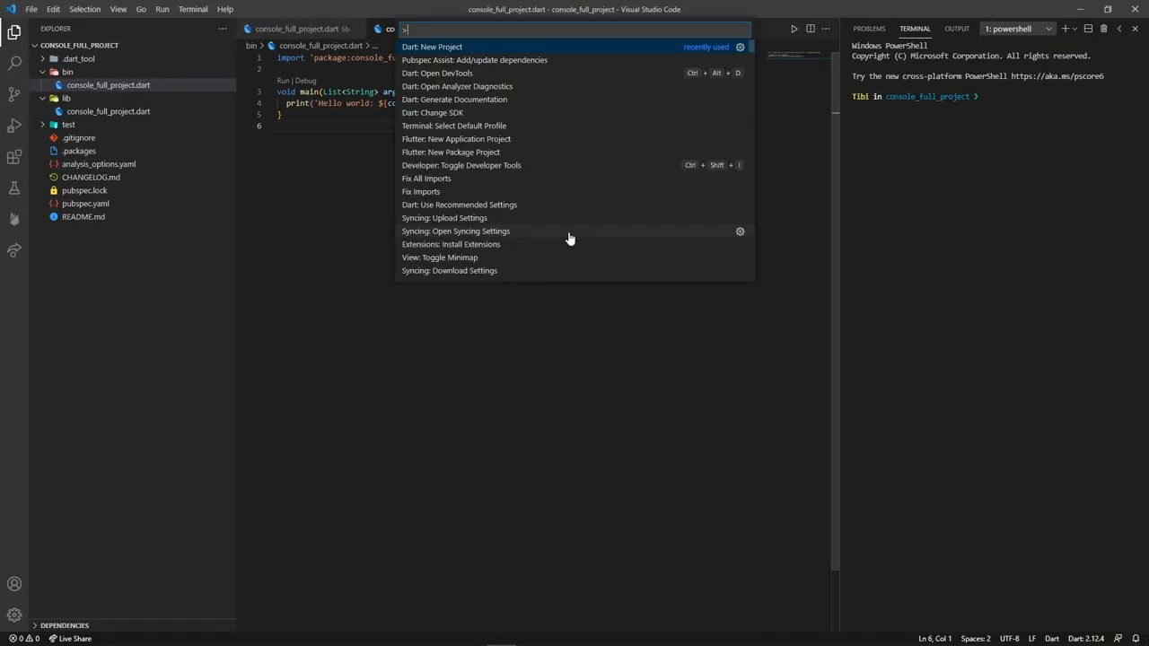
- Find the Dart: New Project command in the Command Palette and begin choosing a template
{"action": "type", "text": "dart"}
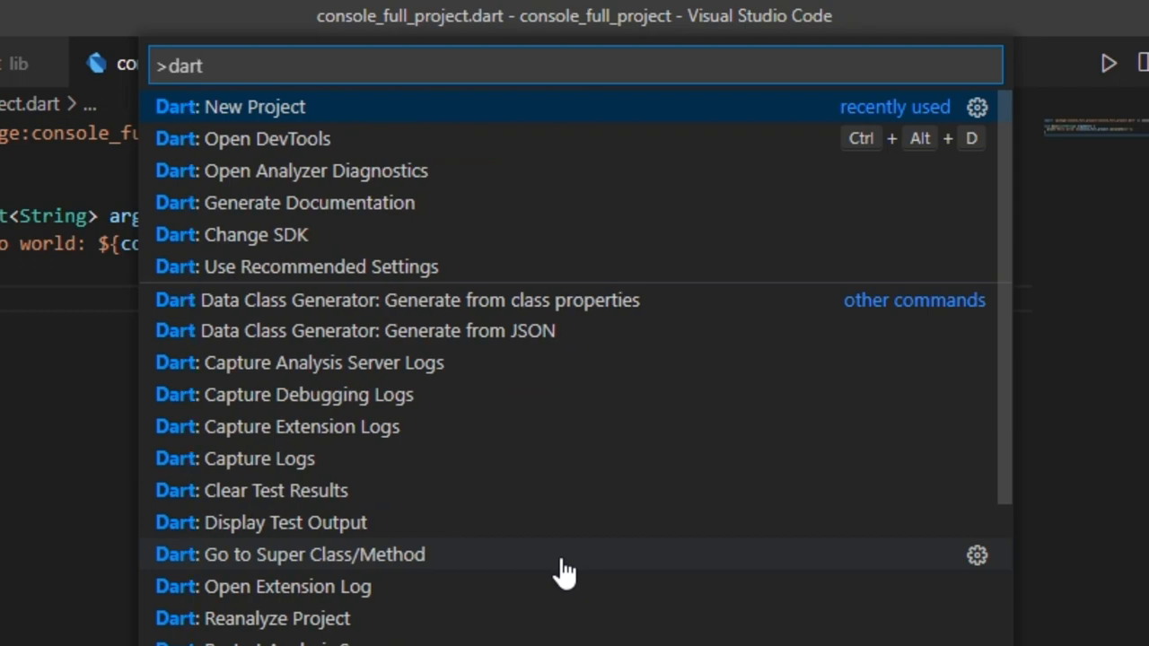
{"action": "mouse_move", "coordinate": [198, 112]}
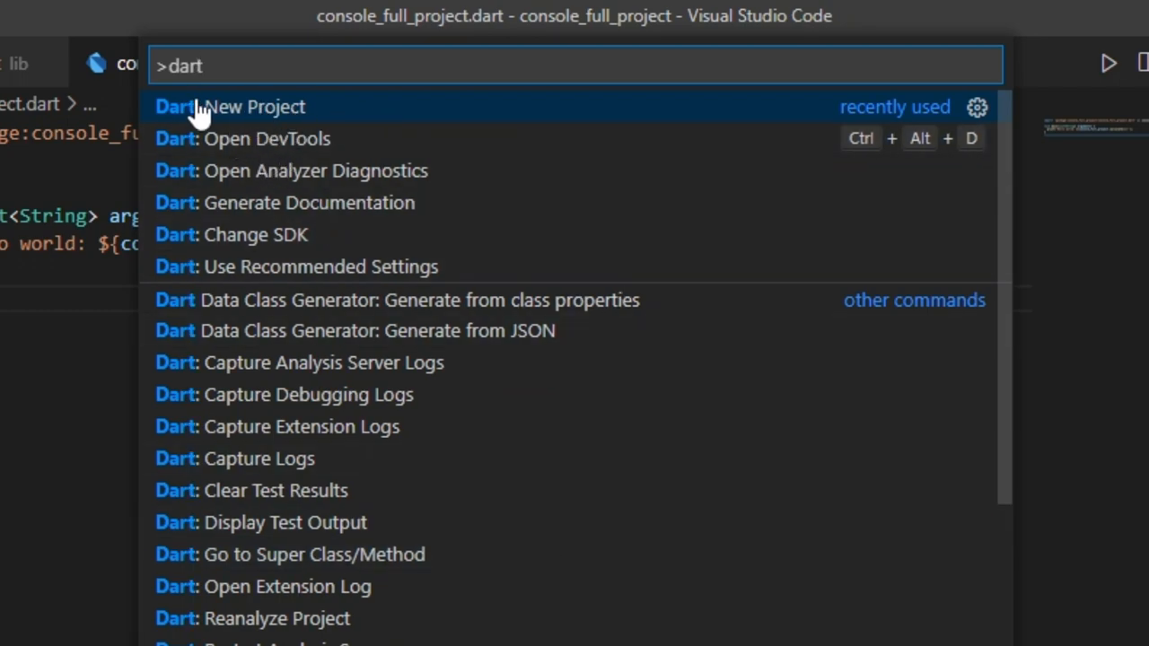
{"action": "mouse_move", "coordinate": [395, 116]}
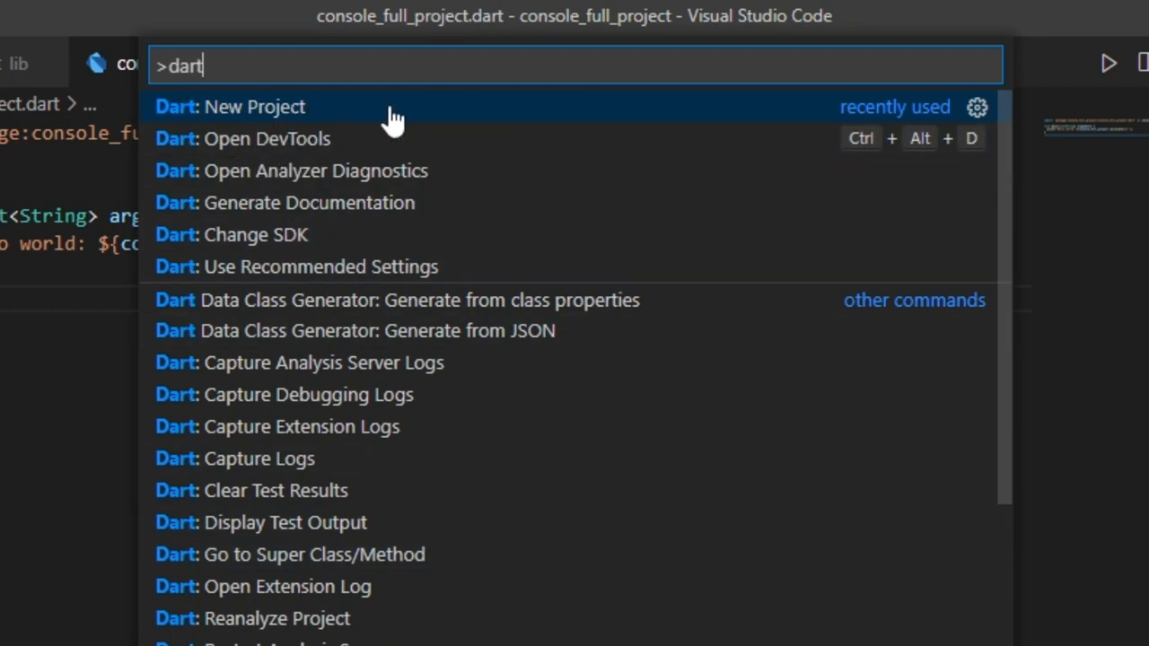
{"action": "key", "text": "Escape"}
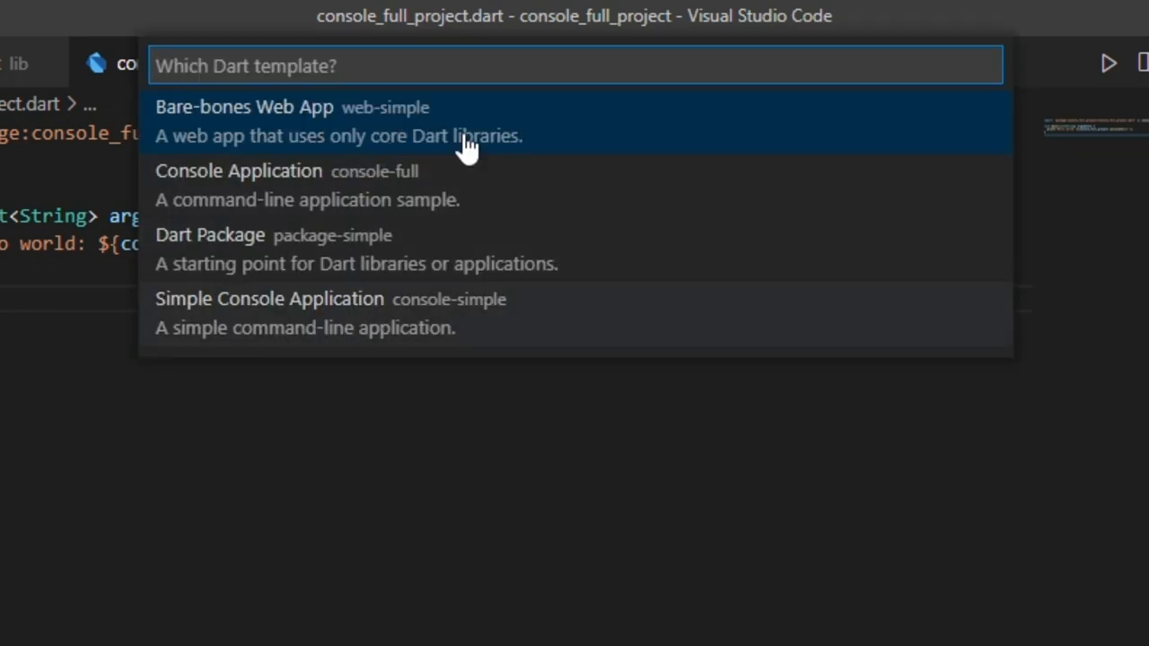
{"action": "mouse_move", "coordinate": [287, 337]}
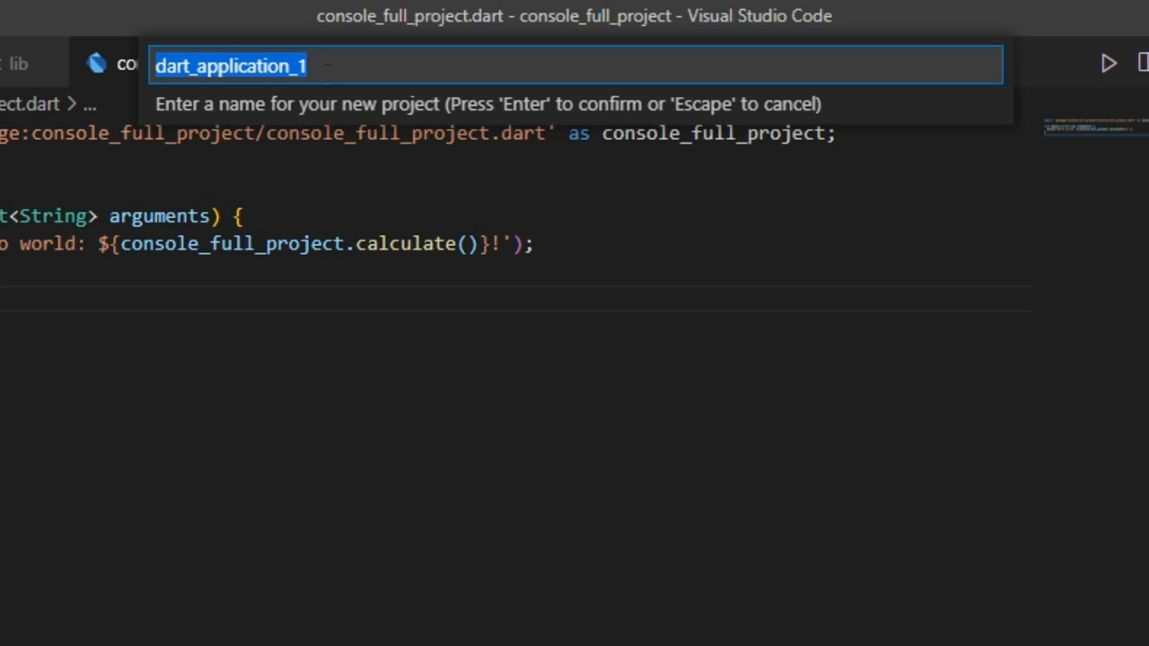
- Accept the default name dart_application_1 so VS Code opens the generated project
{"action": "key", "text": "Return"}
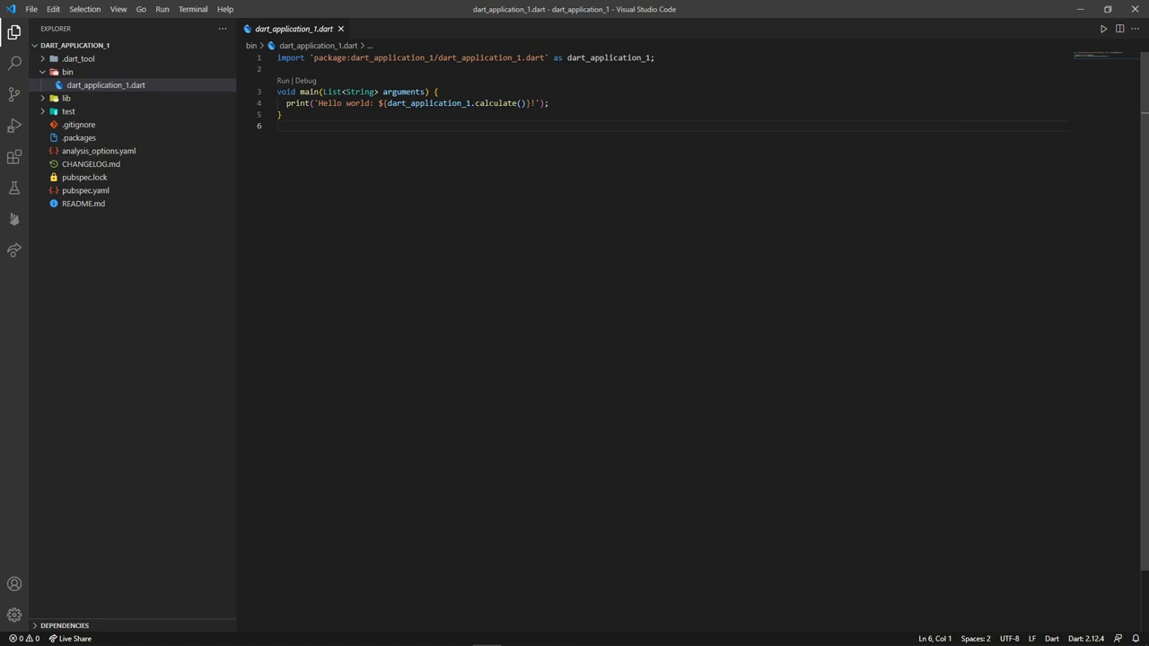
{"action": "mouse_move", "coordinate": [1045, 52]}
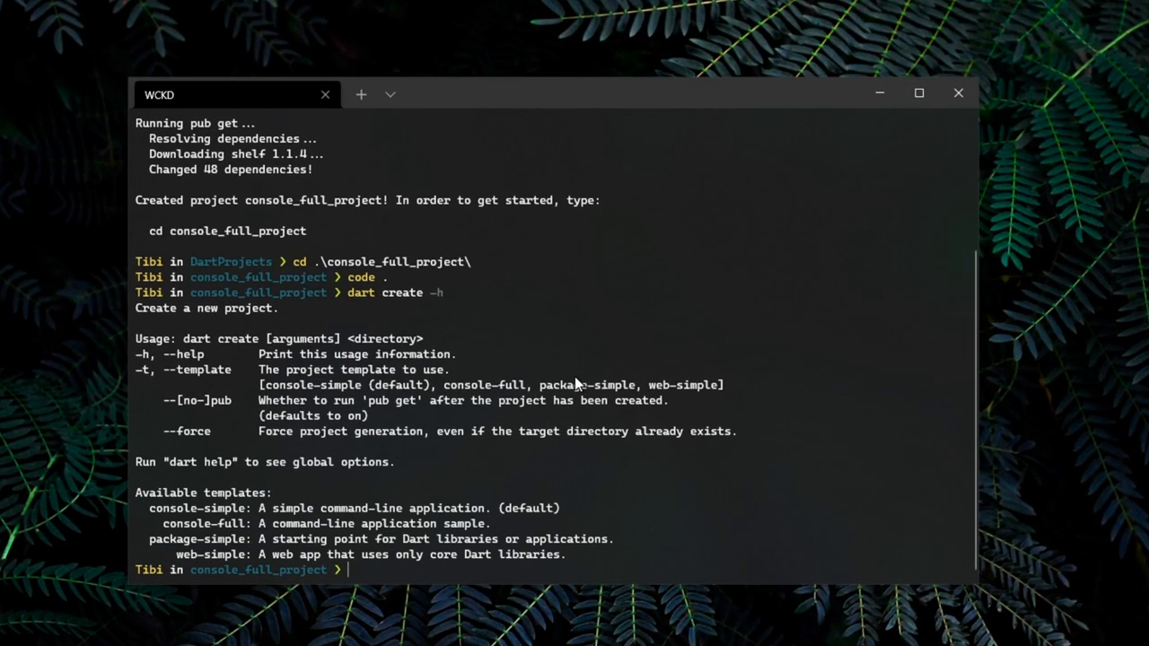
{"action": "mouse_move", "coordinate": [500, 302]}
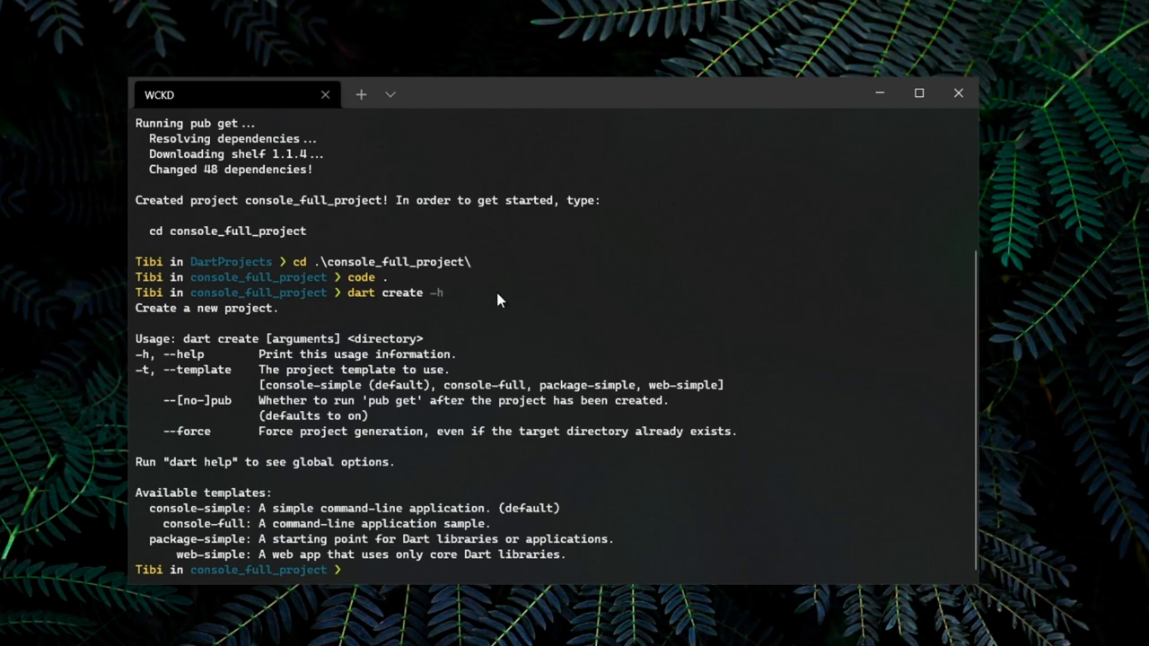
{"action": "mouse_move", "coordinate": [481, 313]}
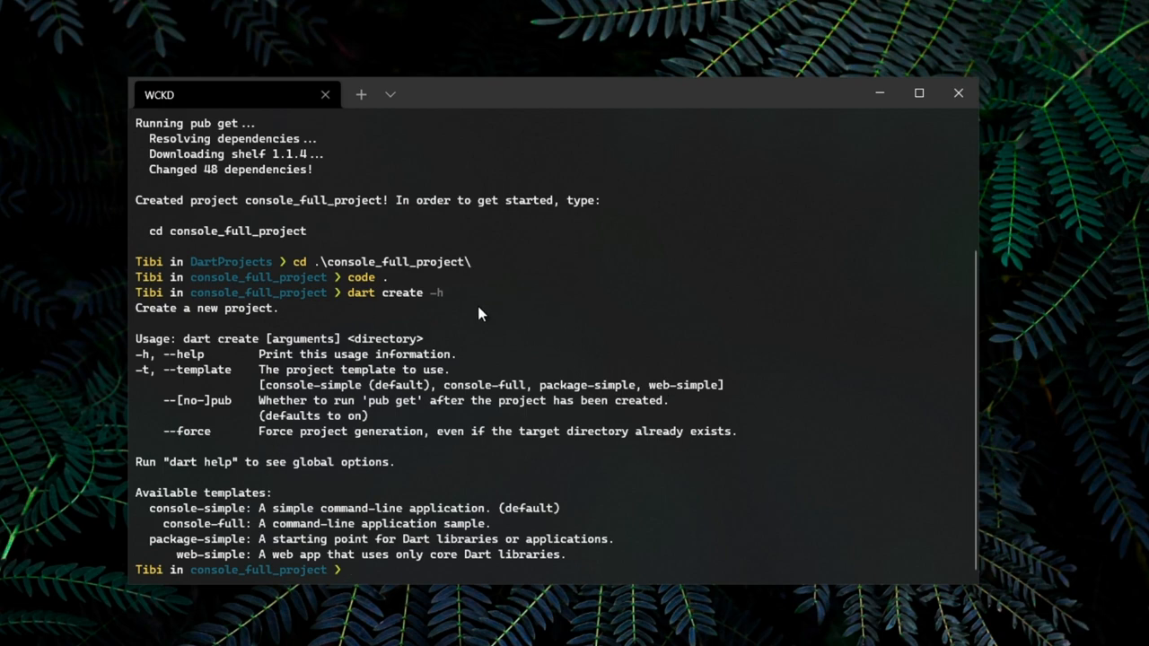
- Enter a command at the terminal prompt to return to the console_full_project work
{"action": "type", "text": "c"}
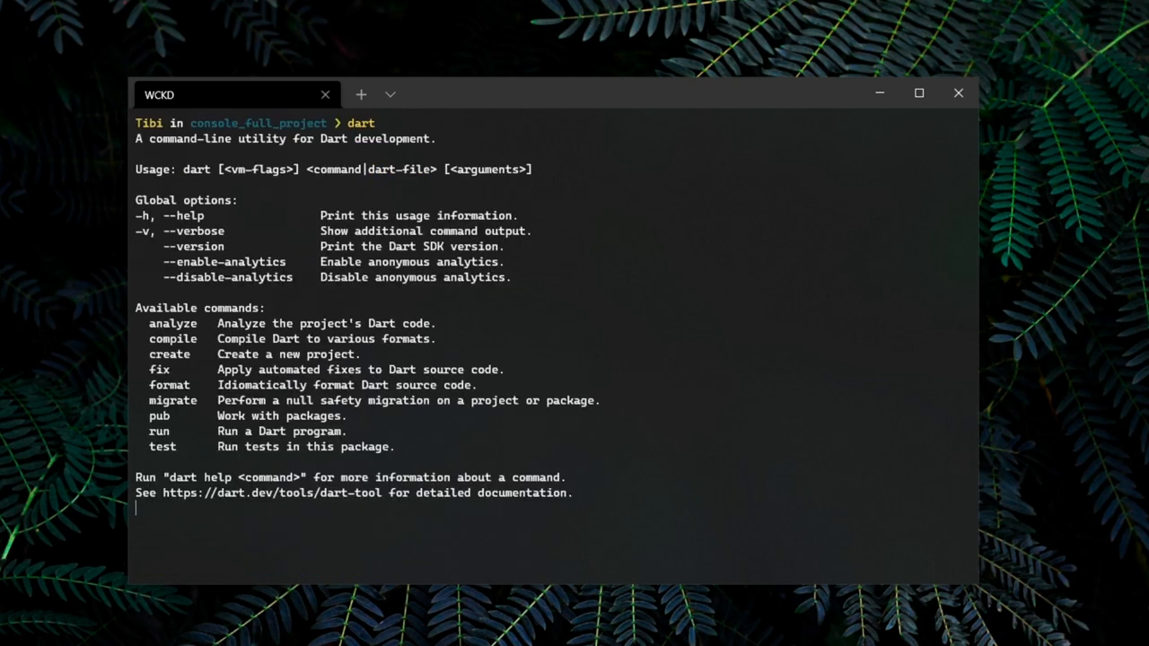
{"action": "key", "text": "Return"}
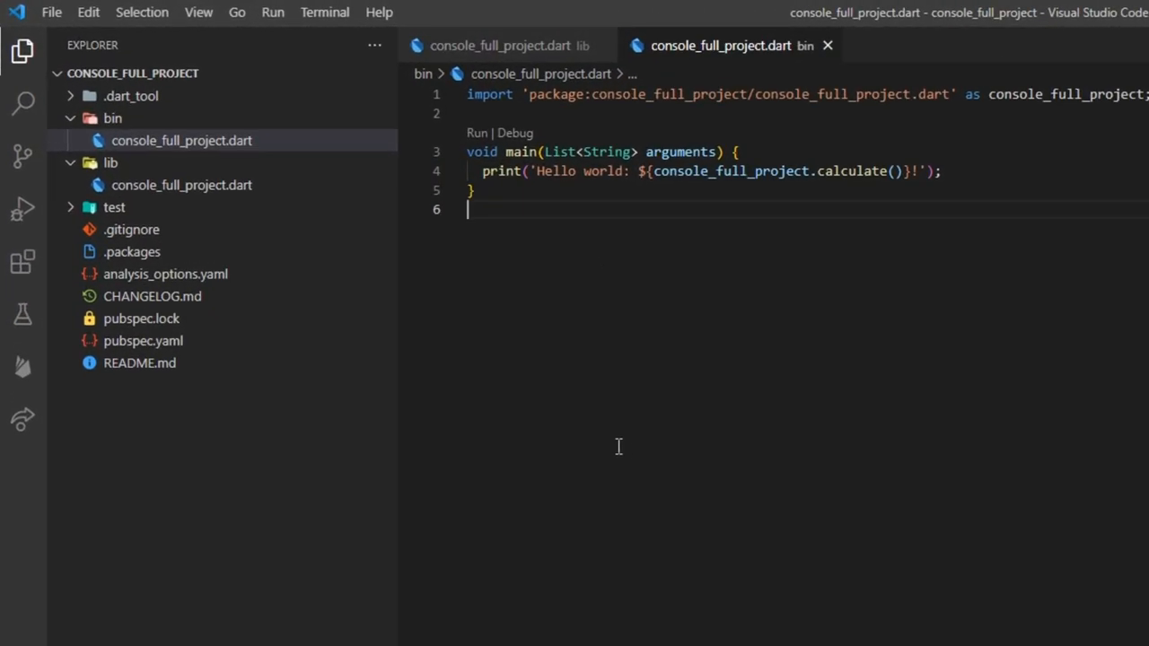
{"action": "mouse_move", "coordinate": [229, 90]}
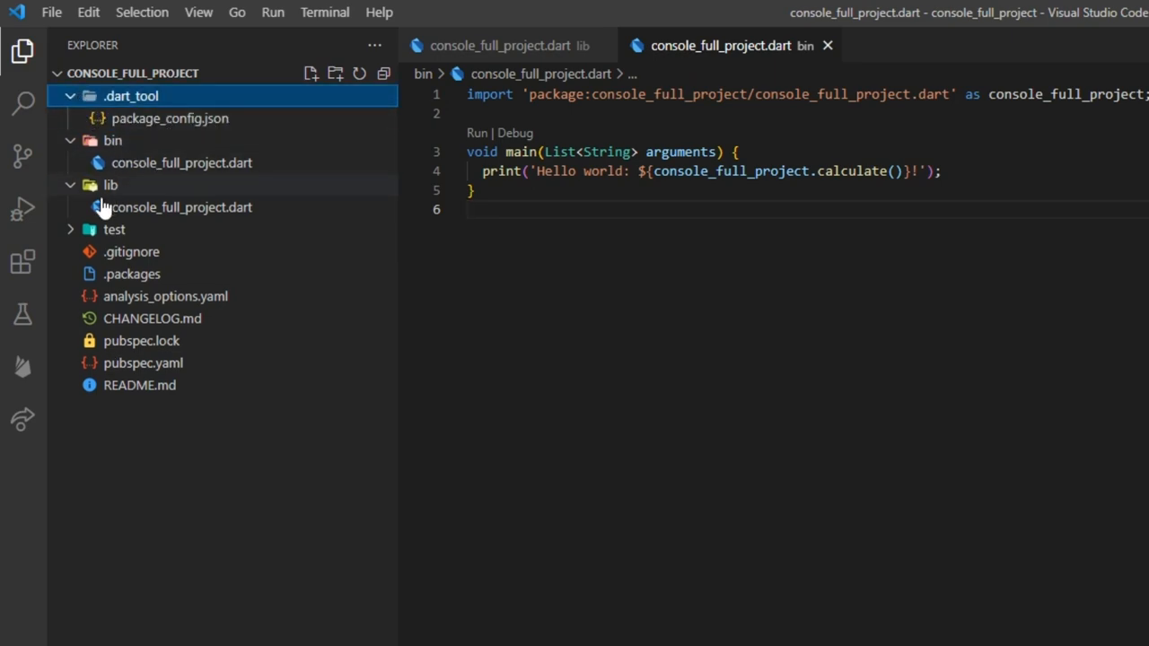
- Expand the test folder in the Explorer to reveal console_full_project_test.dart
{"action": "left_click", "coordinate": [115, 230]}
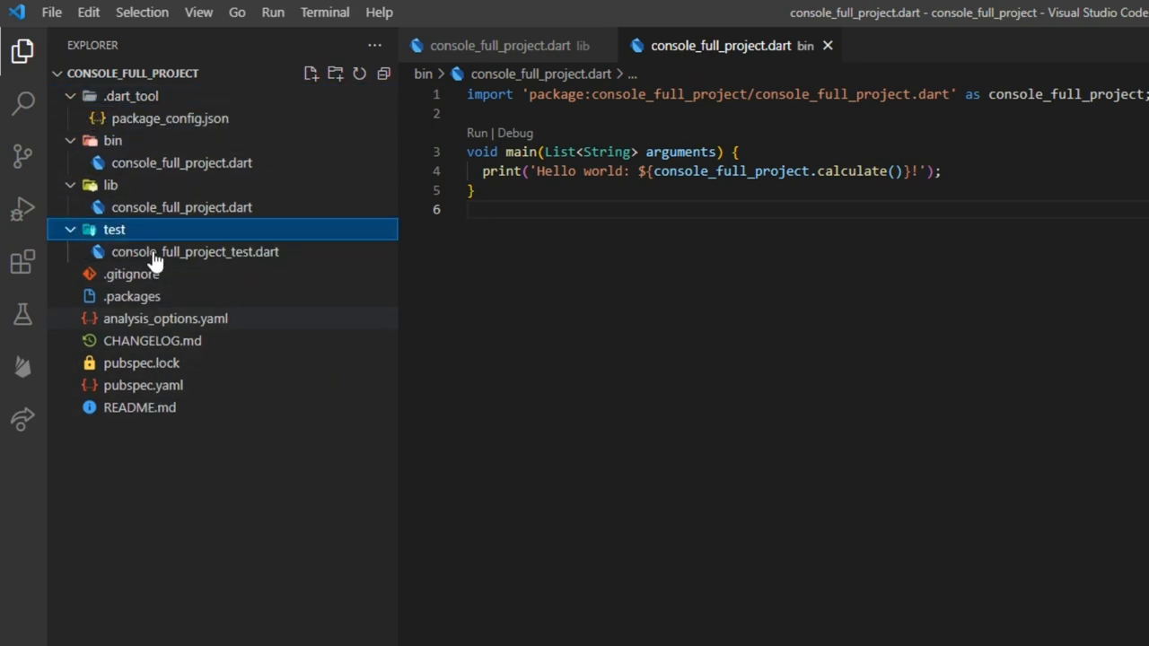
{"action": "mouse_move", "coordinate": [188, 319]}
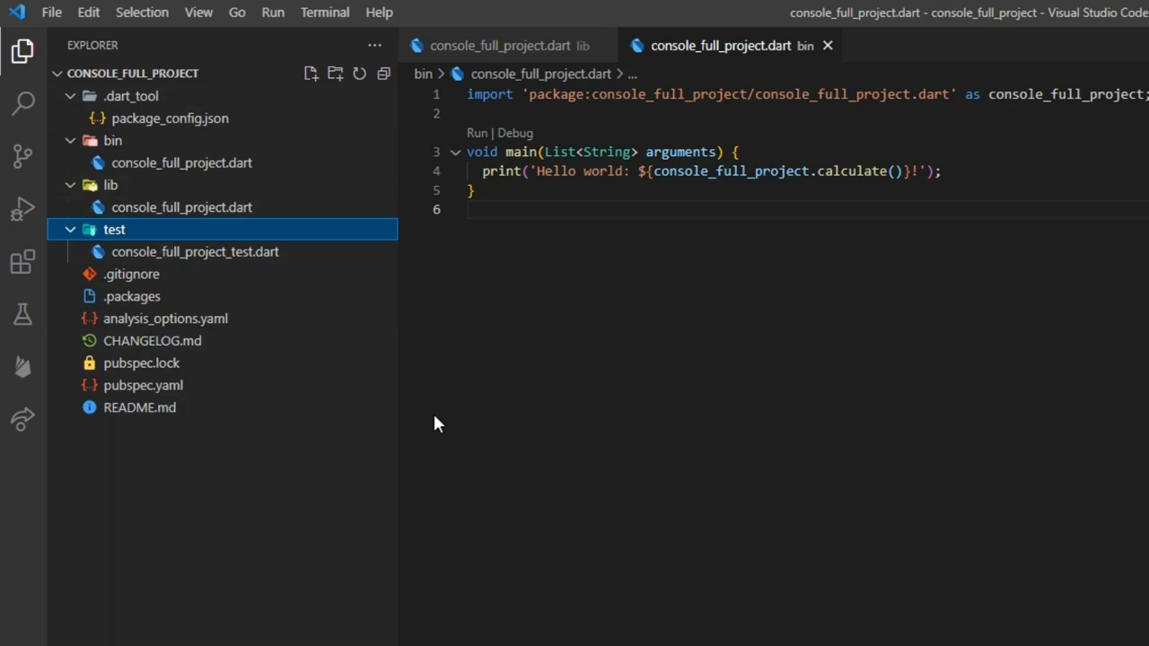
{"action": "mouse_move", "coordinate": [402, 392]}
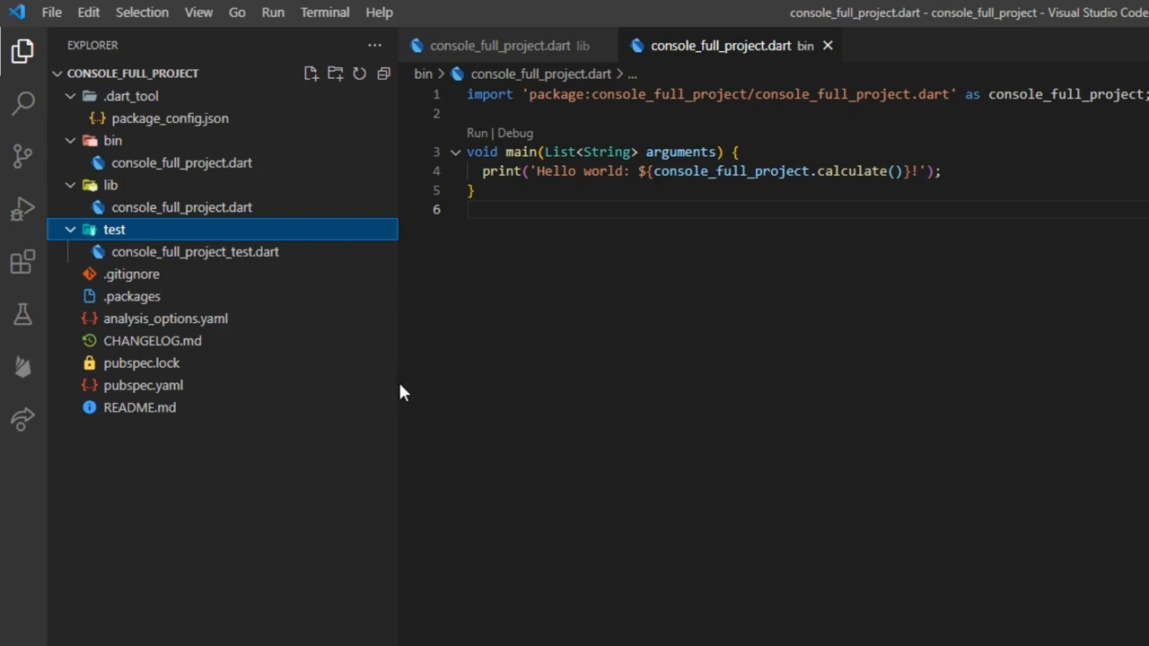
{"action": "mouse_move", "coordinate": [183, 209]}
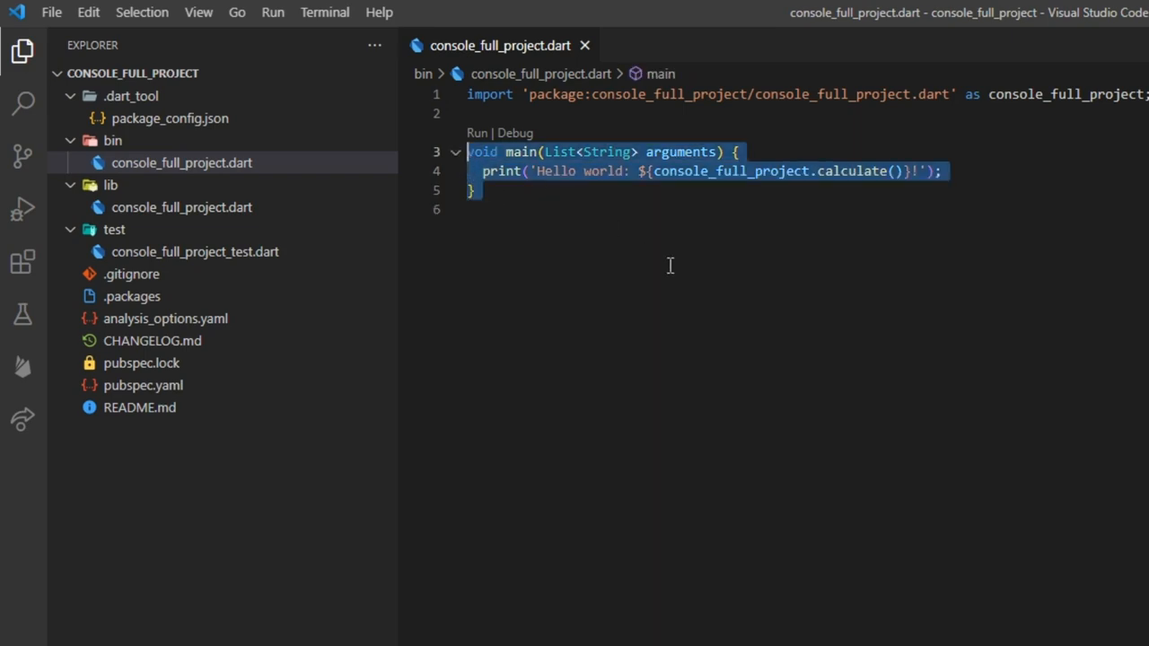
- Jump from calculate() in the bin file to its definition in lib/console_full_project.dart
{"action": "left_click", "coordinate": [467, 208]}
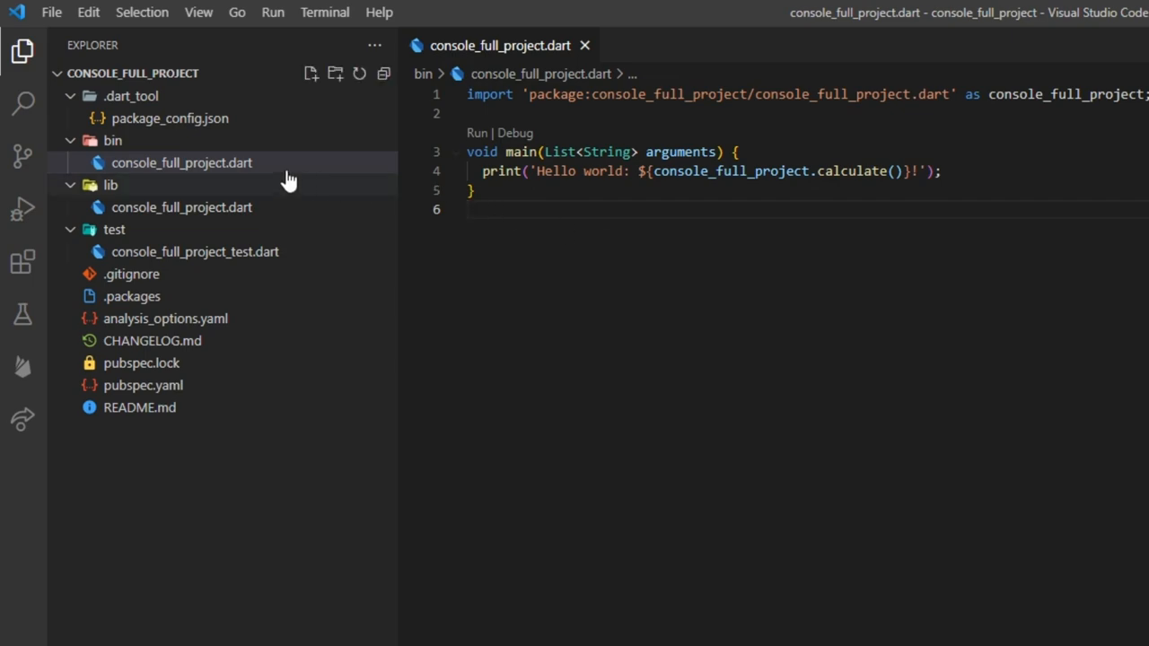
{"action": "mouse_move", "coordinate": [114, 147]}
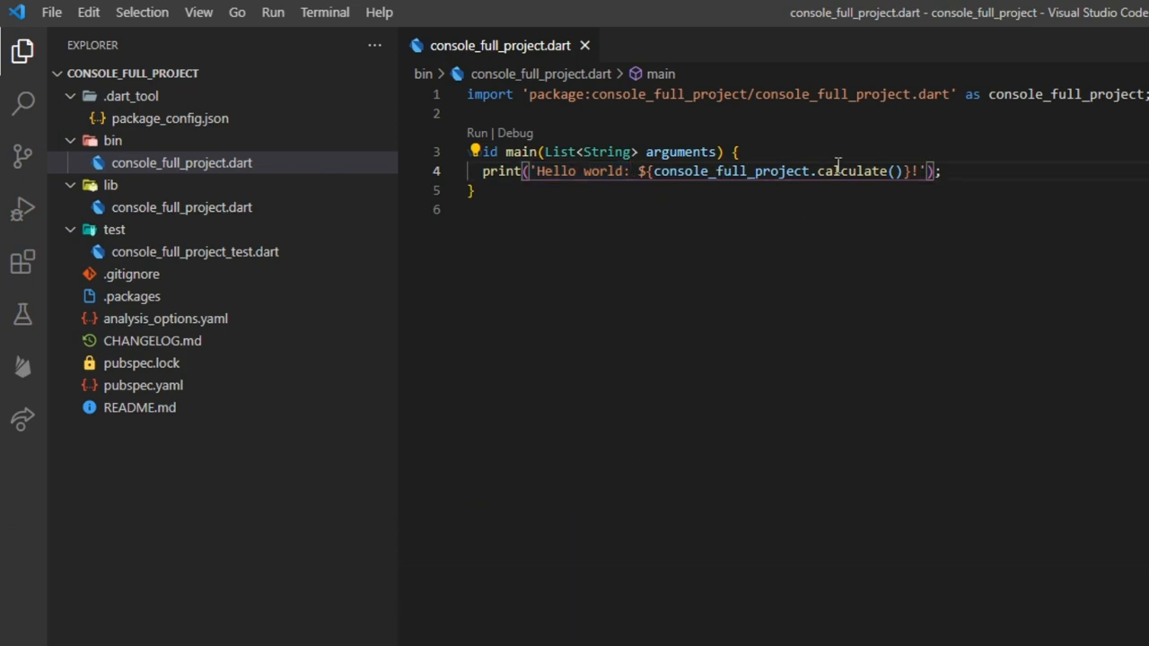
{"action": "left_click", "coordinate": [181, 207]}
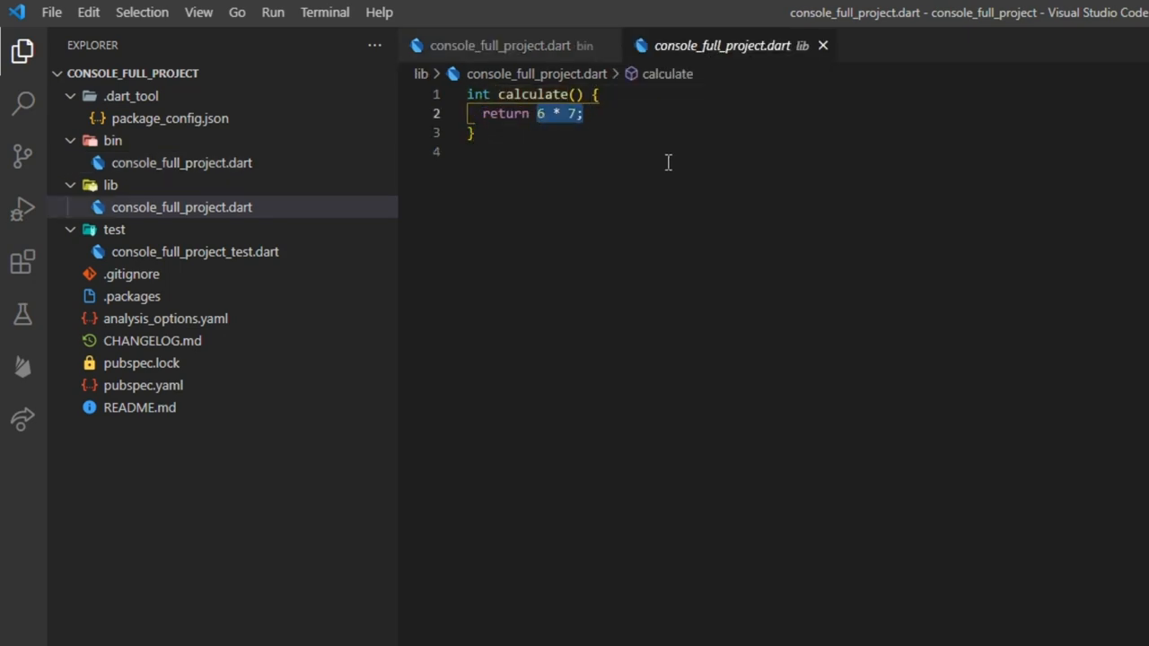
{"action": "mouse_move", "coordinate": [557, 27]}
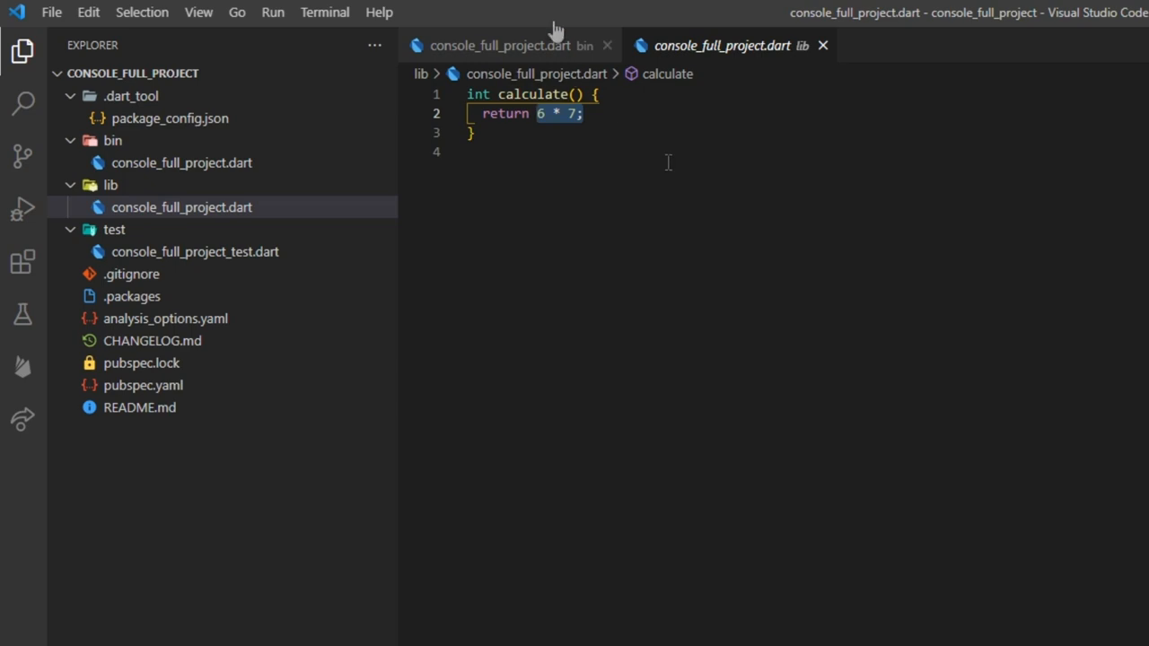
- Extend main's print with 'Args sum:' folding the arguments via previousValue + int.parse(source)
{"action": "left_click", "coordinate": [499, 45]}
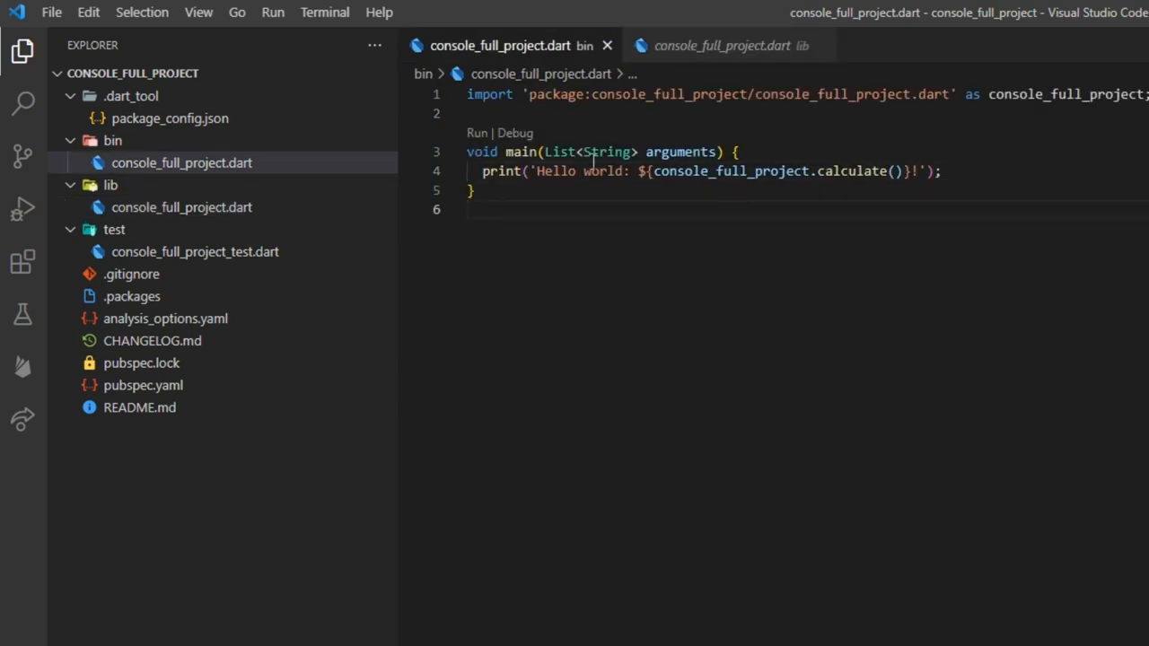
{"action": "left_click", "coordinate": [470, 209]}
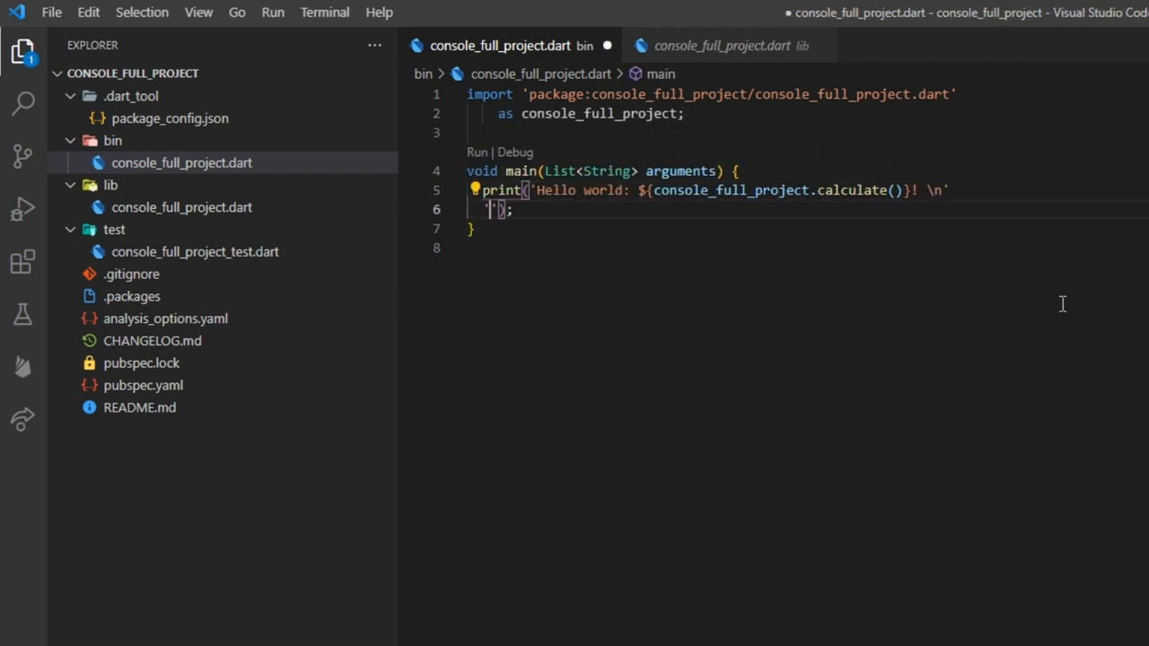
{"action": "type", "text": "Args sum: ${arguments.fold<int>(0, (previousValue, element) => null"}
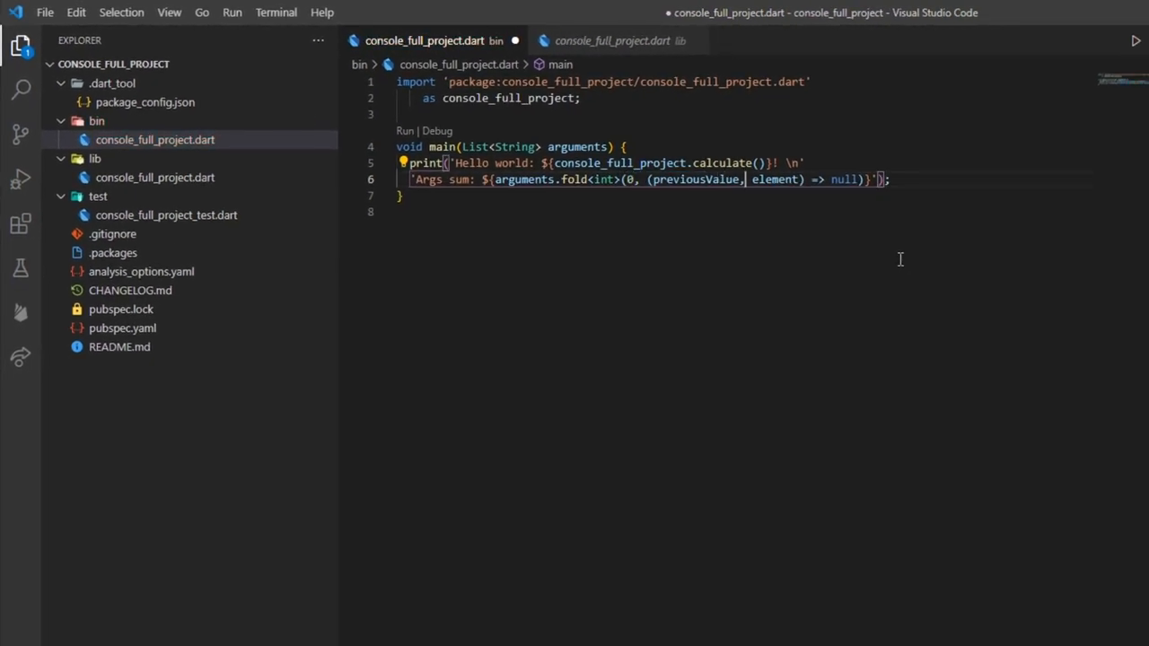
{"action": "type", "text": "previousValue + int.parse(source)"}
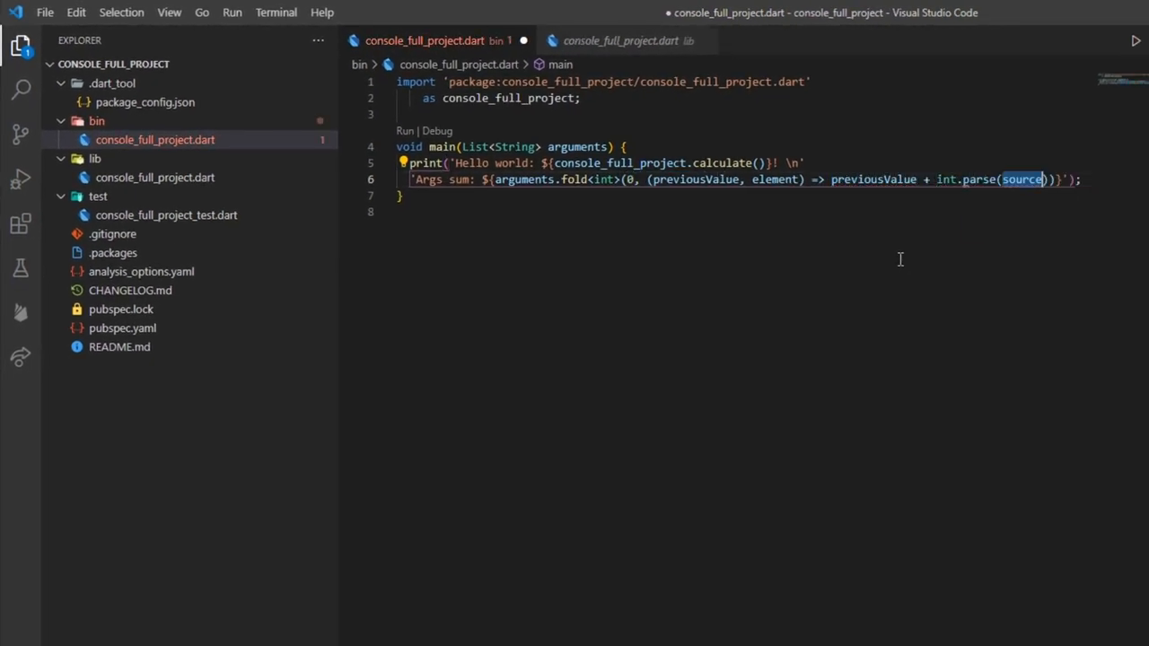
- Wrap the print in try/catch that prints 'Error: At least one argument is not an integer'
{"action": "type", "text": "tr"}
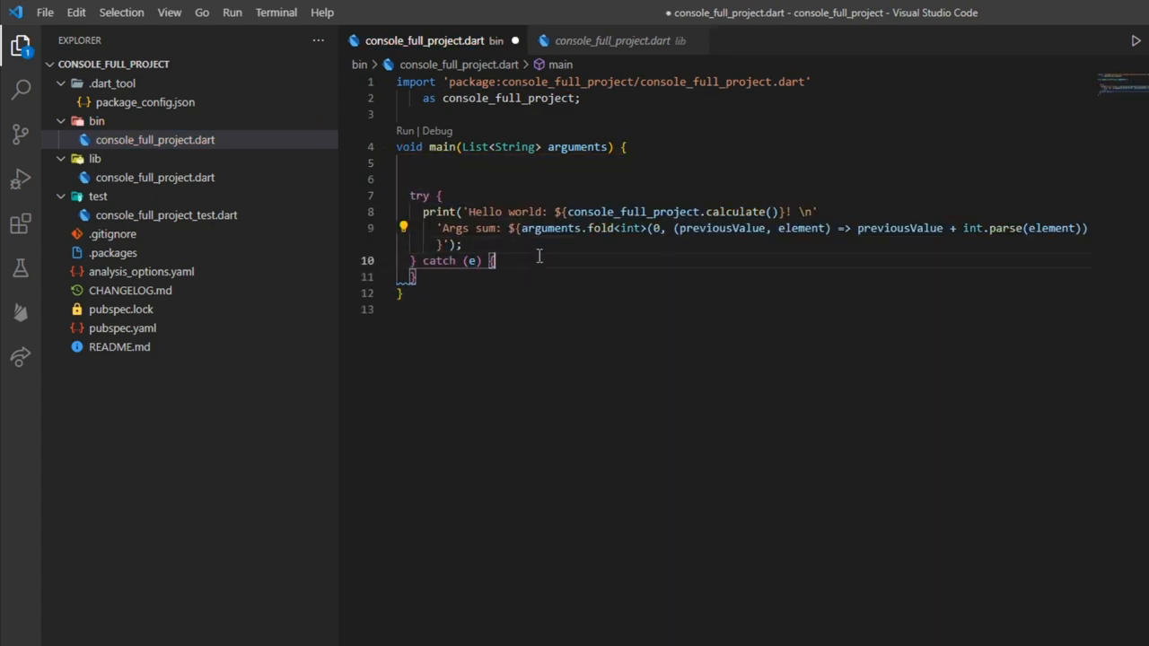
{"action": "type", "text": "print('Error: At least one argument is not an integer!');"}
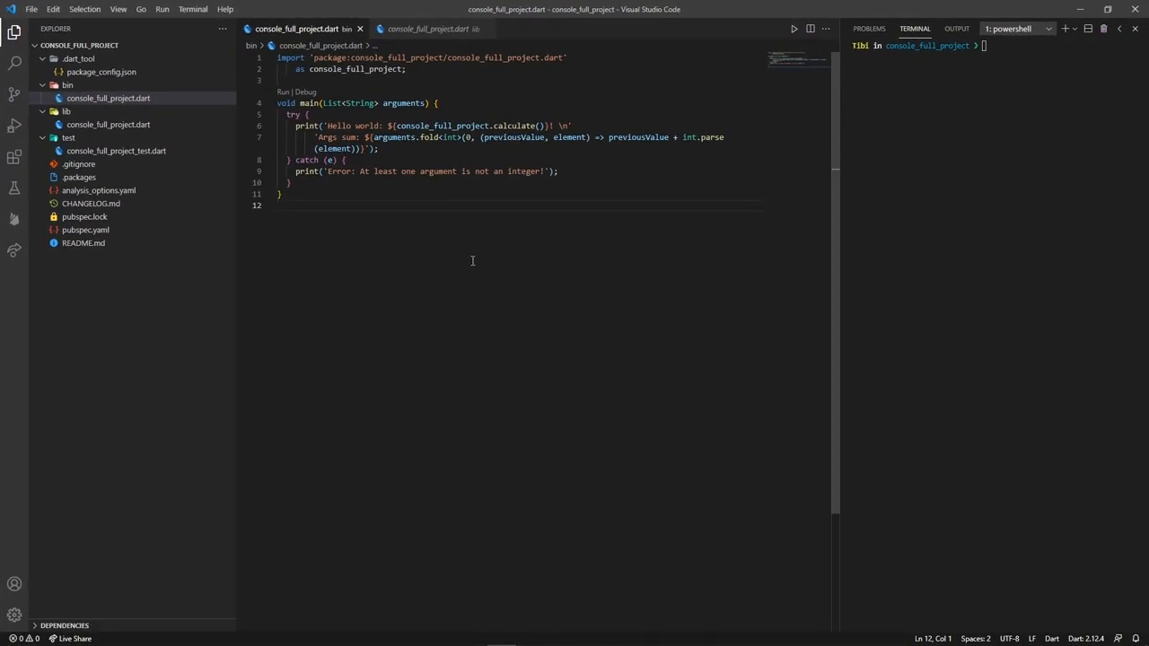
{"action": "mouse_move", "coordinate": [442, 287]}
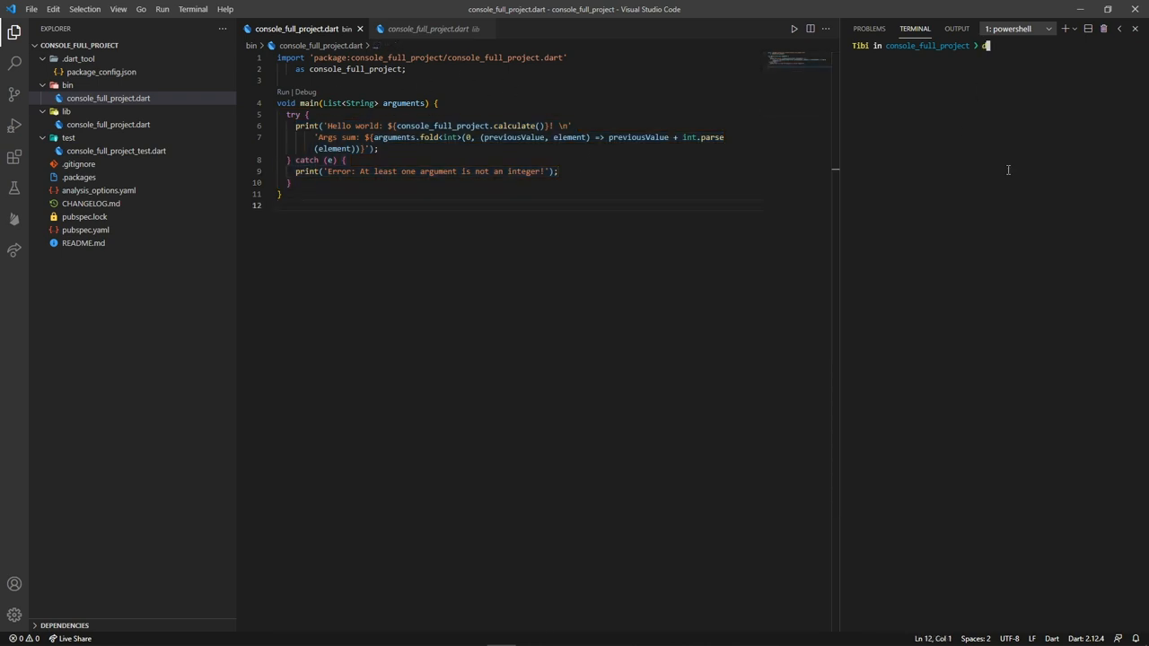
{"action": "key", "text": "Return"}
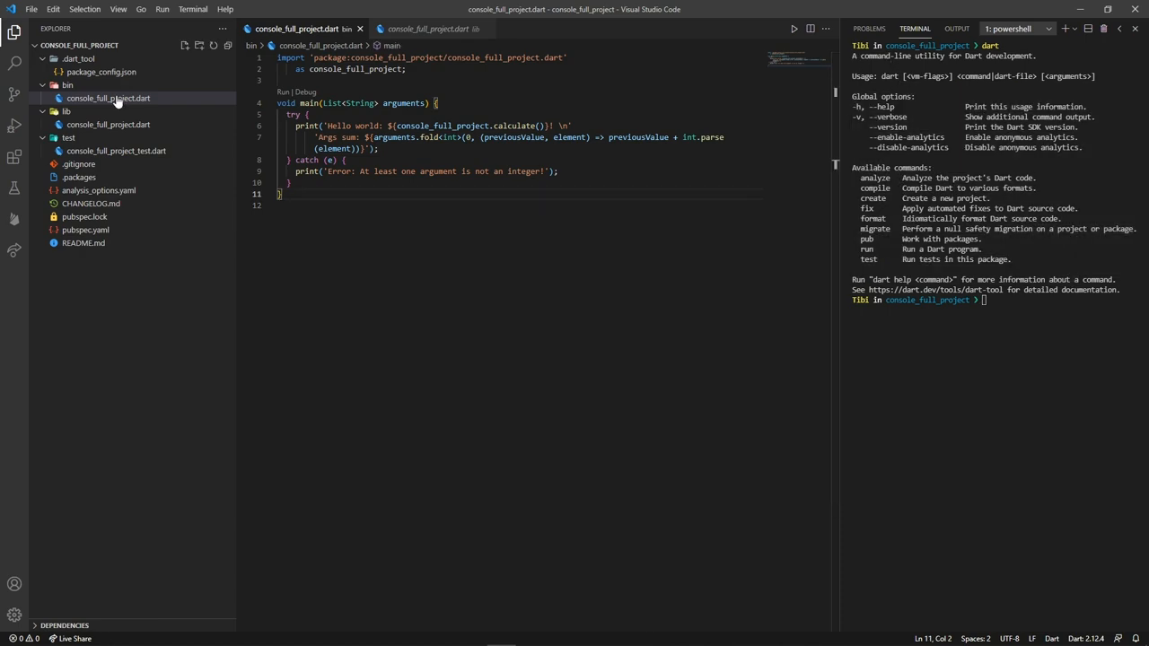
{"action": "mouse_move", "coordinate": [114, 271]}
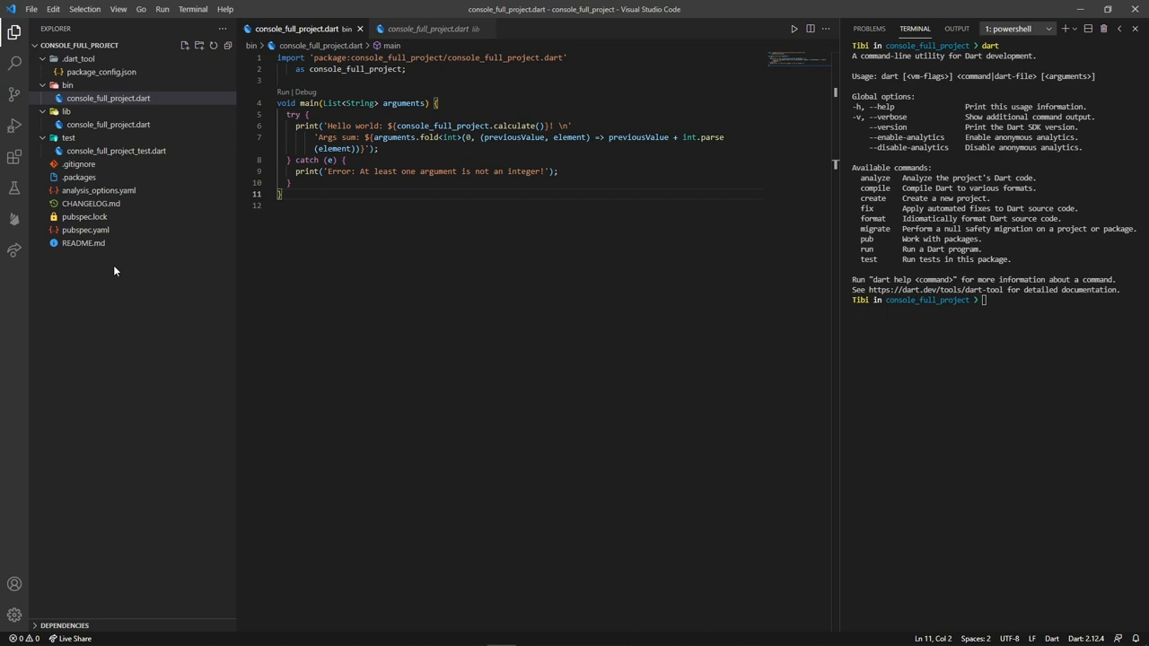
{"action": "left_click", "coordinate": [66, 84]}
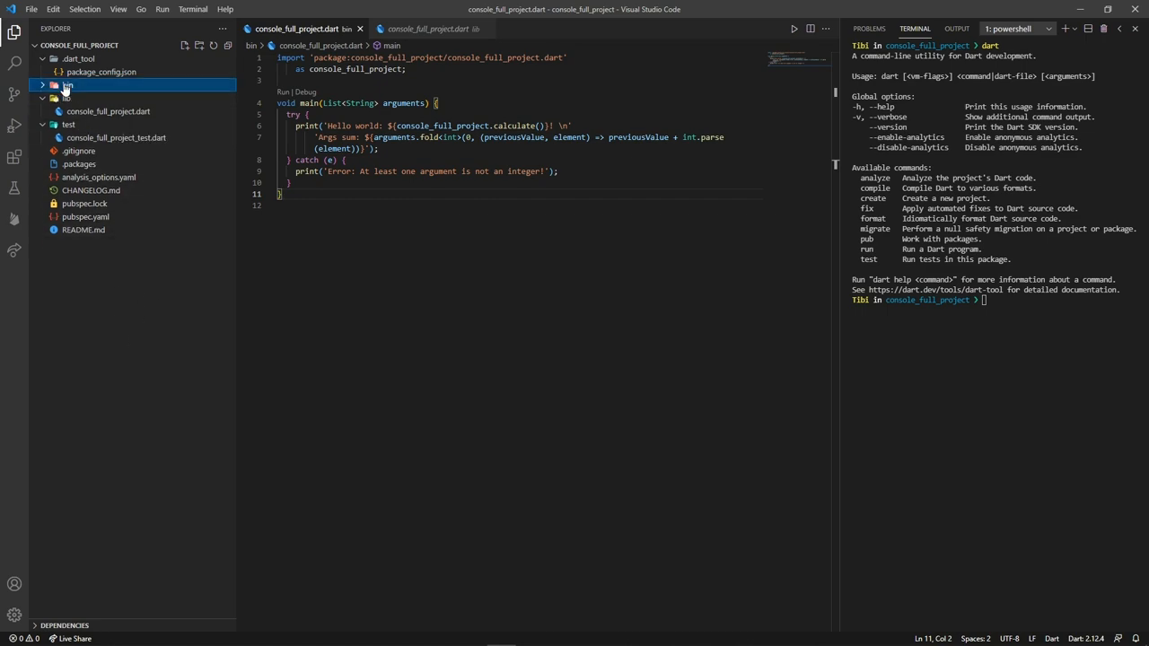
{"action": "left_click", "coordinate": [69, 84]}
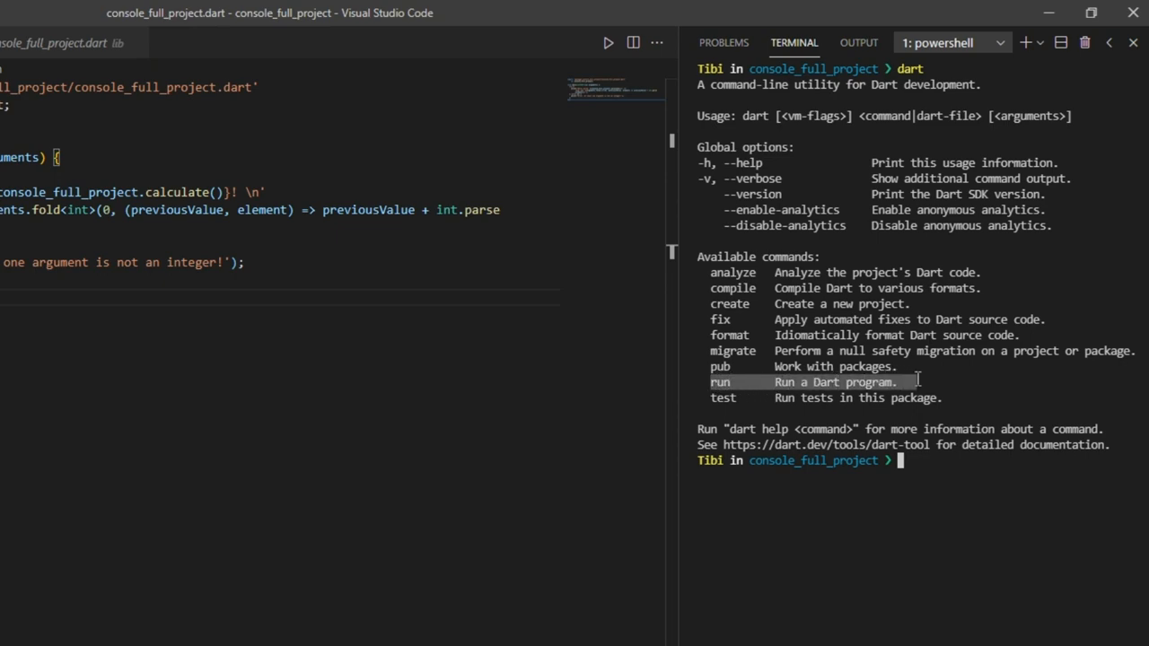
- Run the project from the terminal with 'dart run', then as the console_full_project package, printing Hello world: 42
{"action": "type", "text": "dar"}
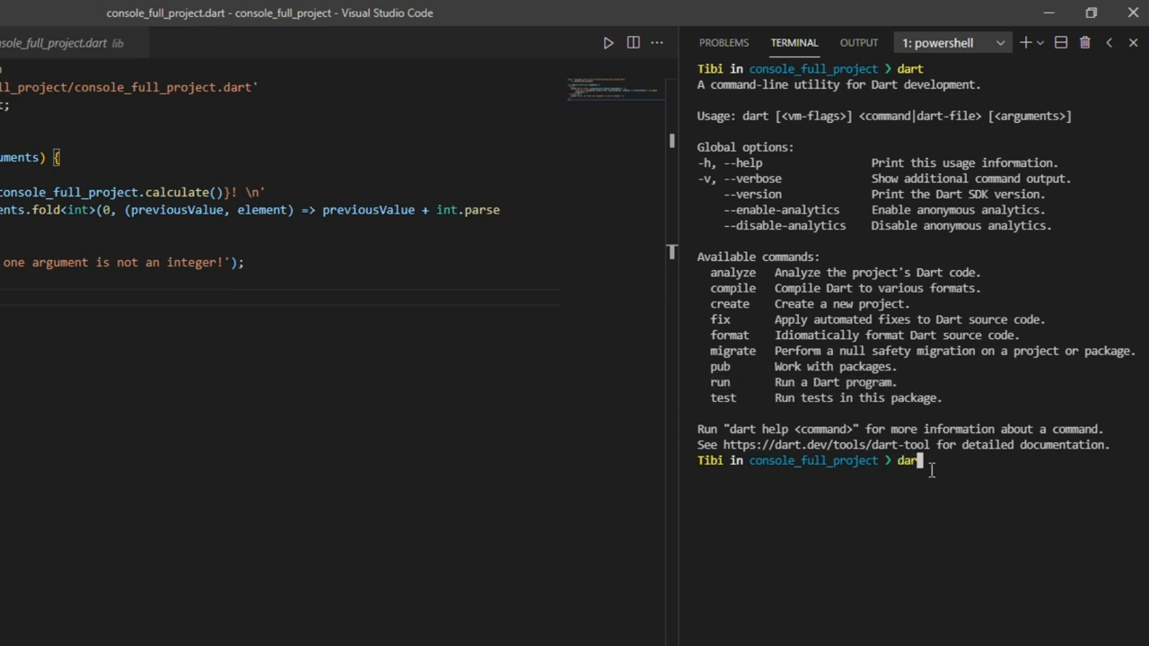
{"action": "type", "text": "run"}
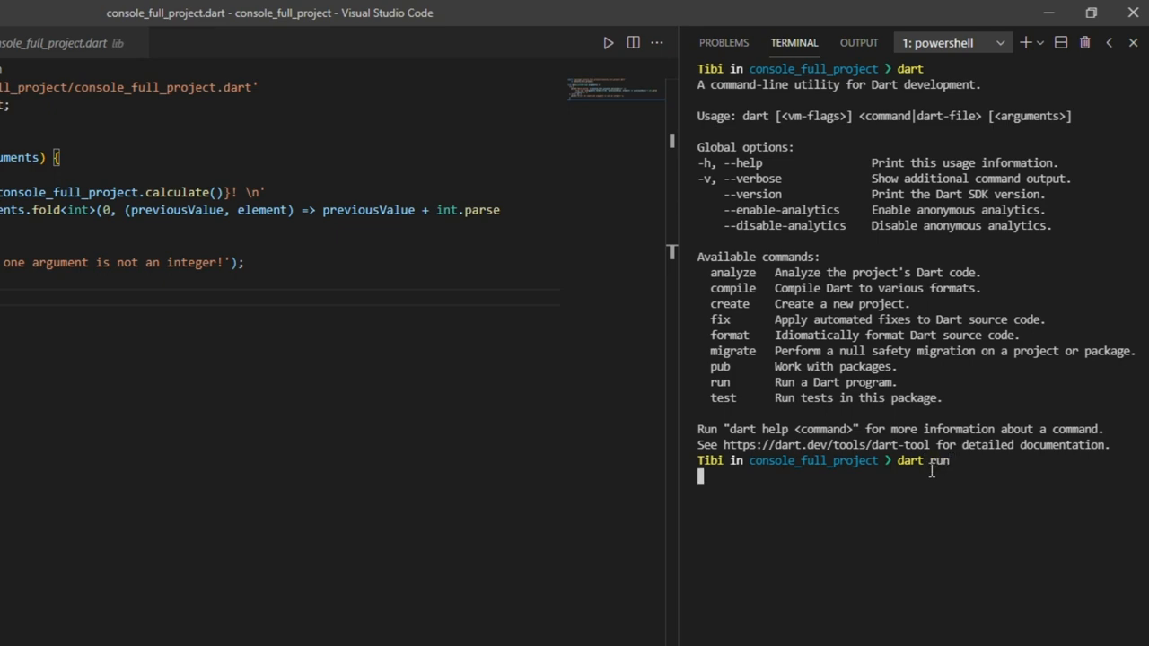
{"action": "key", "text": "Return"}
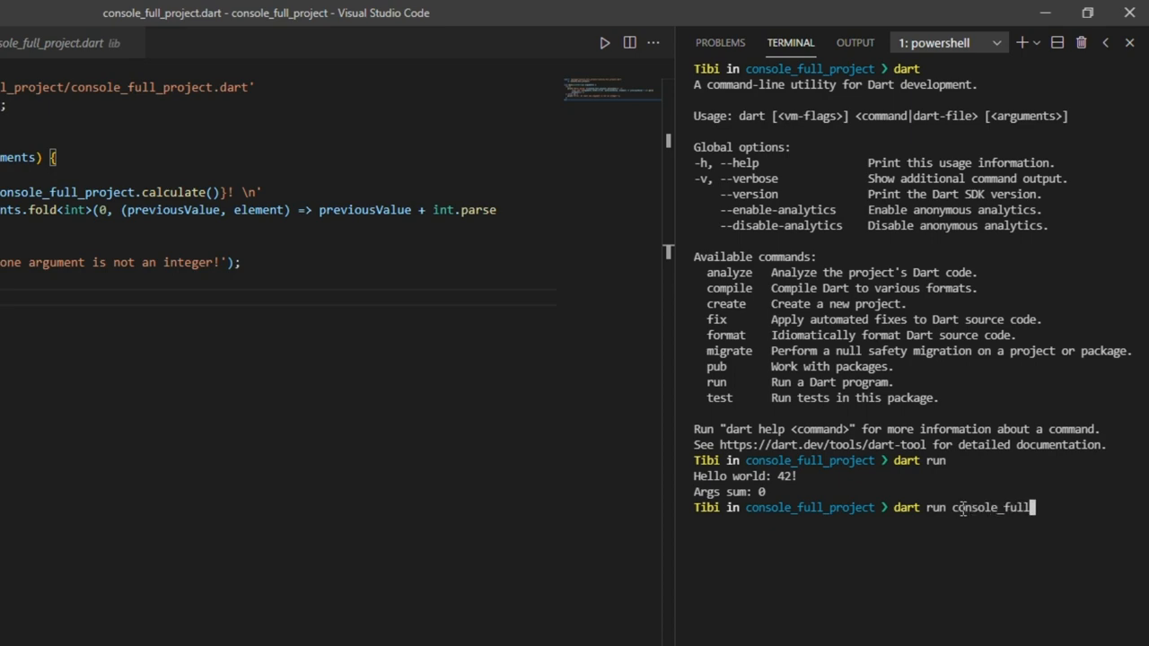
{"action": "type", "text": "_project"}
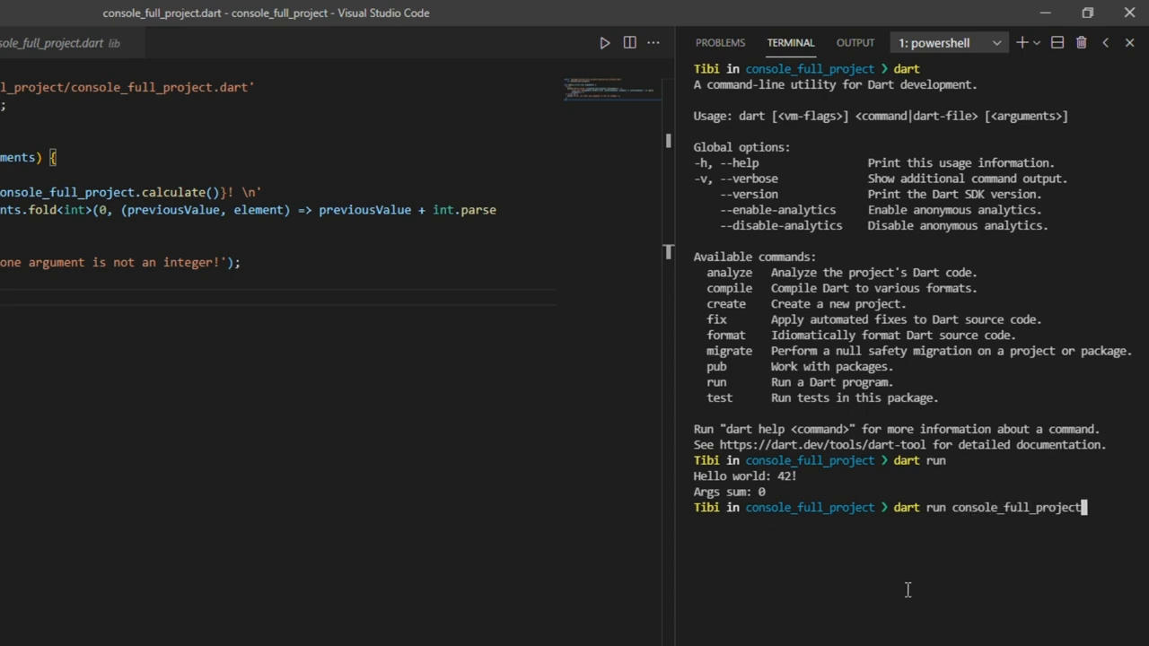
{"action": "key", "text": "Return"}
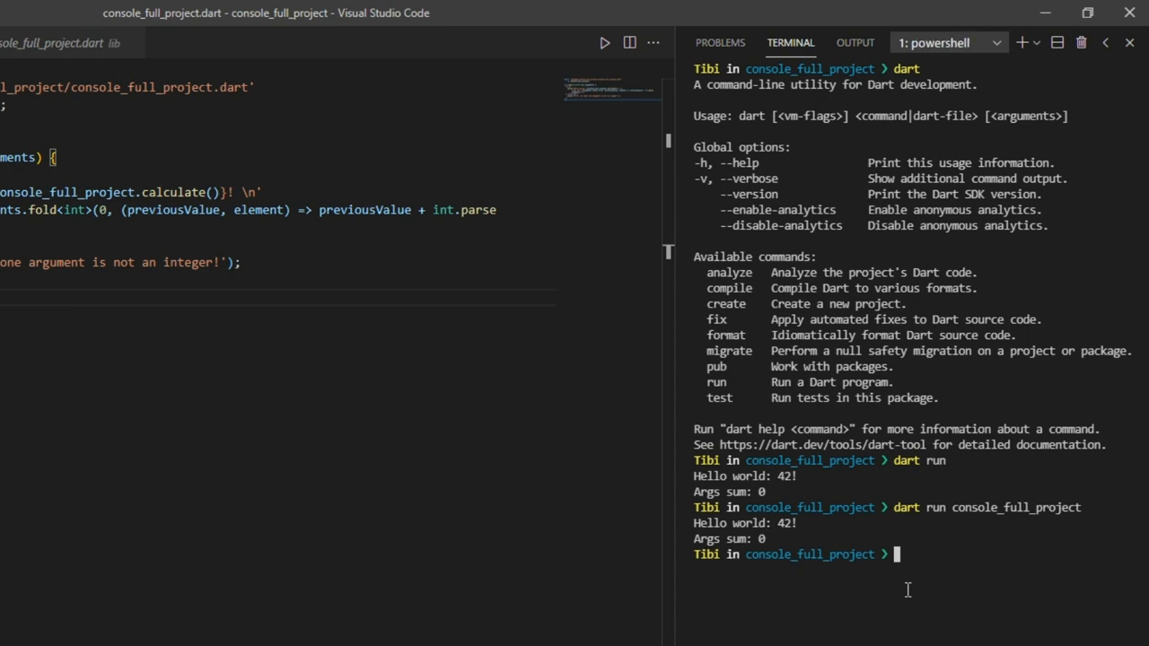
- Run console_full_project with arguments 1 2 3 to get Args sum: 6, then again without arguments
{"action": "type", "text": "dart run console_full_project"}
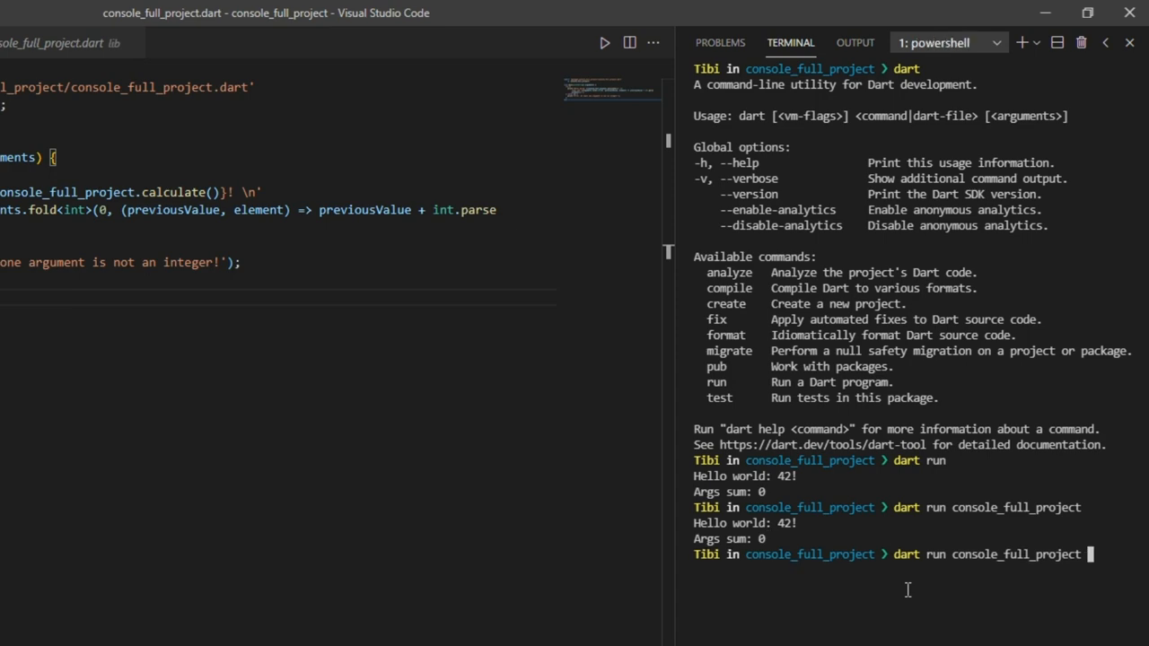
{"action": "type", "text": "1 2 3"}
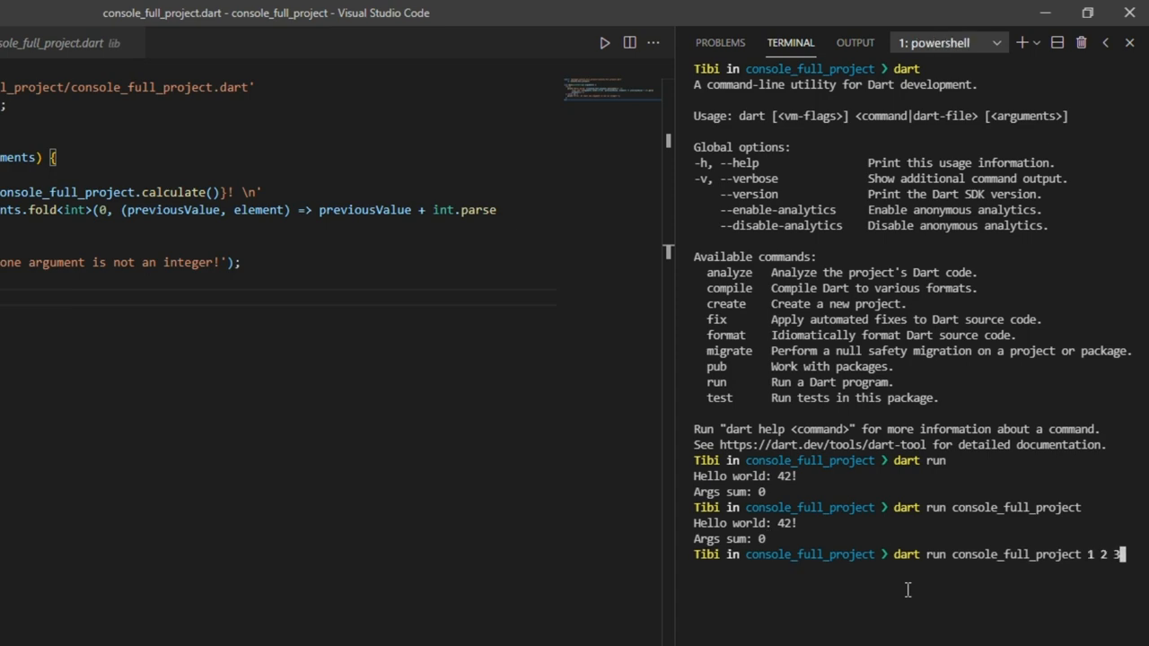
{"action": "key", "text": "Return"}
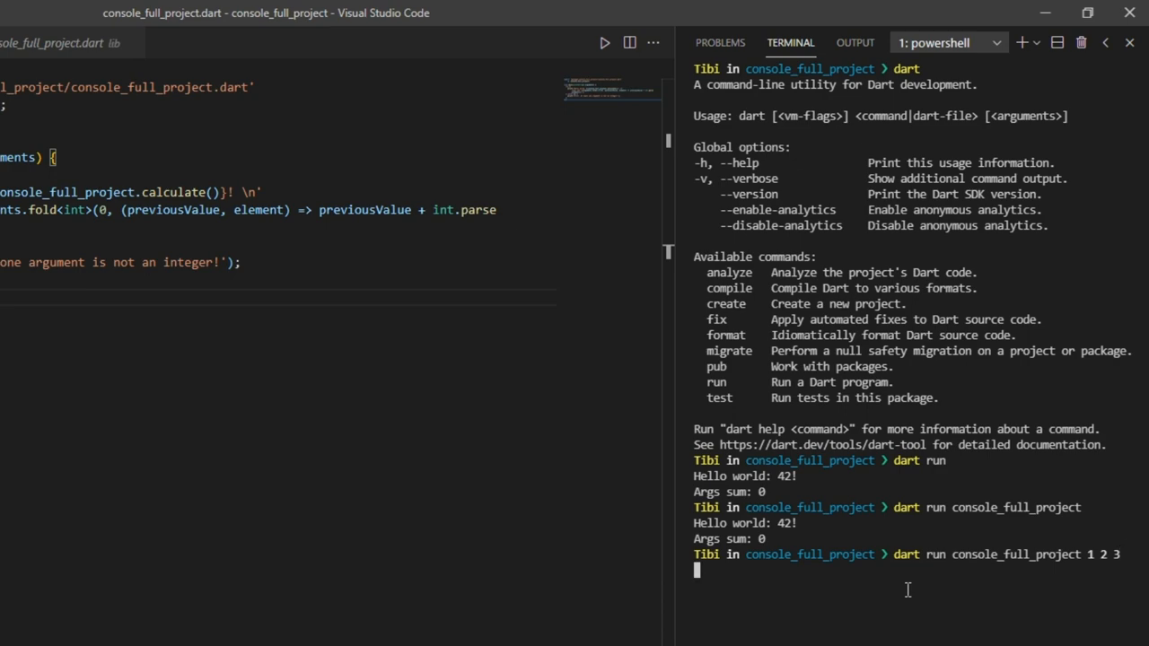
{"action": "key", "text": "Return"}
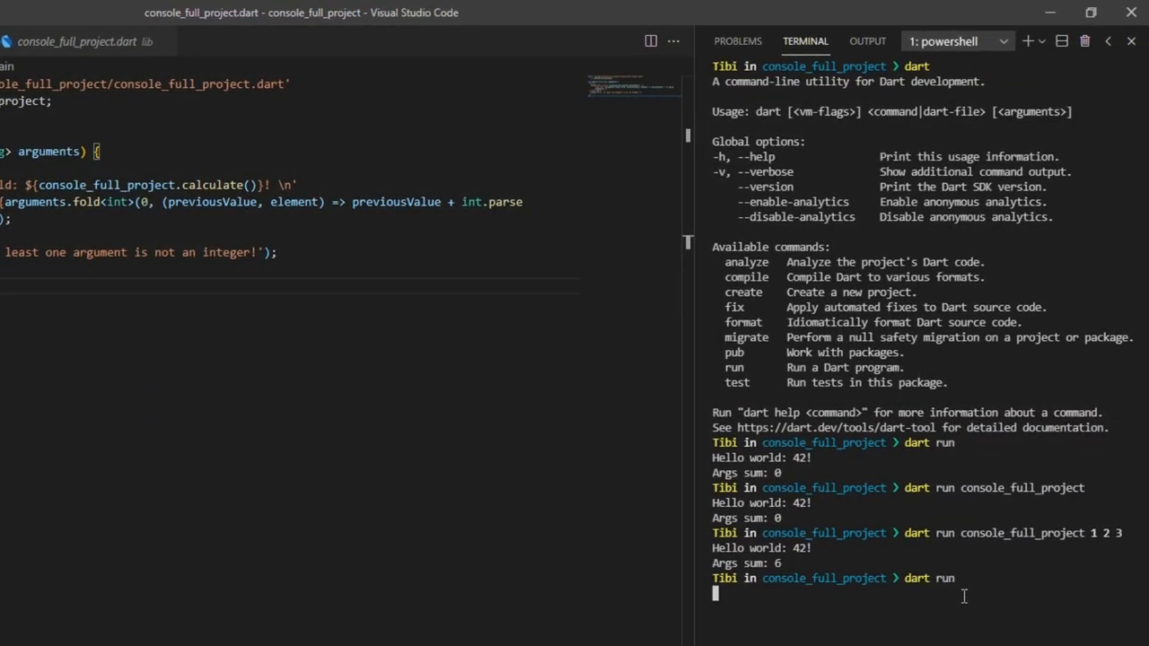
{"action": "key", "text": "Return"}
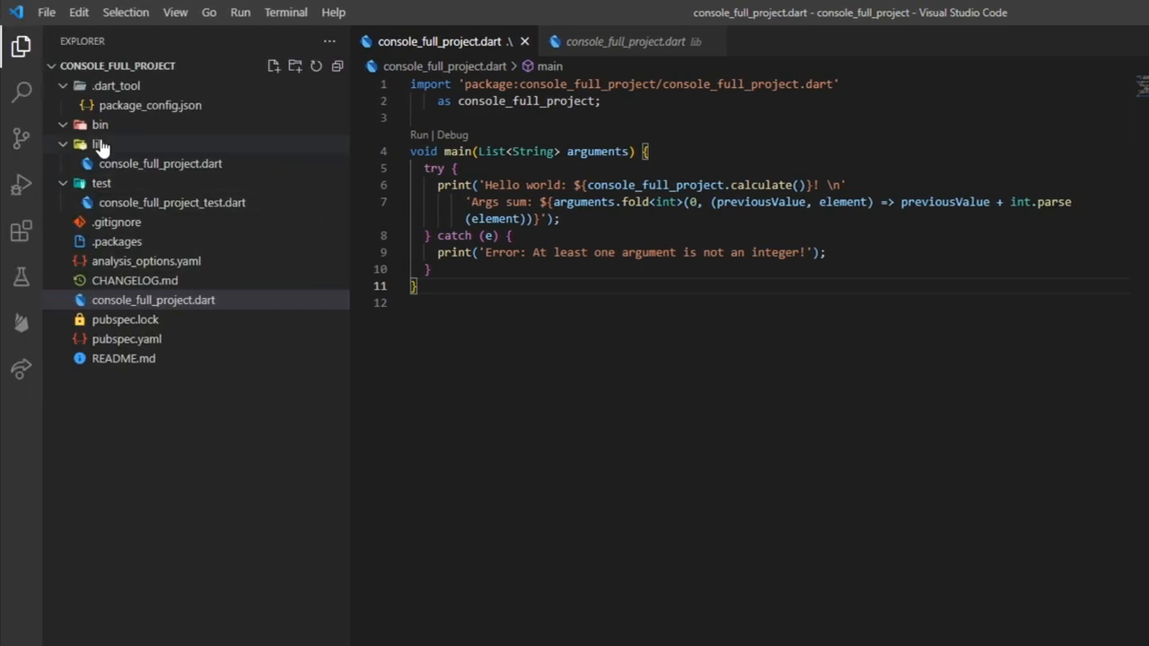
- Run .\console_full_project.dart by path, then with arguments 1 2 3 4 giving Args sum: 10
{"action": "left_click", "coordinate": [101, 126]}
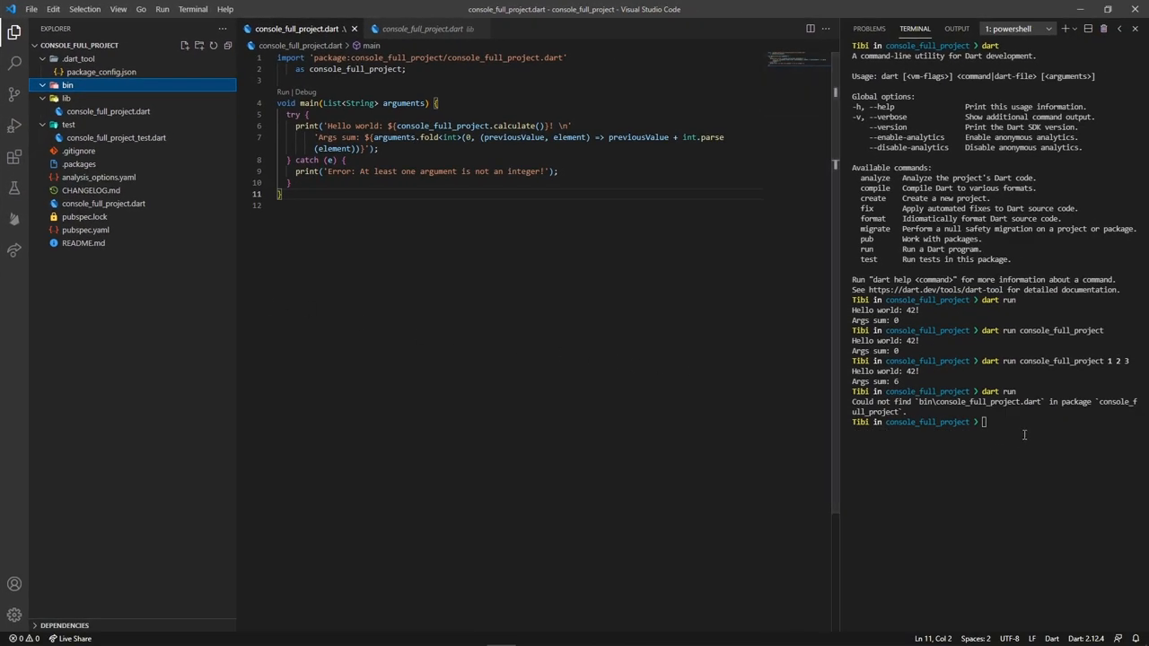
{"action": "type", "text": "dart run"}
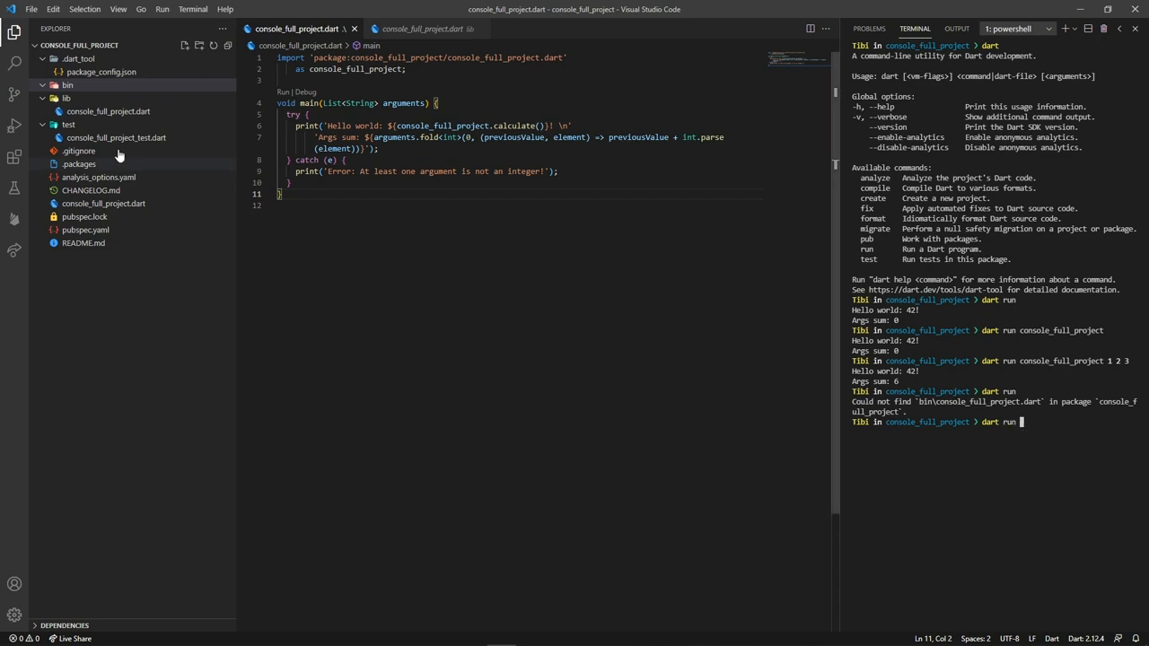
{"action": "type", "text": "console_full_project.dart"}
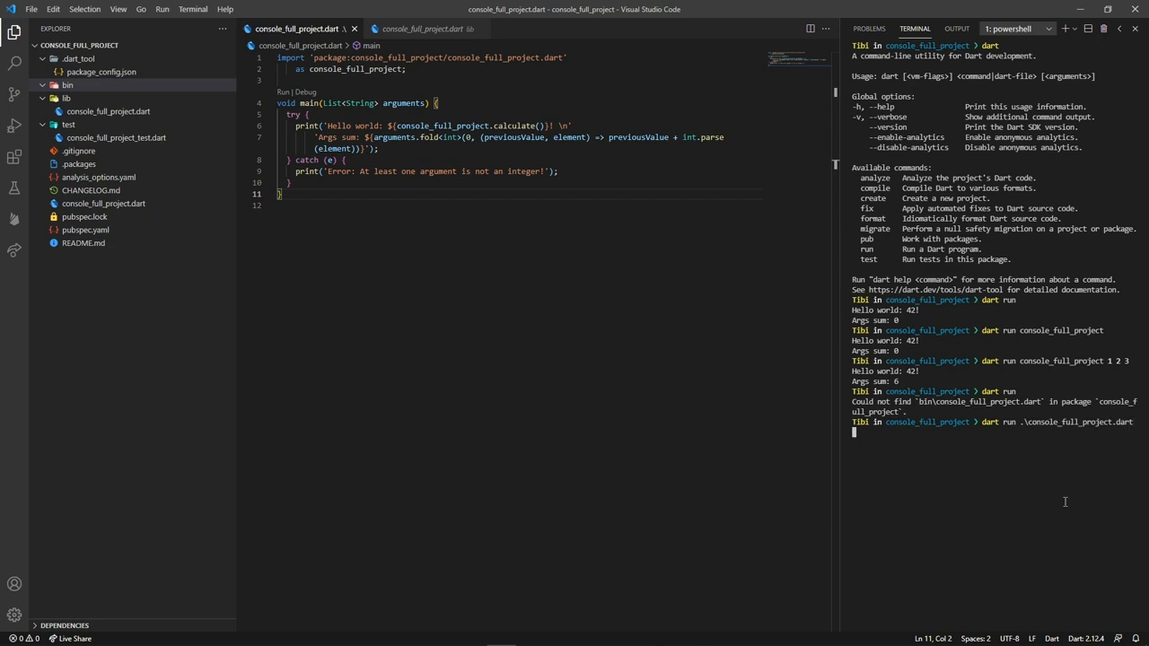
{"action": "key", "text": "Return"}
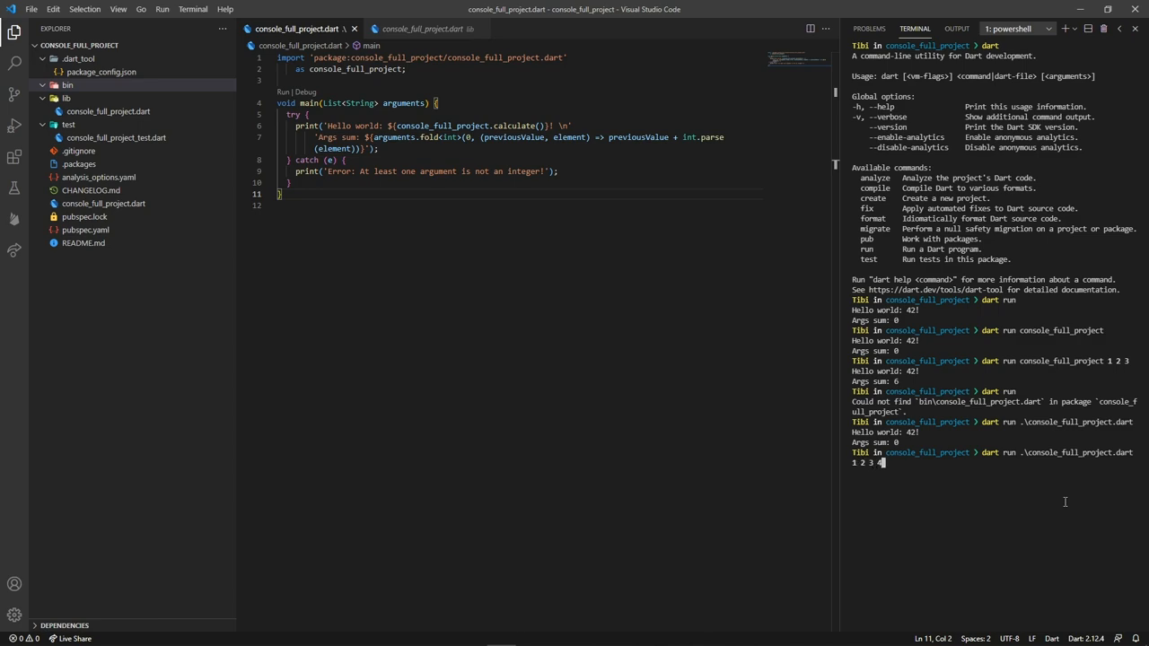
{"action": "key", "text": "Return"}
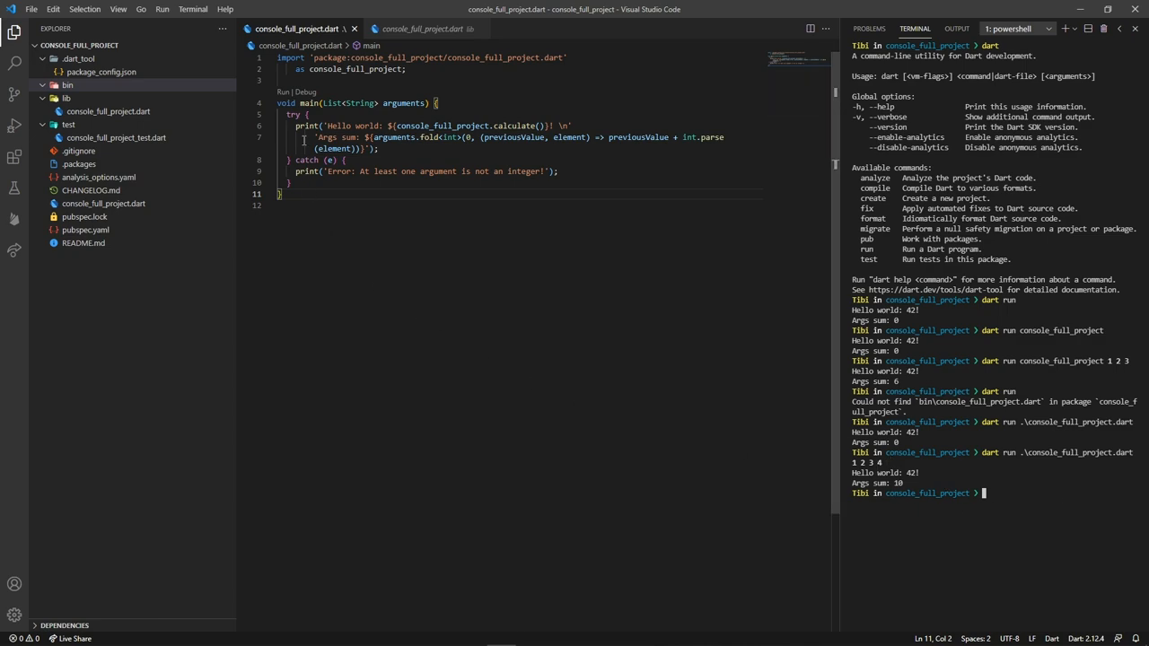
{"action": "left_click_drag", "start_coordinate": [291, 115], "coordinate": [312, 160]}
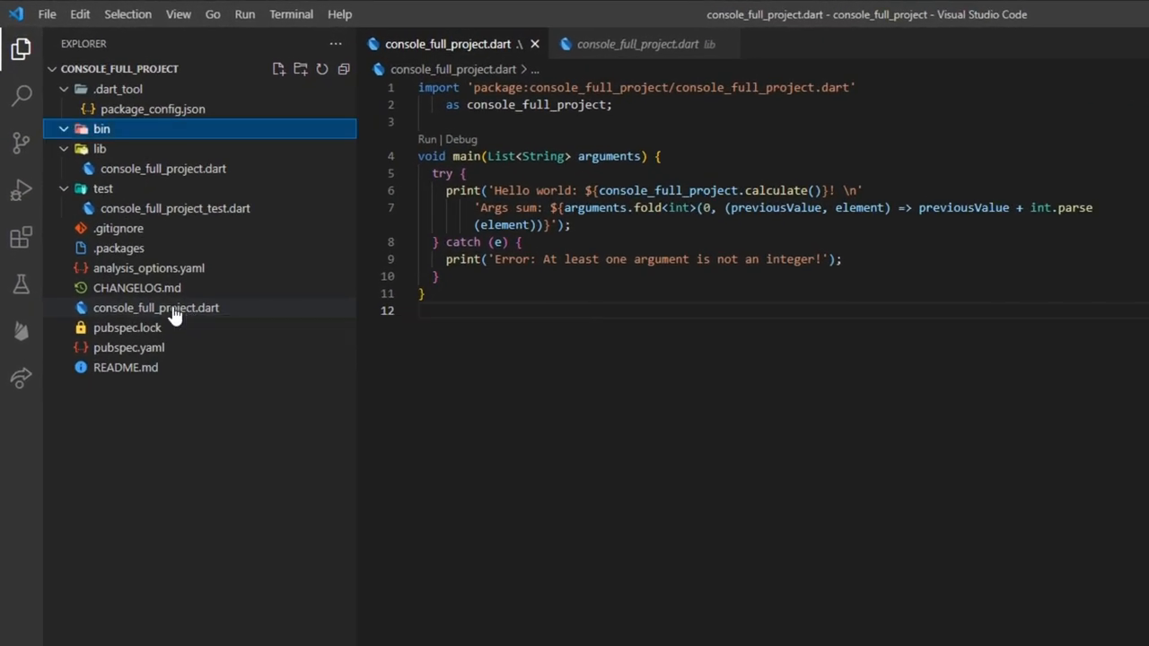
- Move the misplaced console_full_project.dart from the project root back into the bin folder
{"action": "left_click", "coordinate": [164, 149]}
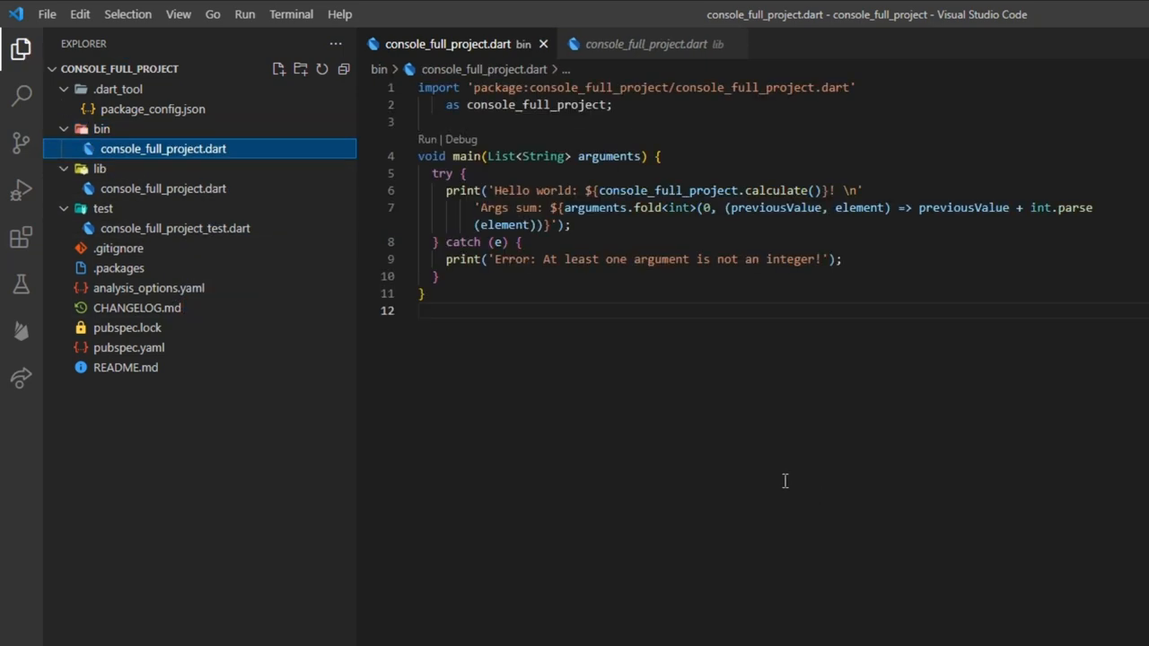
{"action": "left_click", "coordinate": [100, 129]}
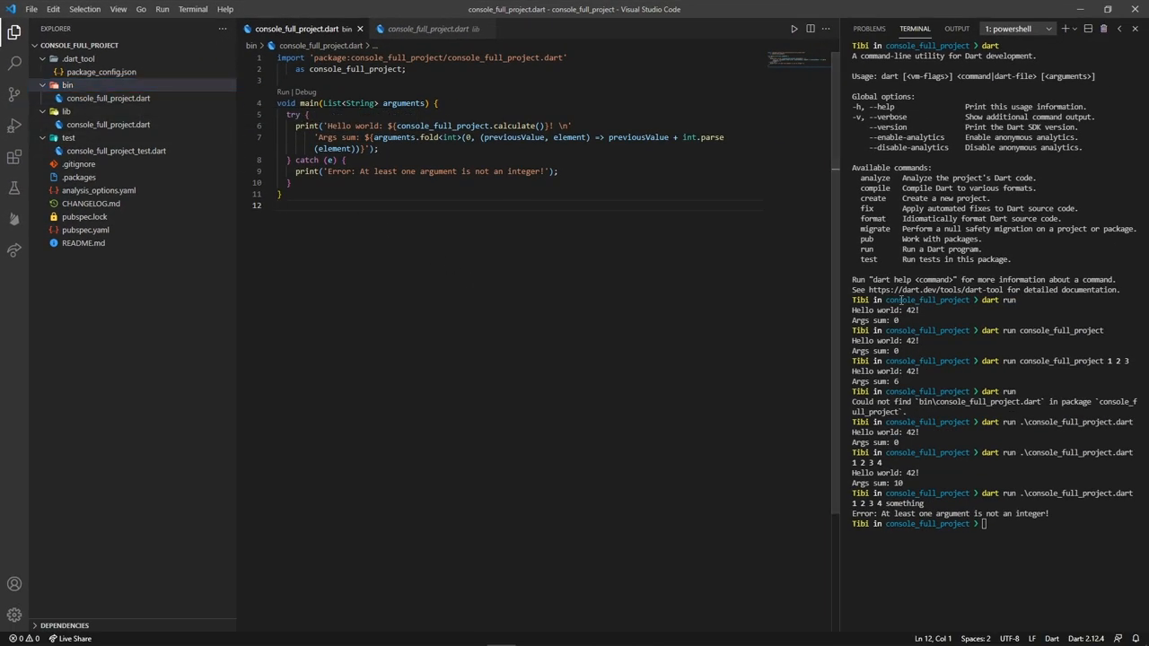
{"action": "mouse_move", "coordinate": [697, 339]}
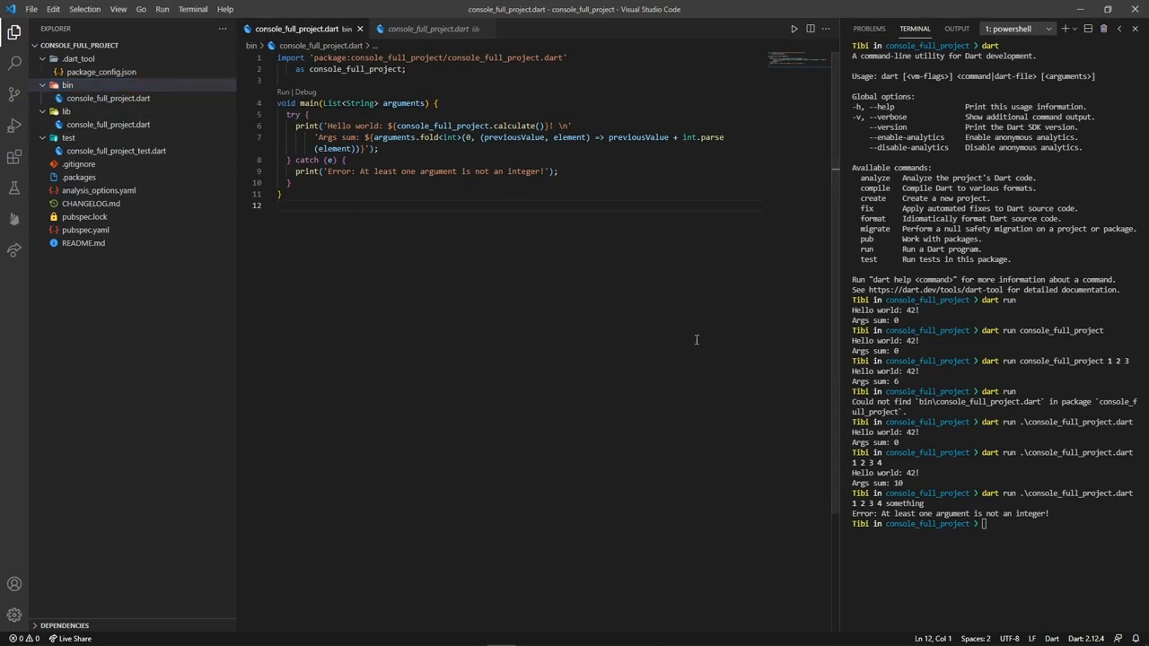
{"action": "mouse_move", "coordinate": [486, 266]}
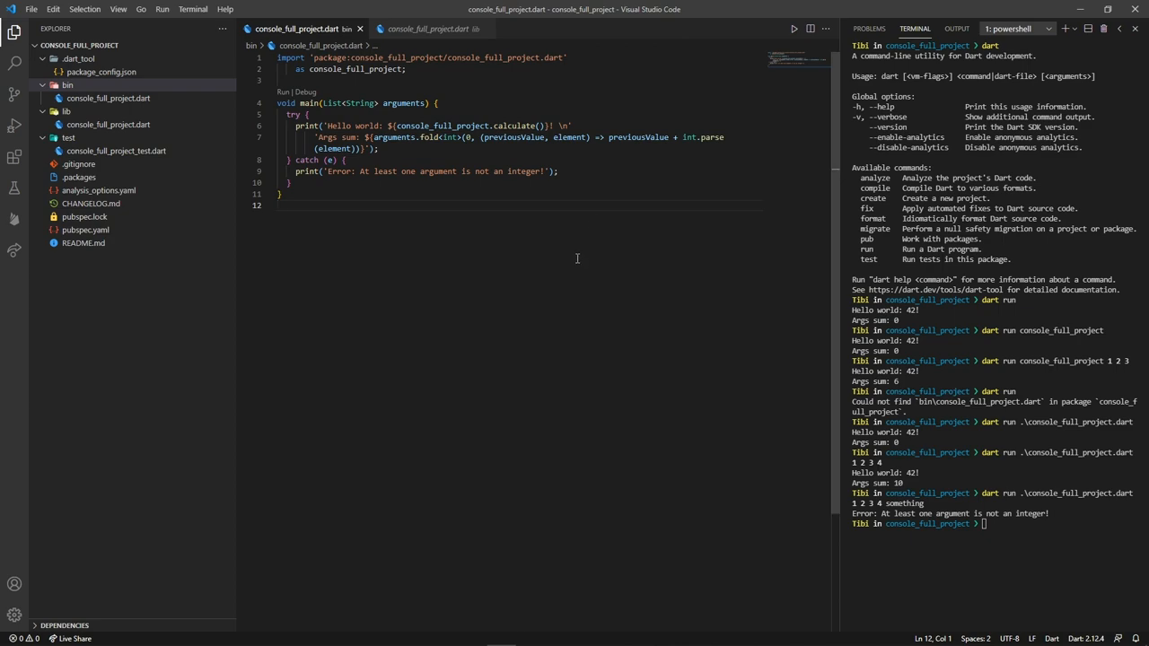
{"action": "mouse_move", "coordinate": [154, 32]}
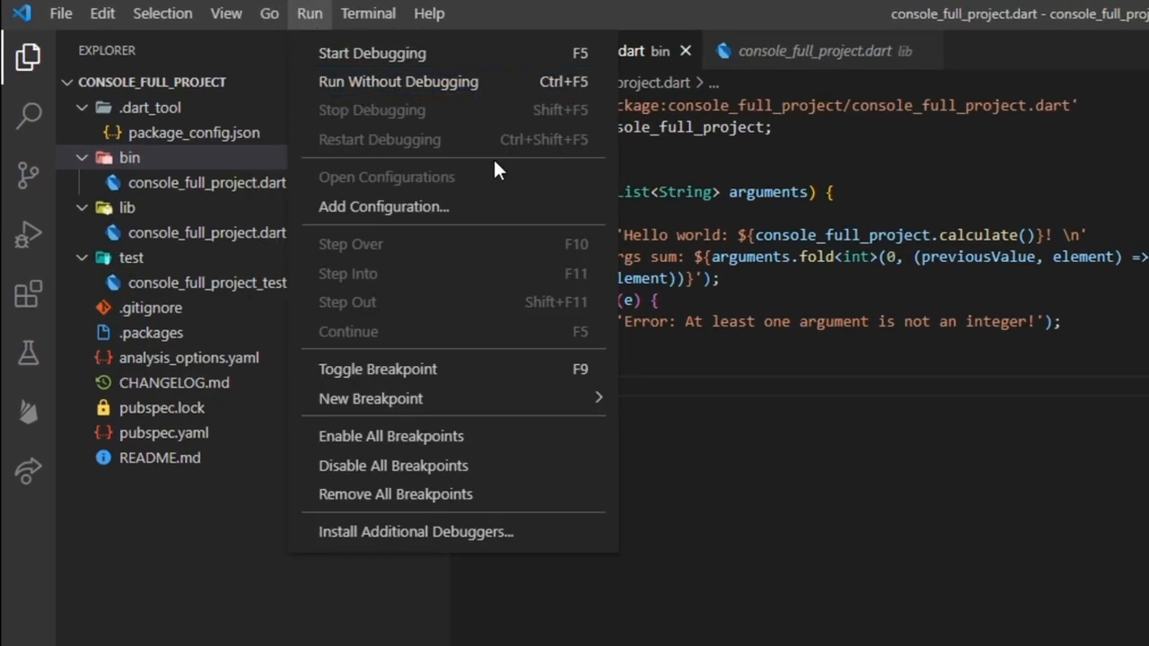
{"action": "mouse_move", "coordinate": [499, 140]}
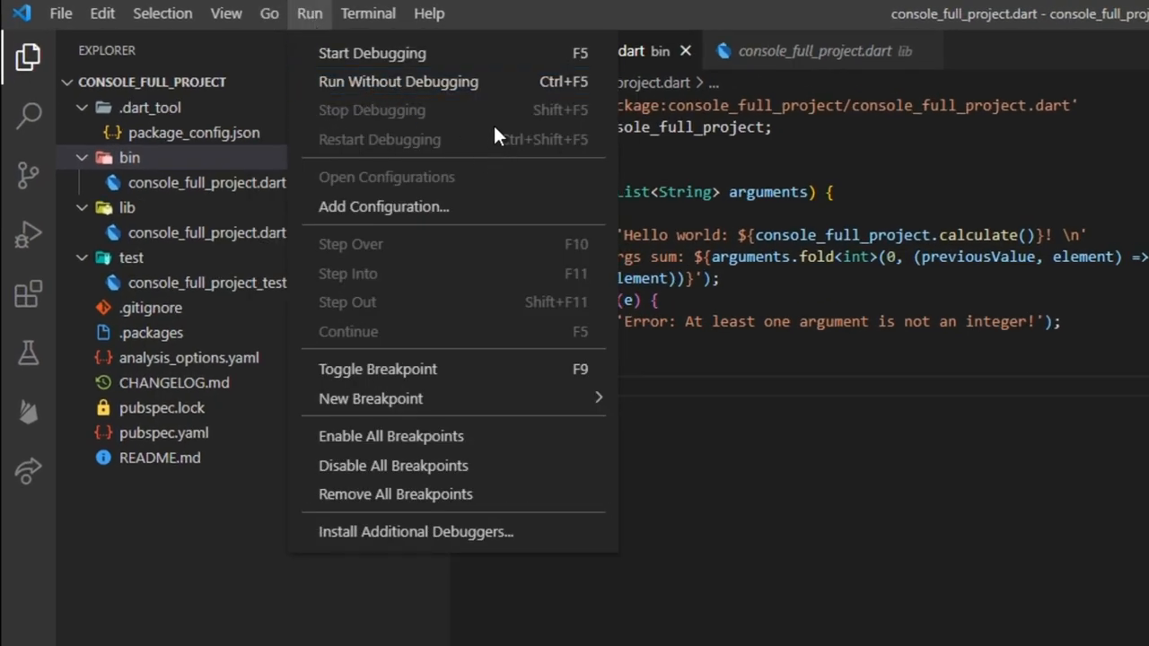
{"action": "mouse_move", "coordinate": [399, 80]}
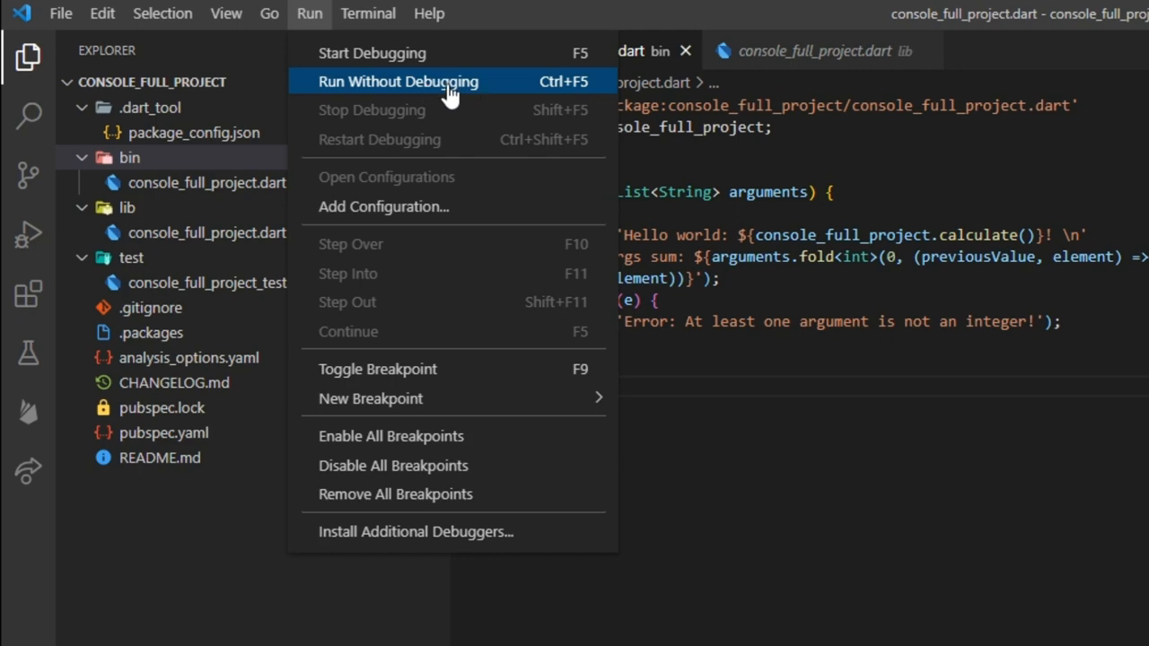
{"action": "mouse_move", "coordinate": [815, 380]}
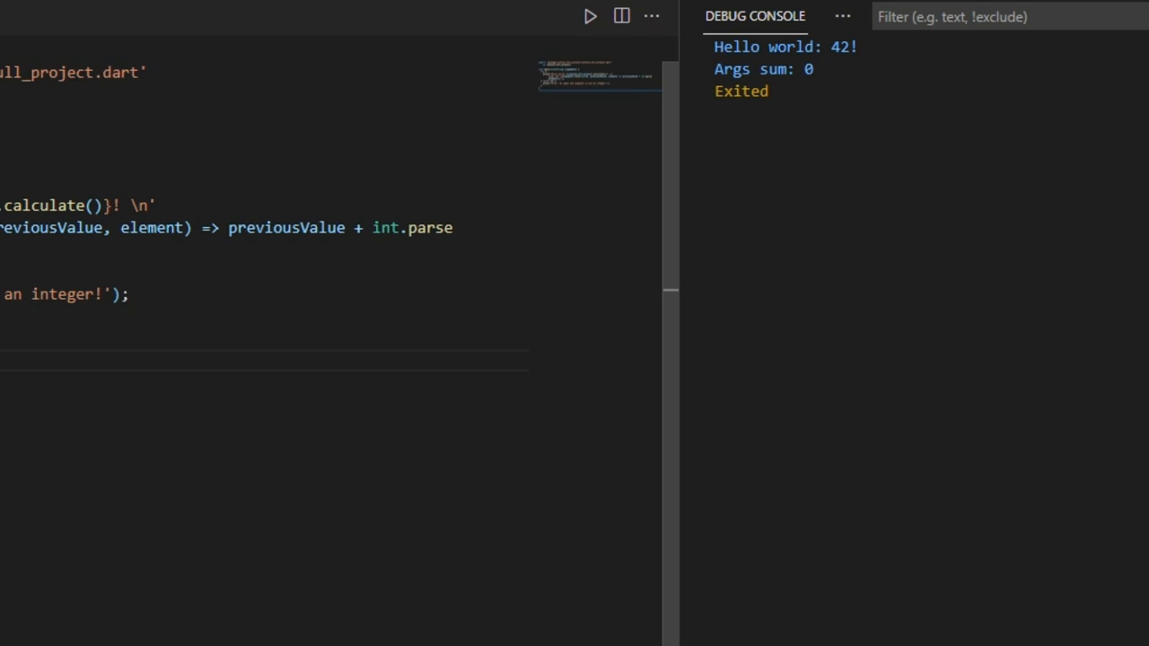
{"action": "mouse_move", "coordinate": [836, 136]}
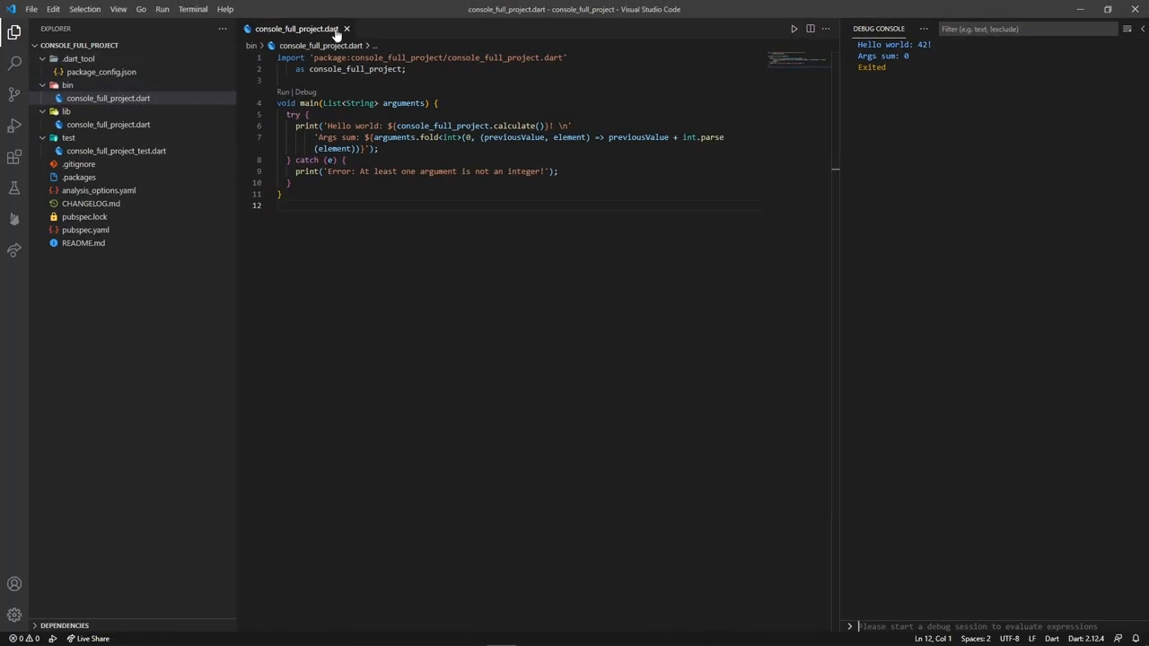
{"action": "mouse_move", "coordinate": [108, 97]}
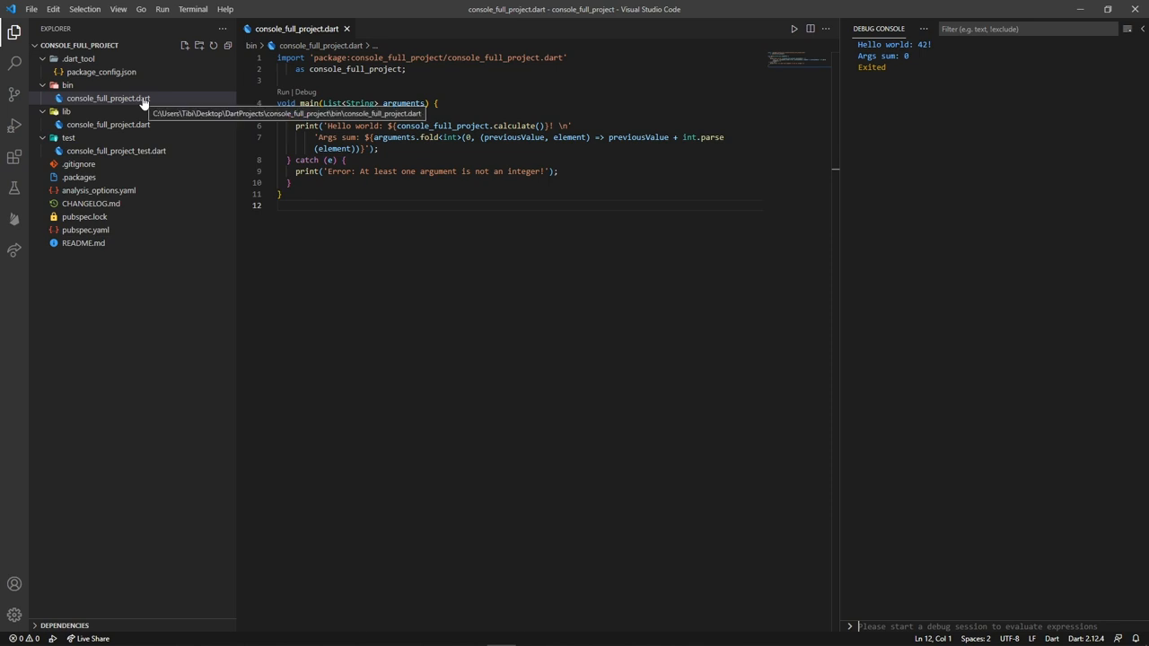
- Open lib/console_full_project.dart, the library defining calculate returning 6 * 7
{"action": "left_click", "coordinate": [107, 124]}
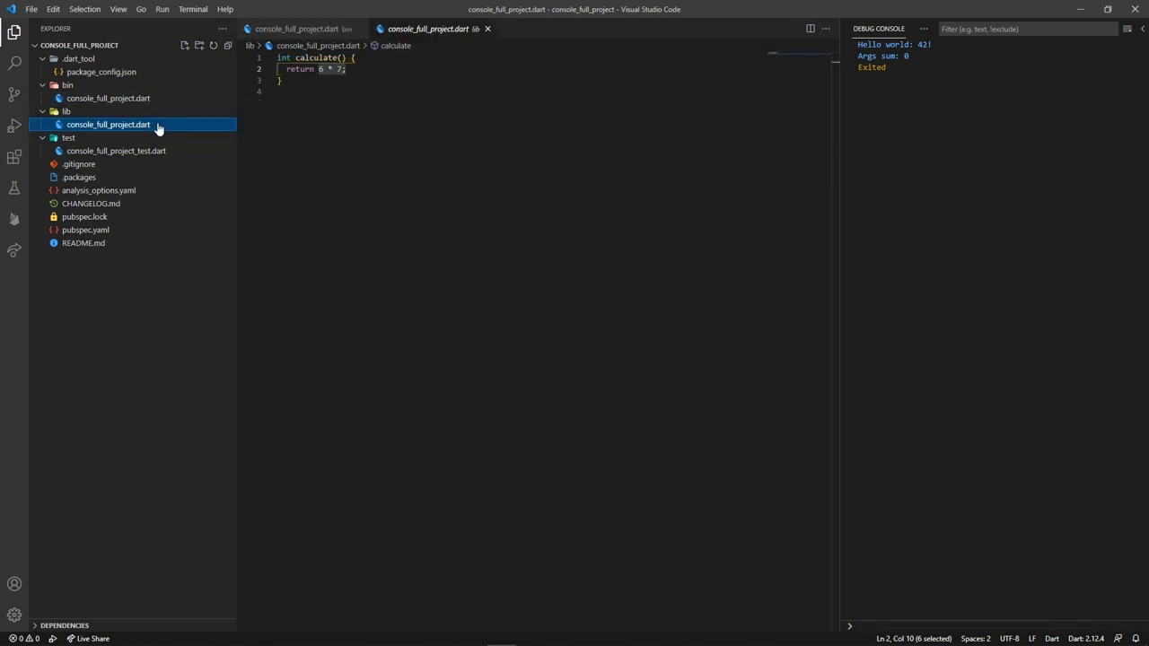
{"action": "left_click", "coordinate": [417, 151]}
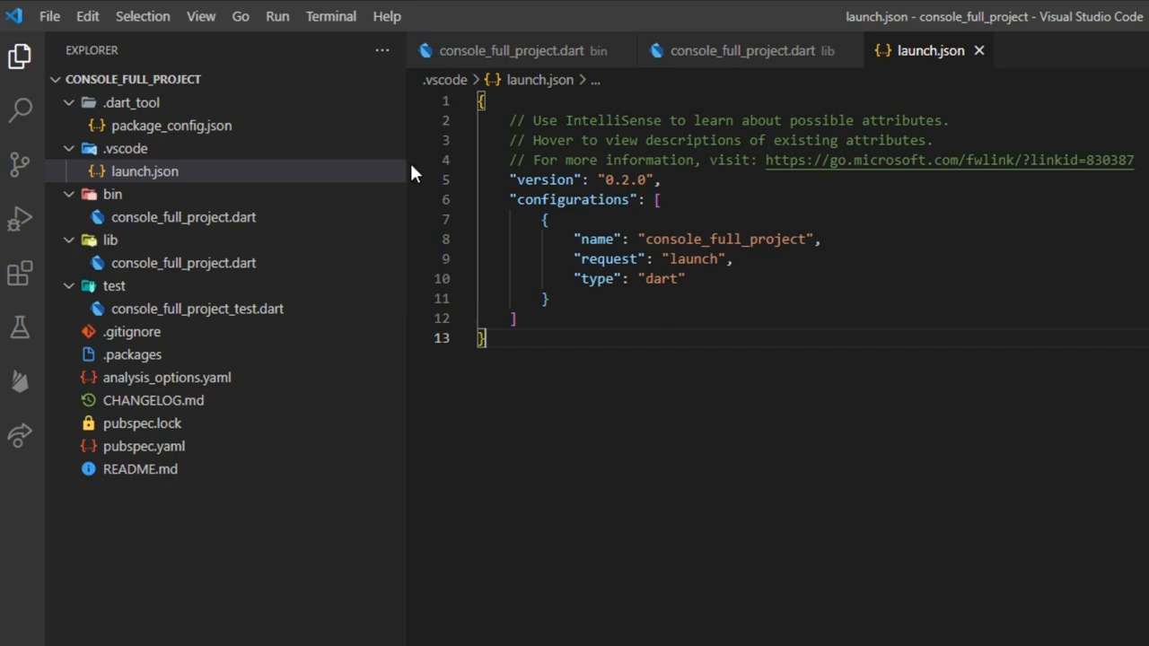
{"action": "mouse_move", "coordinate": [124, 147]}
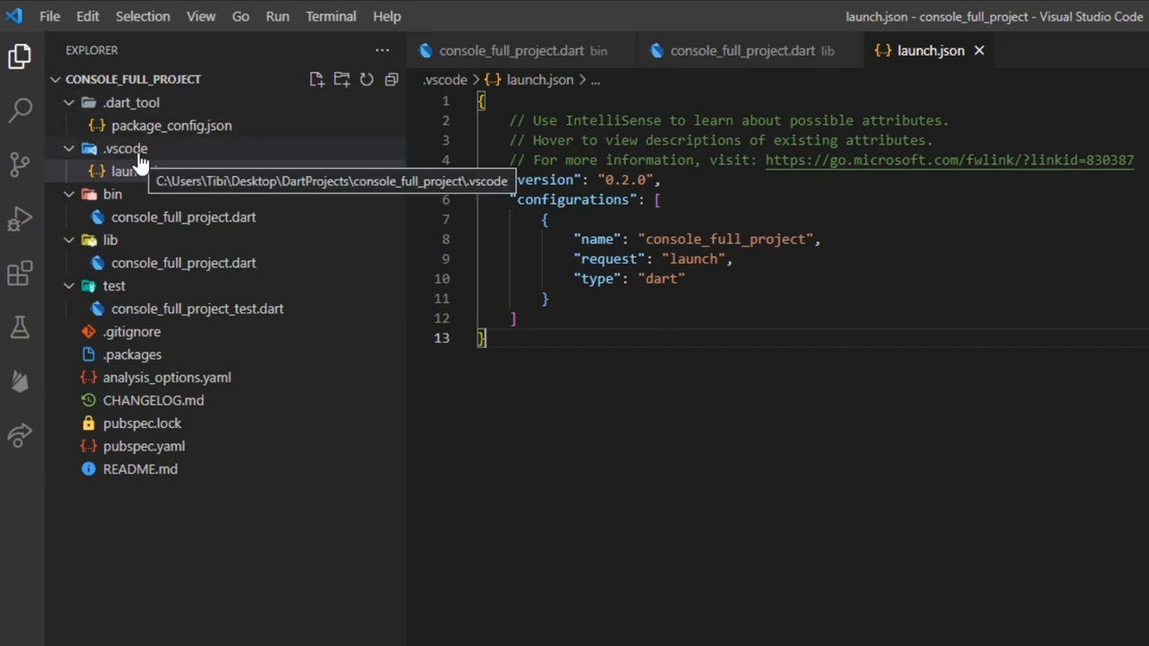
{"action": "mouse_move", "coordinate": [143, 172]}
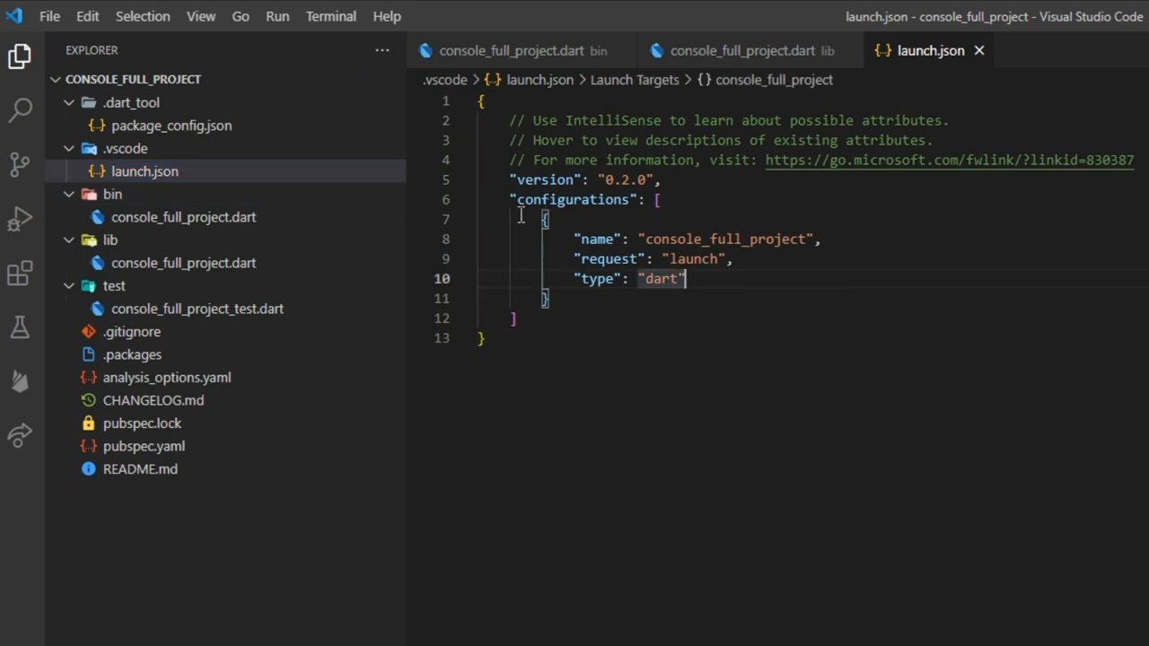
- Add program "bin/console_full_project.dart" with args 1, 2, 3 to launch.json and return to the bin main file
{"action": "left_click", "coordinate": [891, 334]}
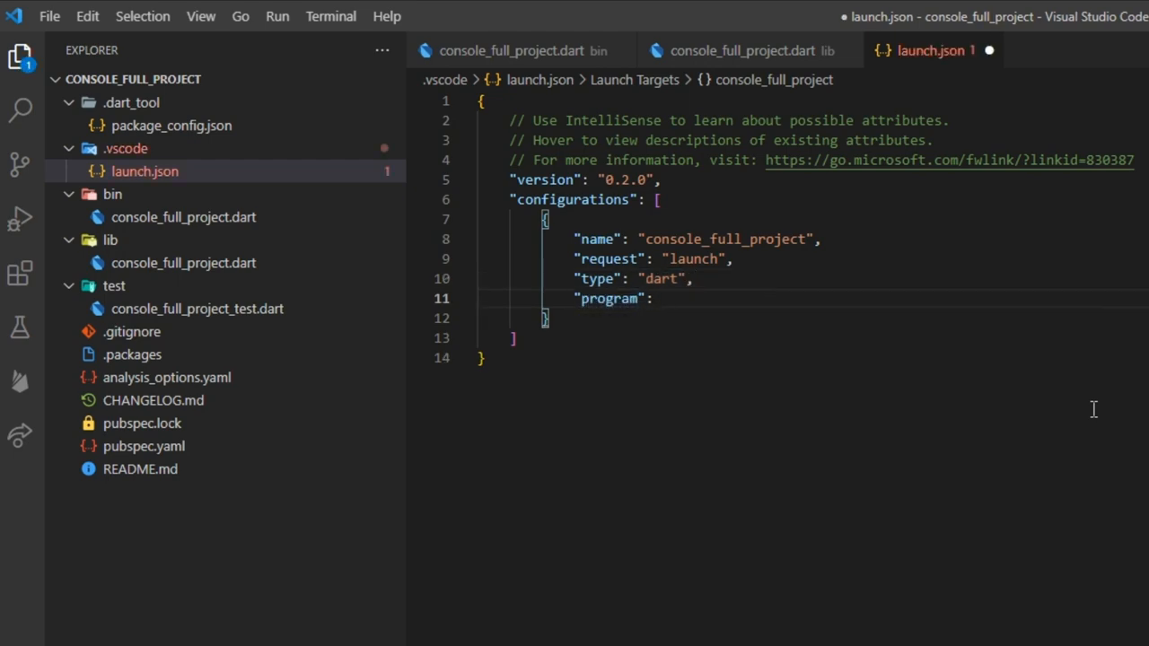
{"action": "type", "text": "\"bin/console_full_project.dart\","}
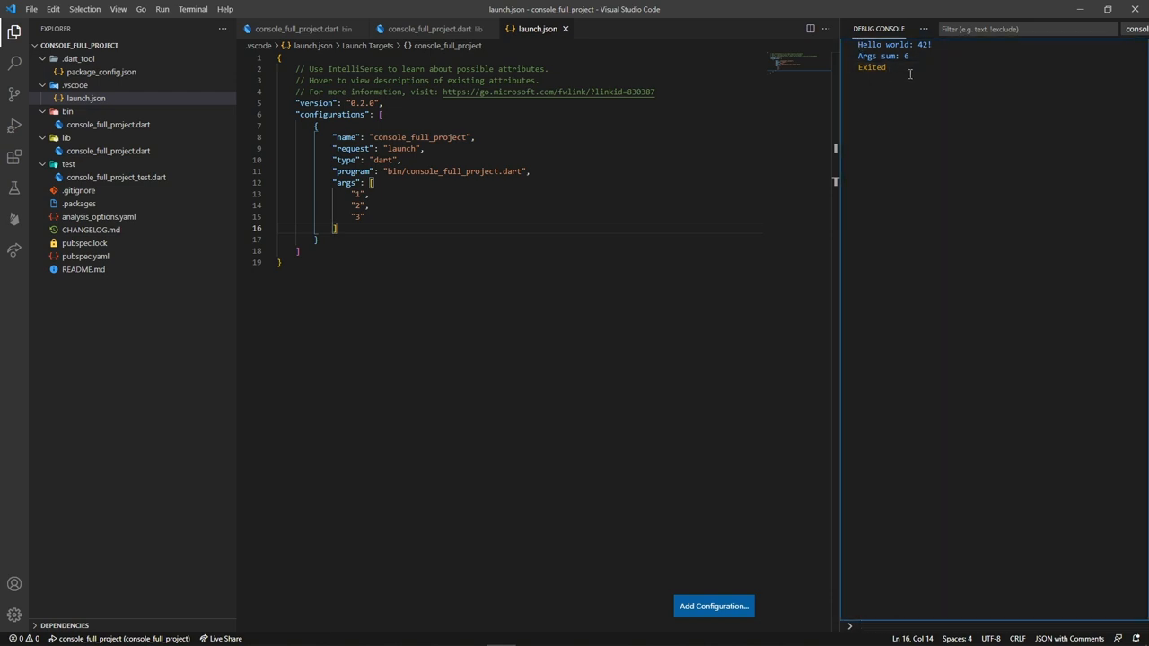
{"action": "left_click", "coordinate": [429, 28]}
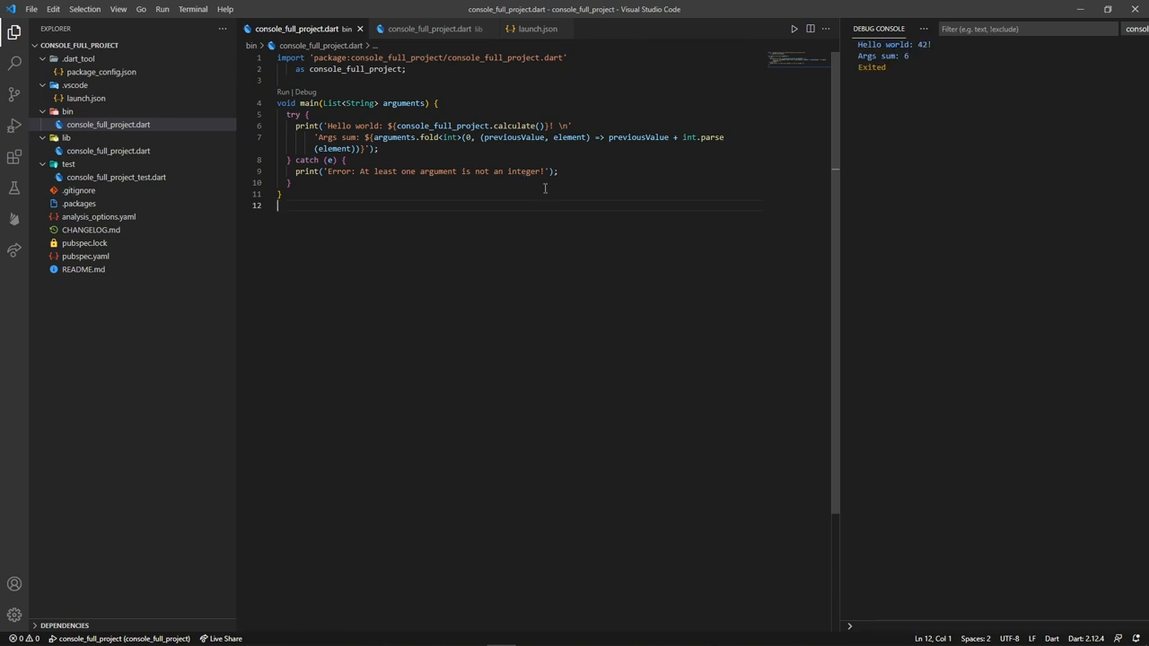
{"action": "mouse_move", "coordinate": [916, 101]}
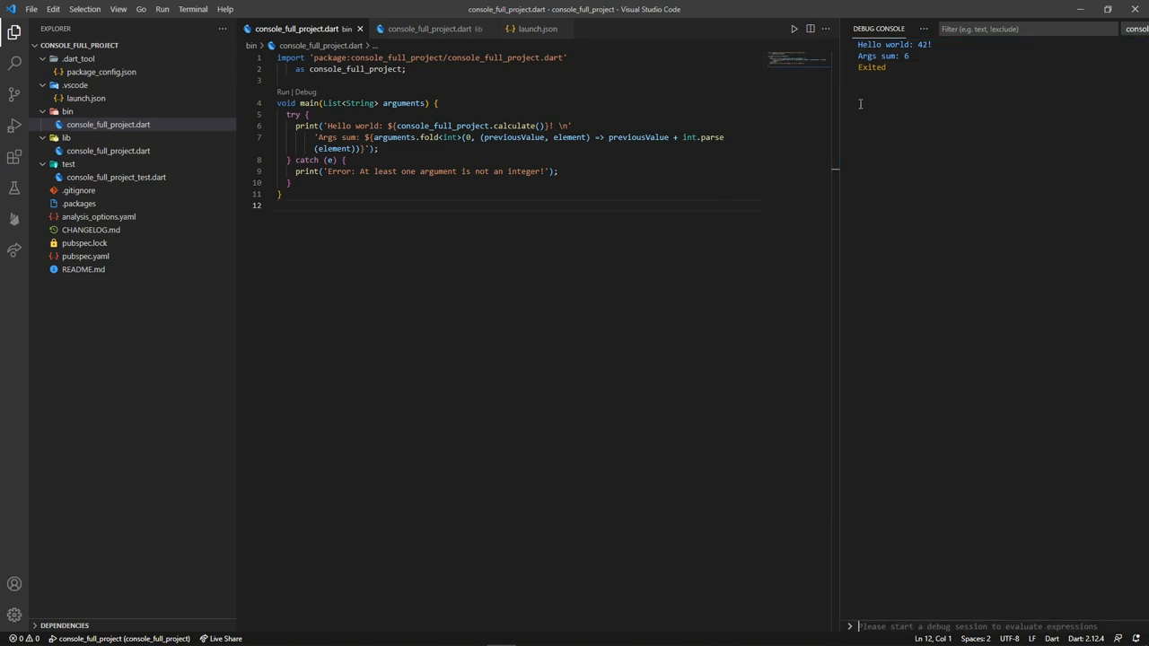
{"action": "mouse_move", "coordinate": [494, 294]}
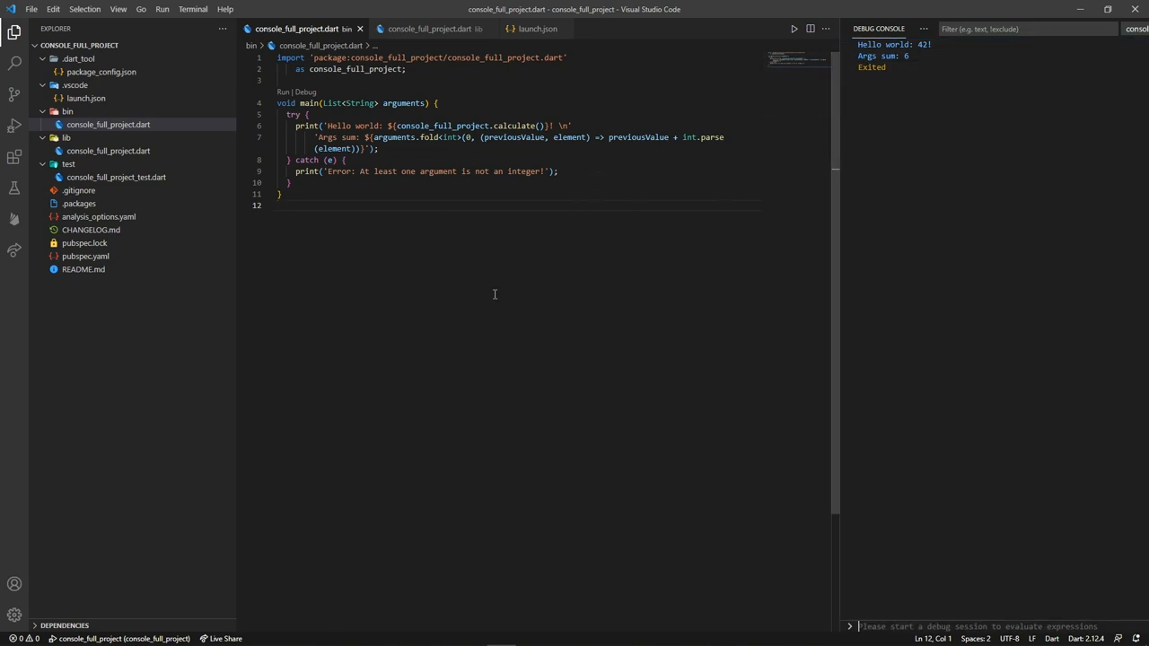
- Open the Run menu to reach the run and debug commands
{"action": "left_click", "coordinate": [889, 28]}
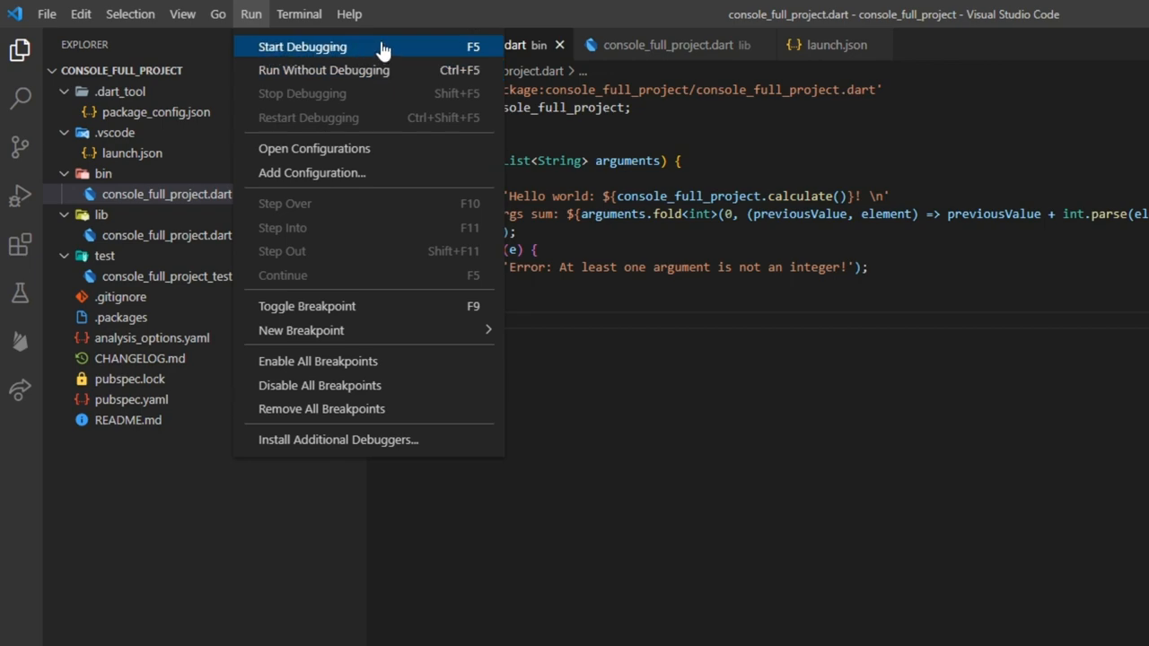
- Start debugging at the line 6 breakpoint, expand arguments showing 1, 2, 3, and step over to the end
{"action": "left_click", "coordinate": [302, 47]}
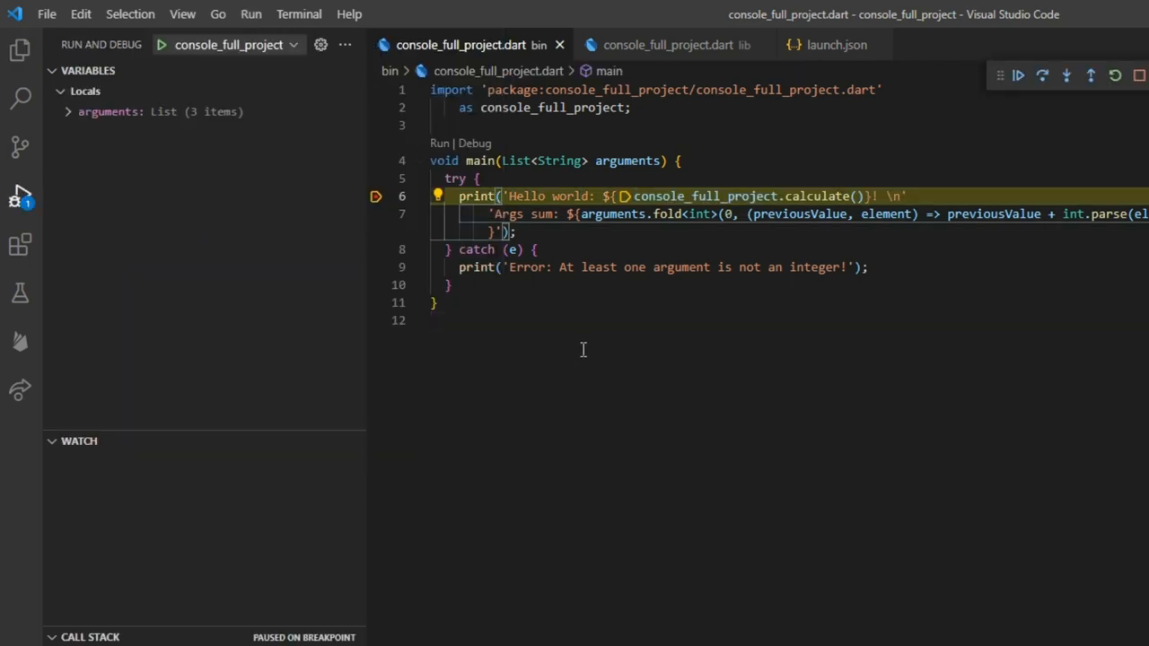
{"action": "left_click", "coordinate": [68, 111]}
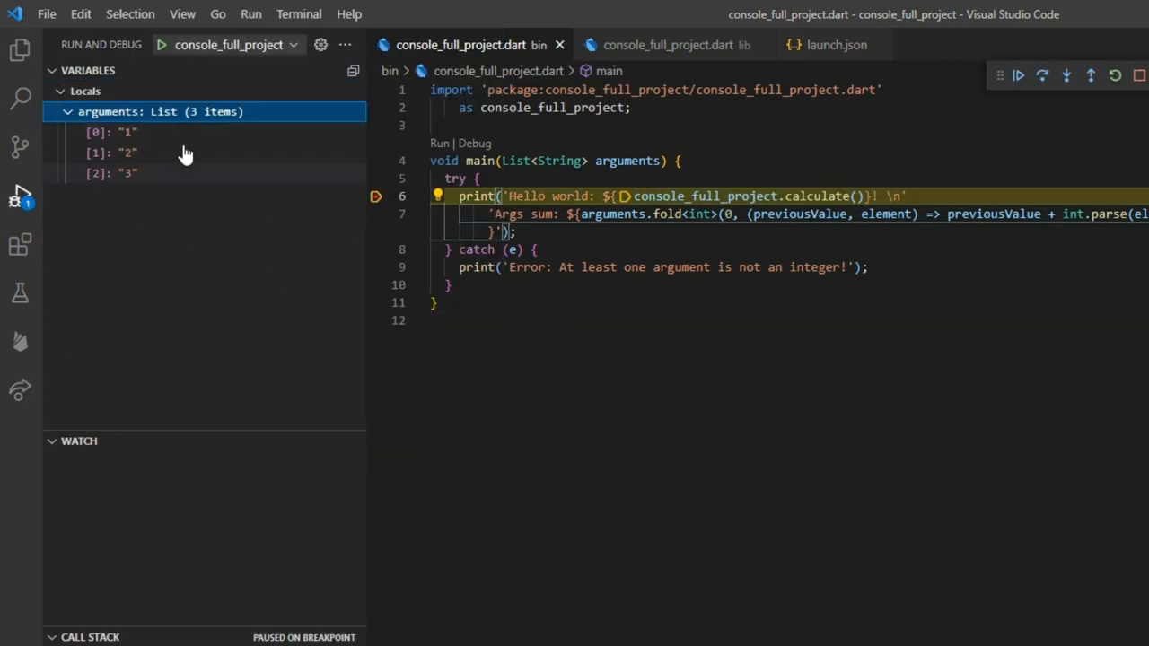
{"action": "left_click", "coordinate": [1041, 75]}
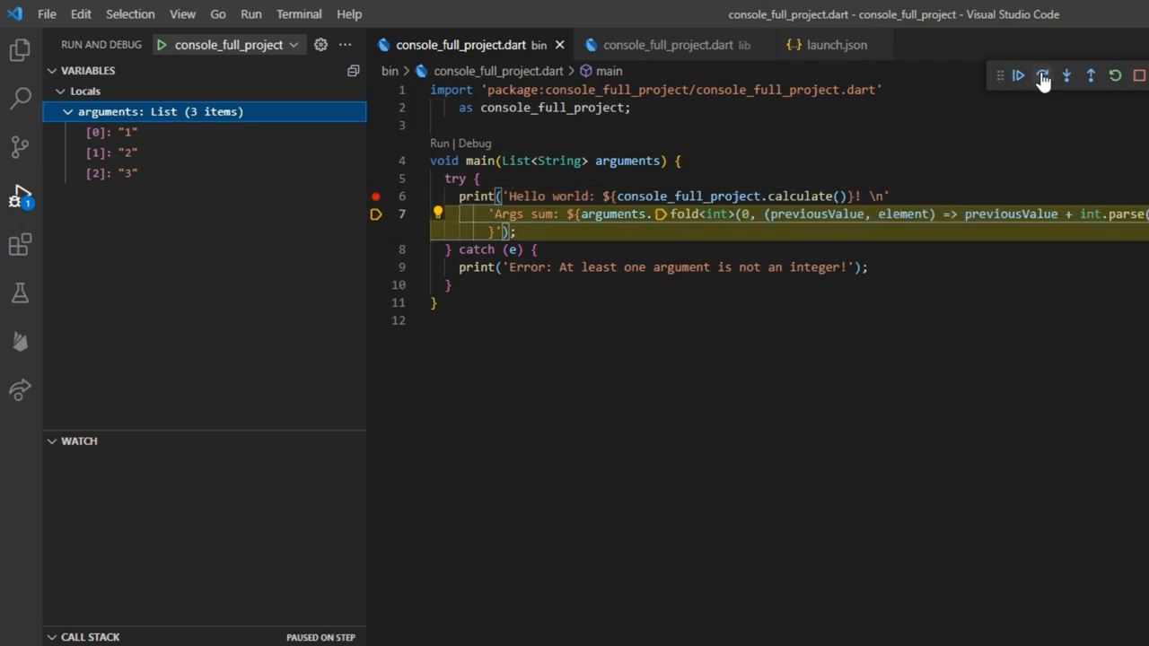
{"action": "left_click", "coordinate": [1043, 76]}
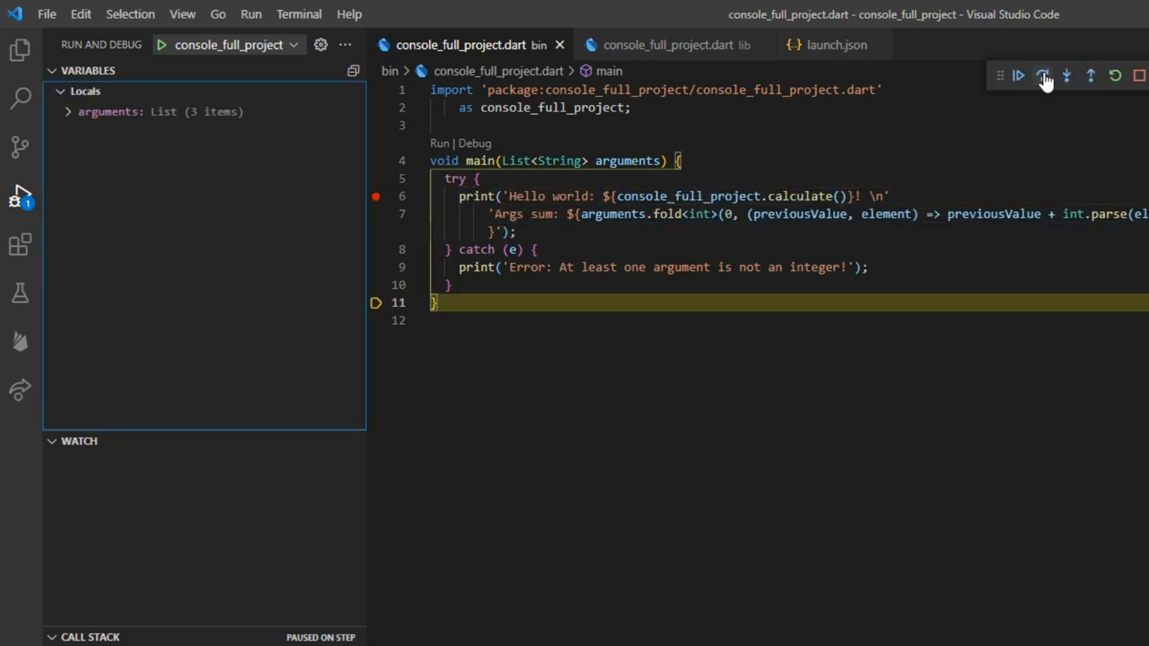
{"action": "left_click", "coordinate": [1044, 76]}
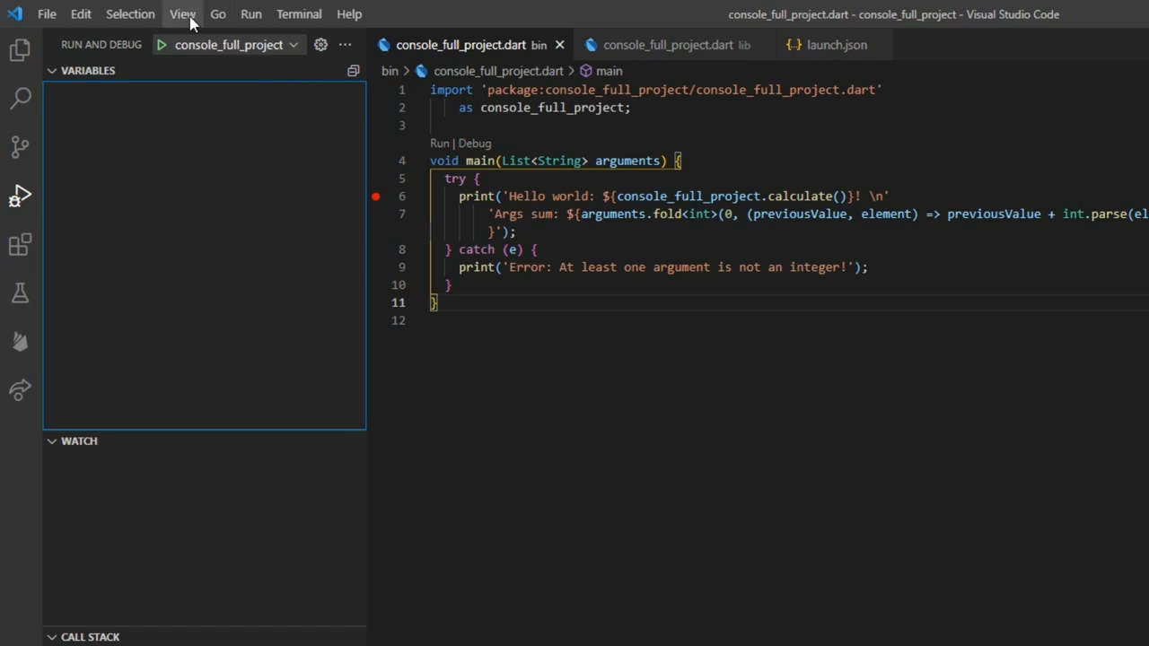
- Debug again, stepping into the fold callback through each element's running total until main finishes
{"action": "left_click", "coordinate": [162, 43]}
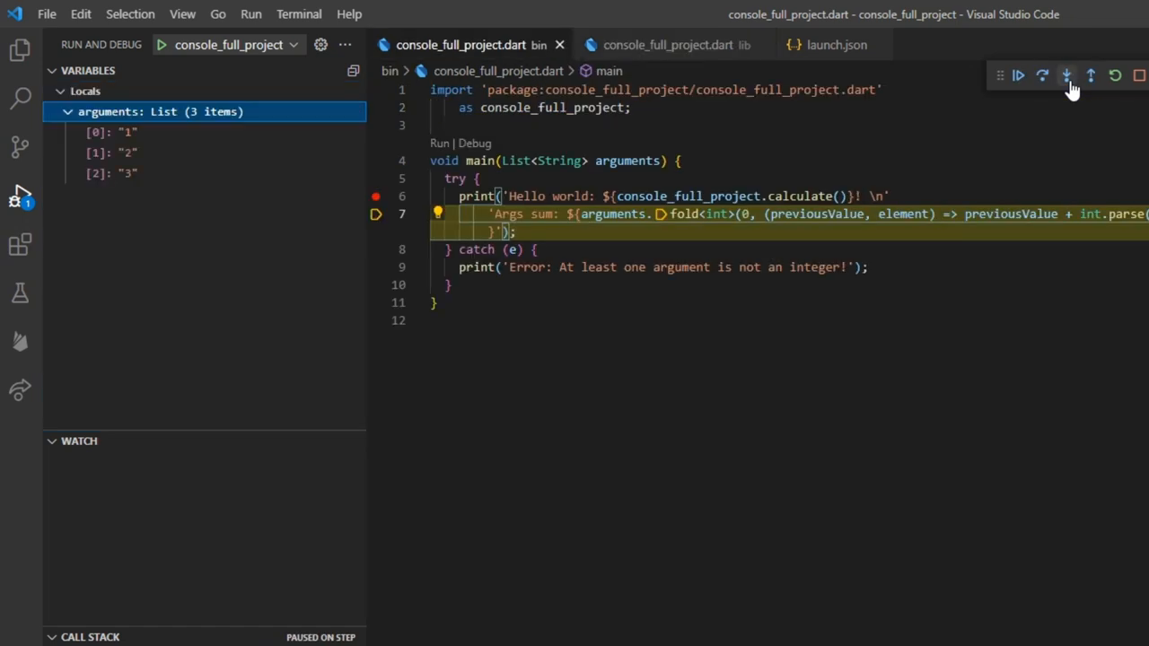
{"action": "left_click", "coordinate": [1066, 76]}
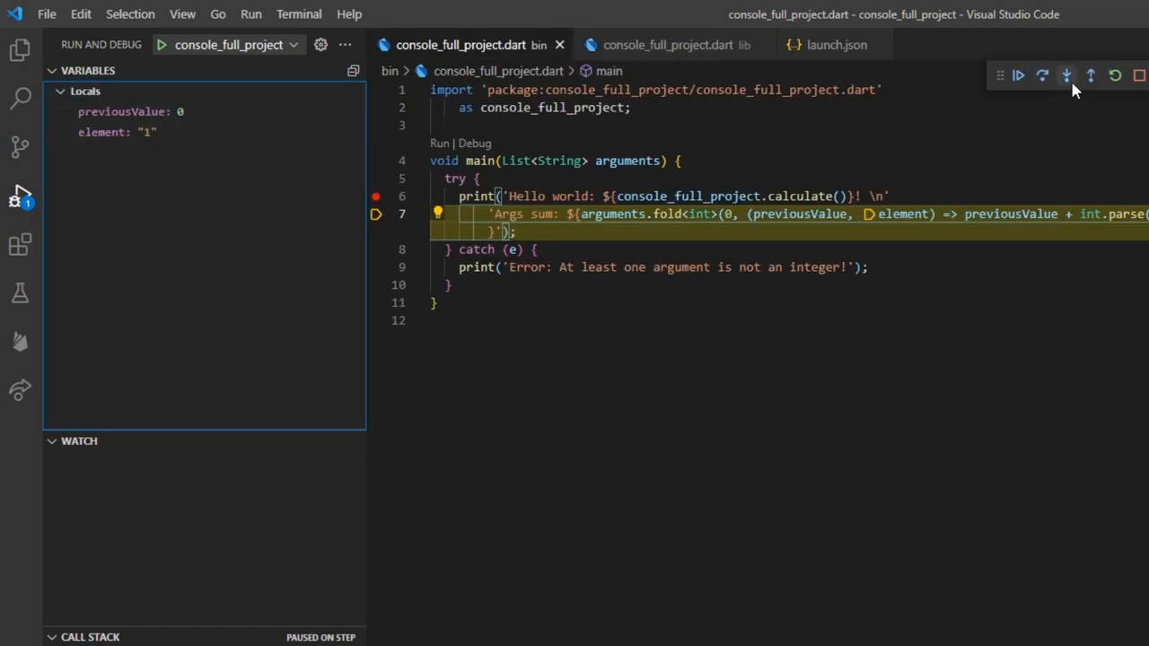
{"action": "left_click", "coordinate": [1067, 75]}
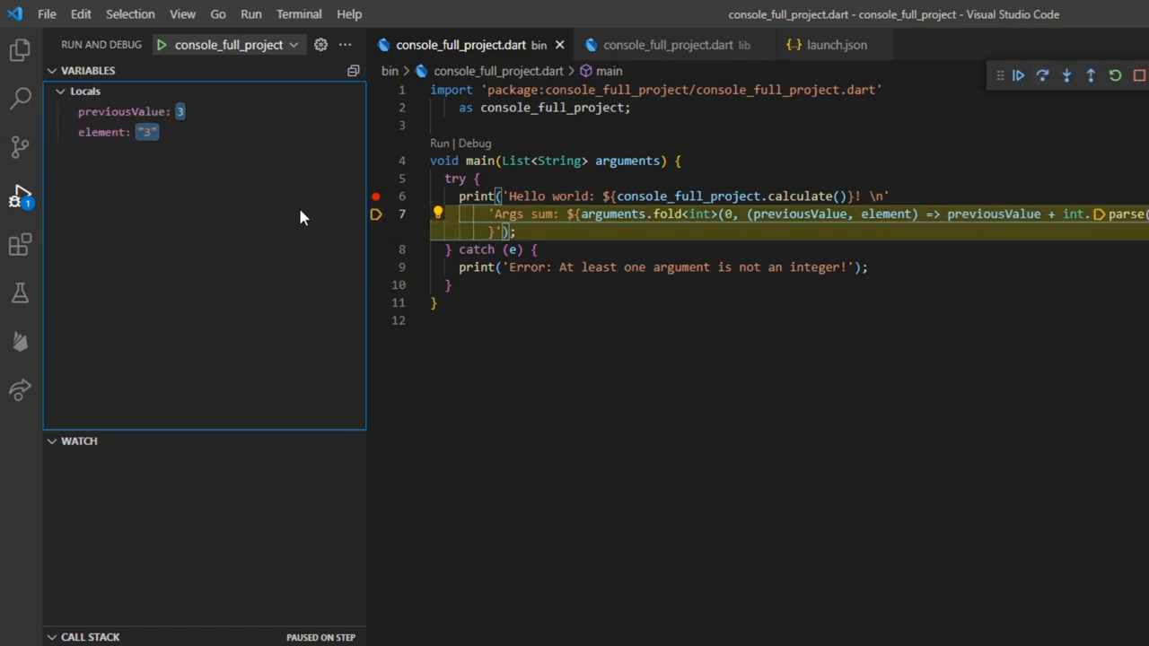
{"action": "left_click", "coordinate": [1066, 76]}
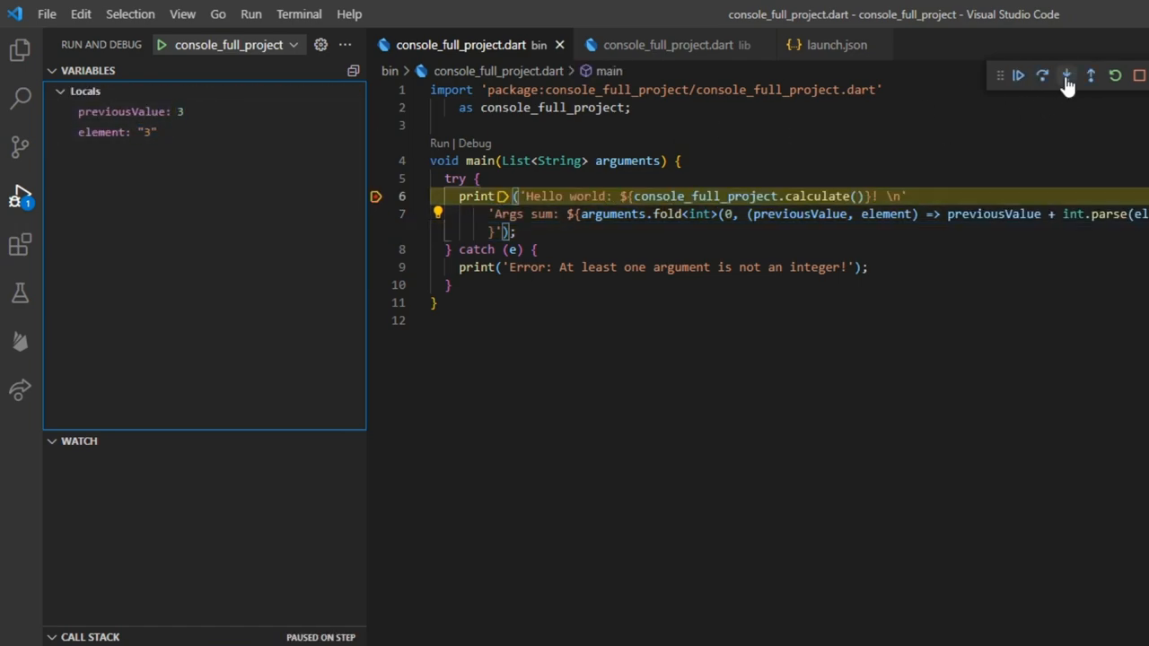
{"action": "left_click", "coordinate": [1067, 75]}
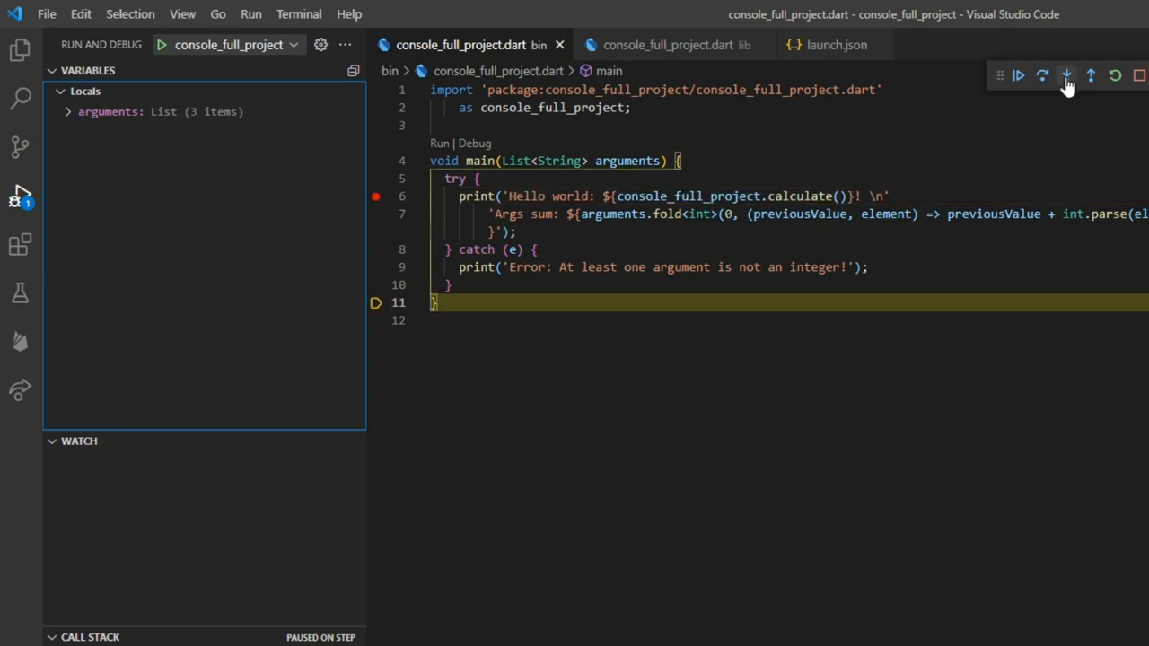
{"action": "left_click", "coordinate": [1066, 75]}
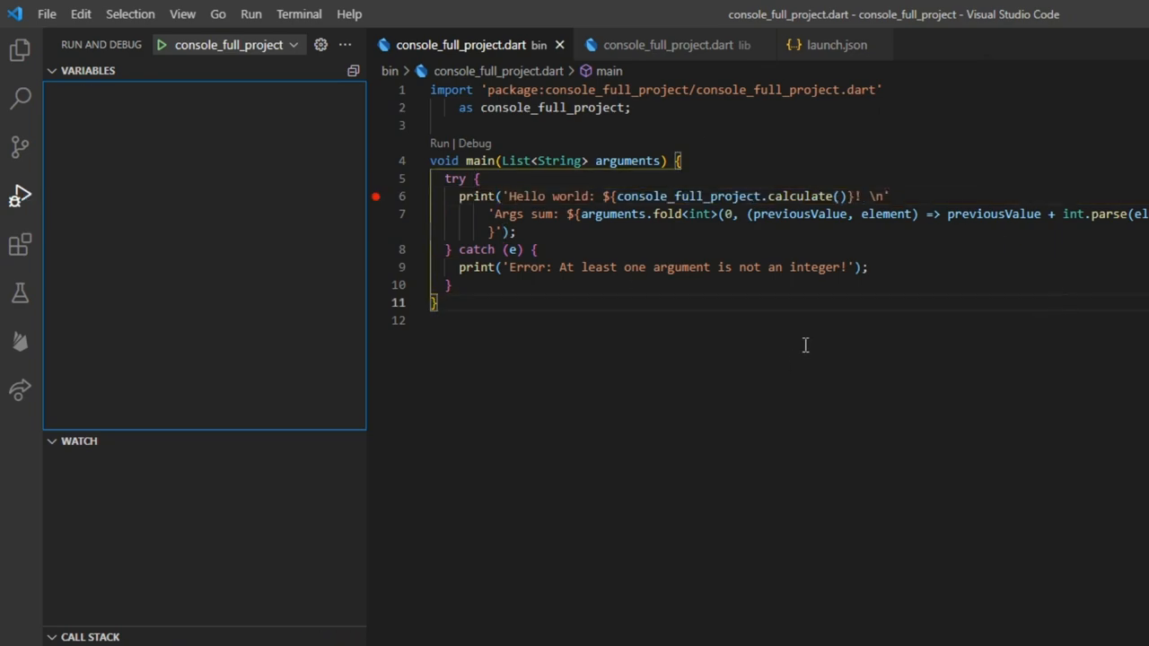
{"action": "mouse_move", "coordinate": [719, 340]}
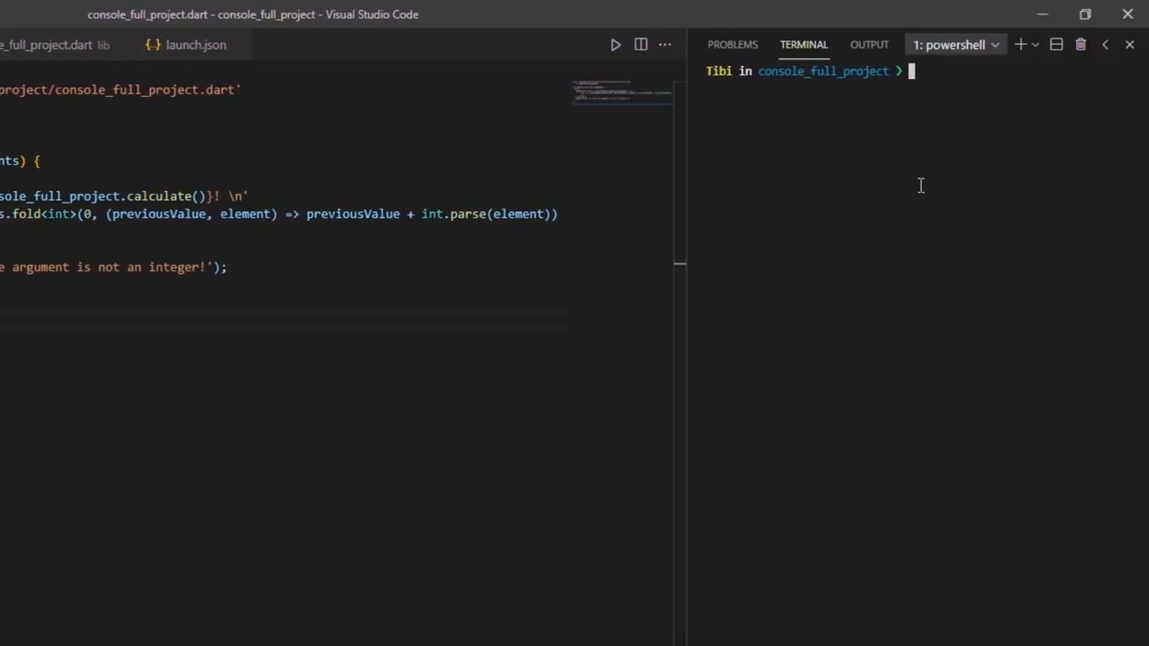
- Run 'dart pub global activate devtools', globally activating DevTools 2.2.3 with a PATH warning
{"action": "type", "text": "dart"}
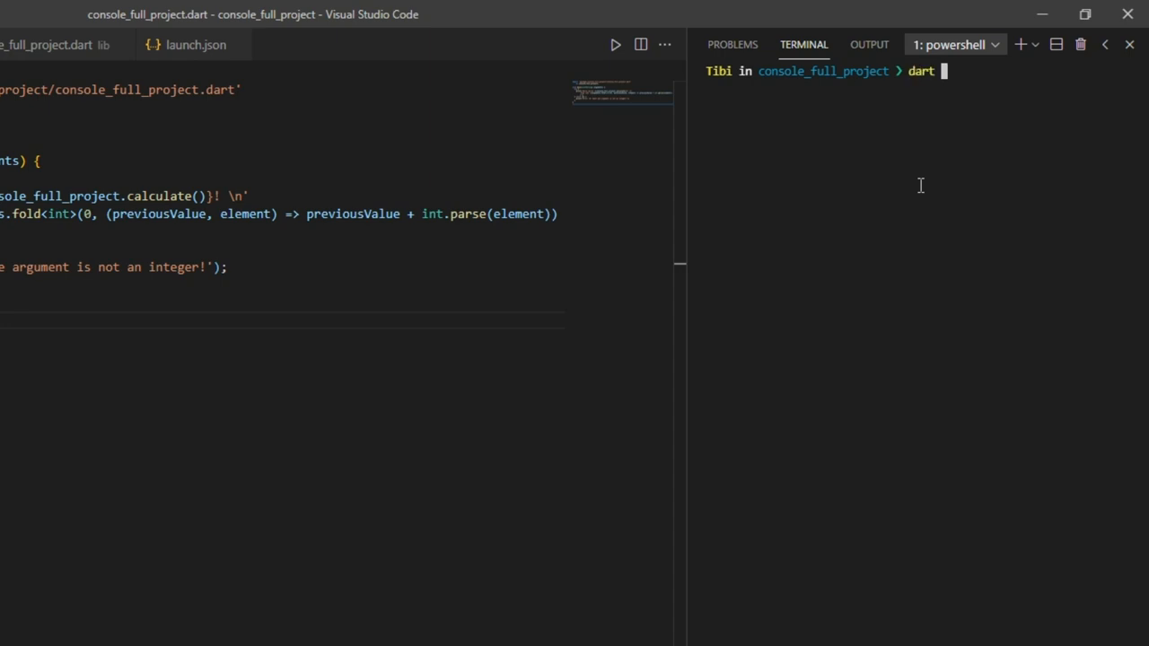
{"action": "type", "text": "pub global activate dev"}
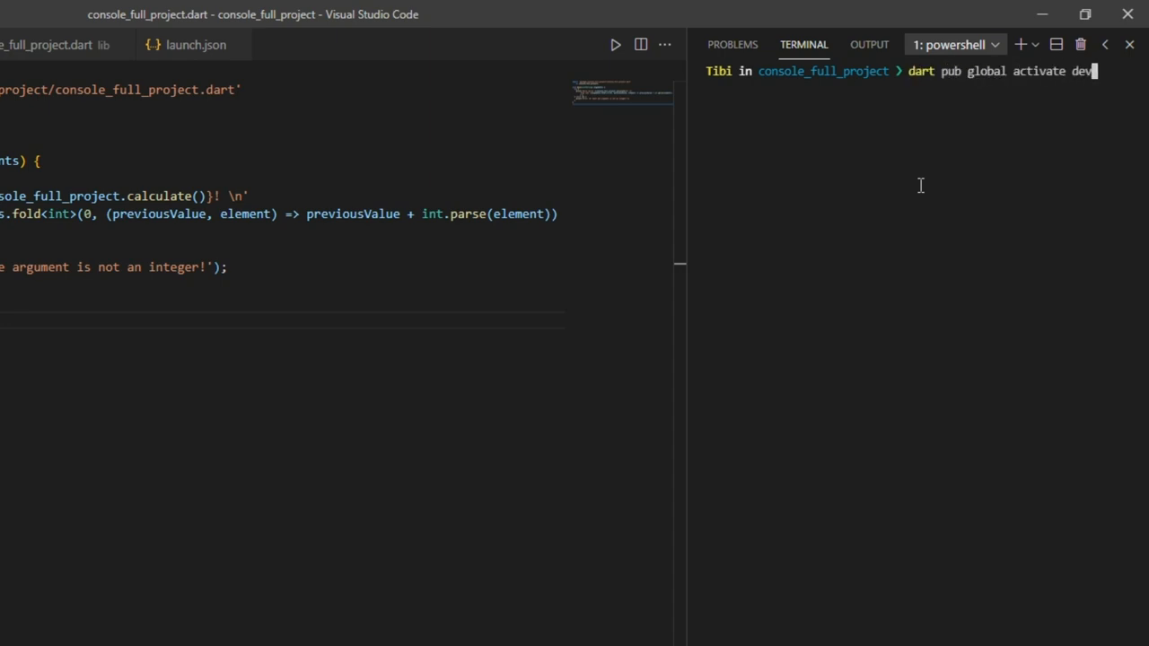
{"action": "key", "text": "Return"}
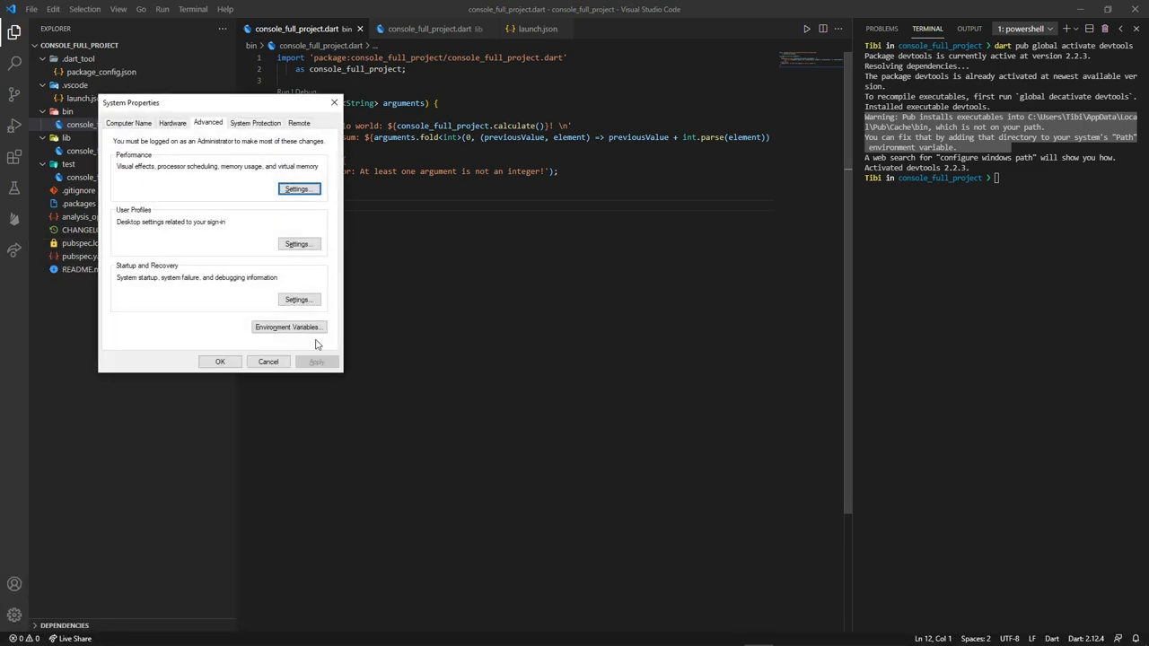
- Add the AppData\Local\Pub\Cache\bin folder to the user Path environment variable
{"action": "left_click", "coordinate": [267, 360]}
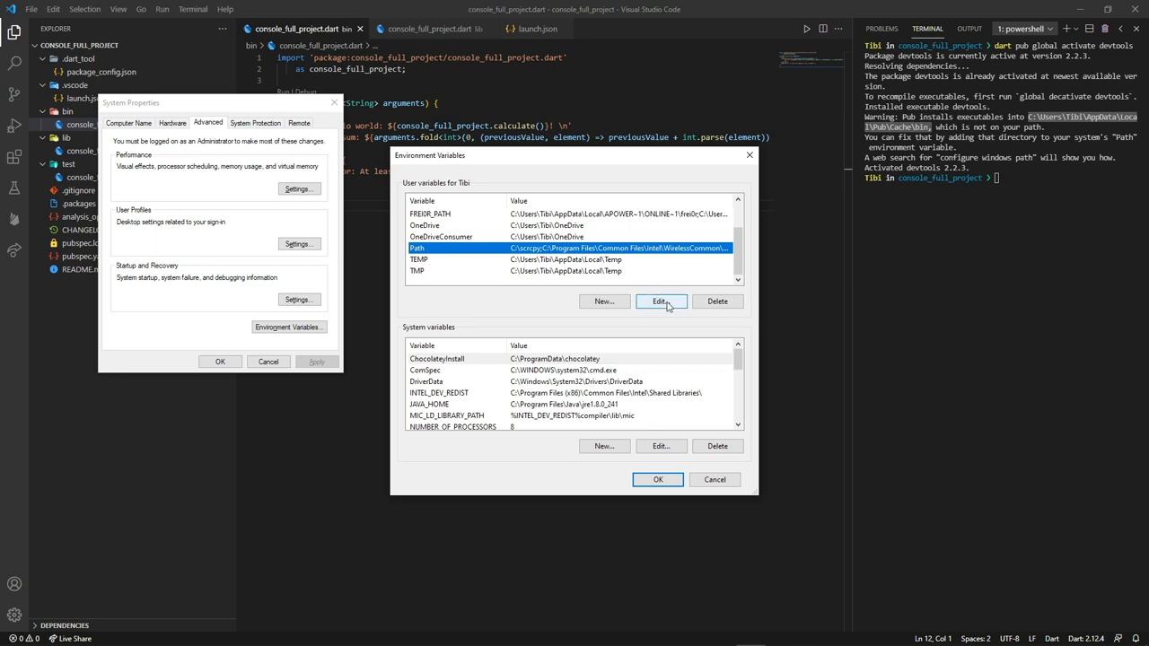
{"action": "left_click", "coordinate": [660, 302]}
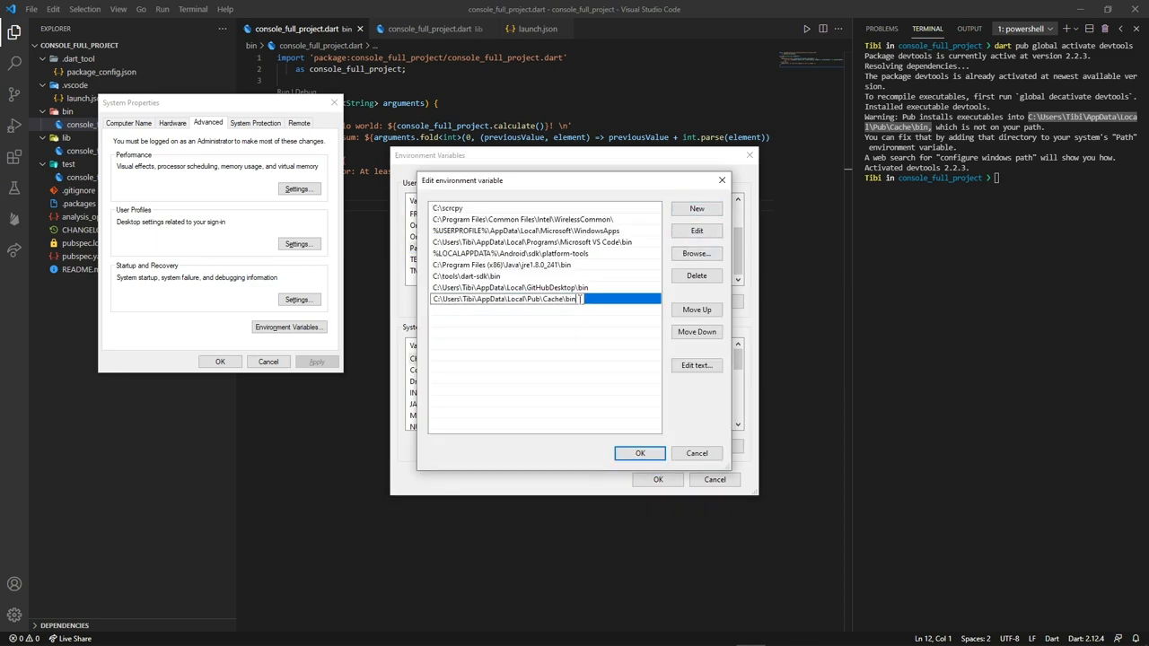
{"action": "left_click", "coordinate": [639, 453]}
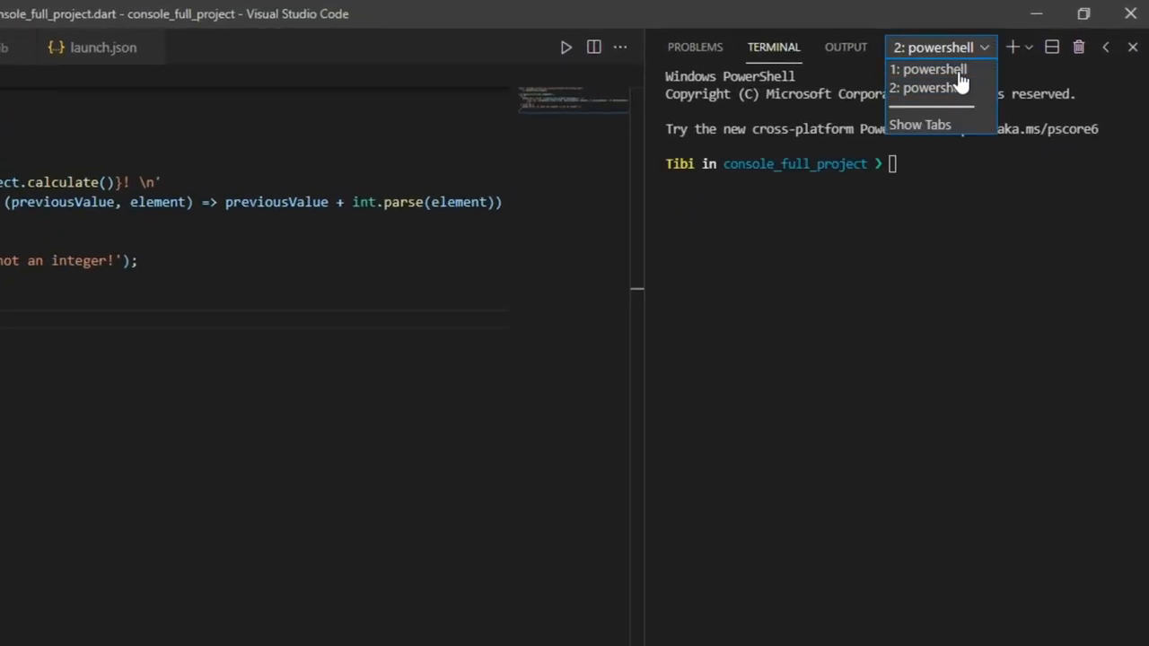
- Switch between the PowerShell sessions and run 'dart pub global run devtools' to serve DevTools locally
{"action": "left_click", "coordinate": [924, 86]}
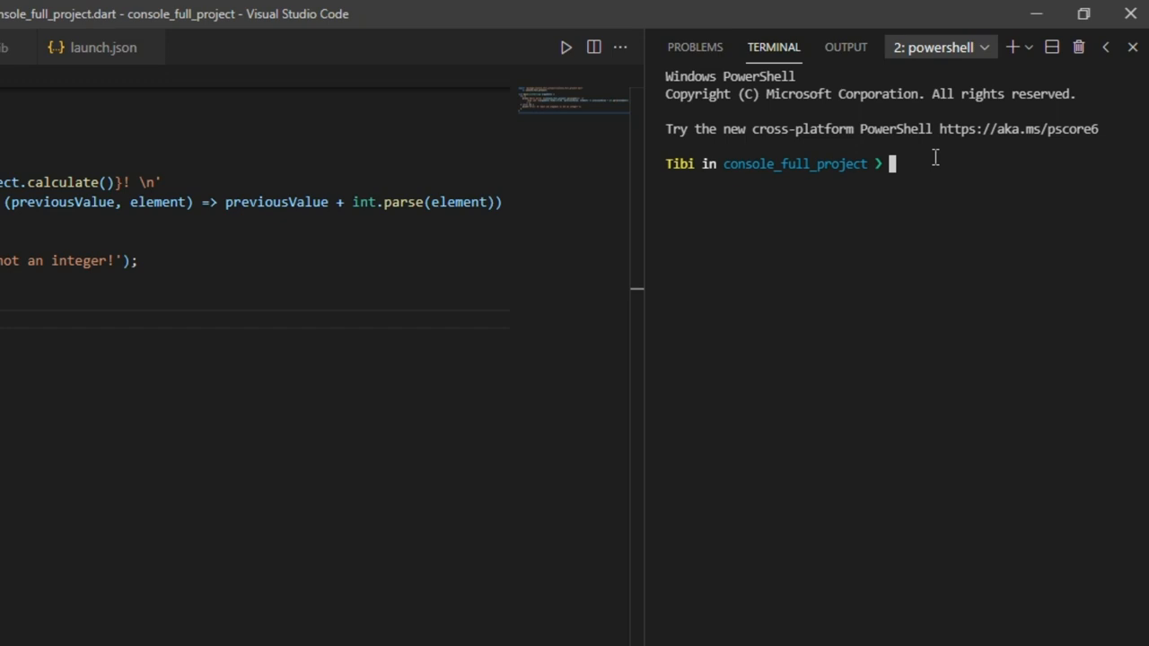
{"action": "left_click", "coordinate": [941, 46]}
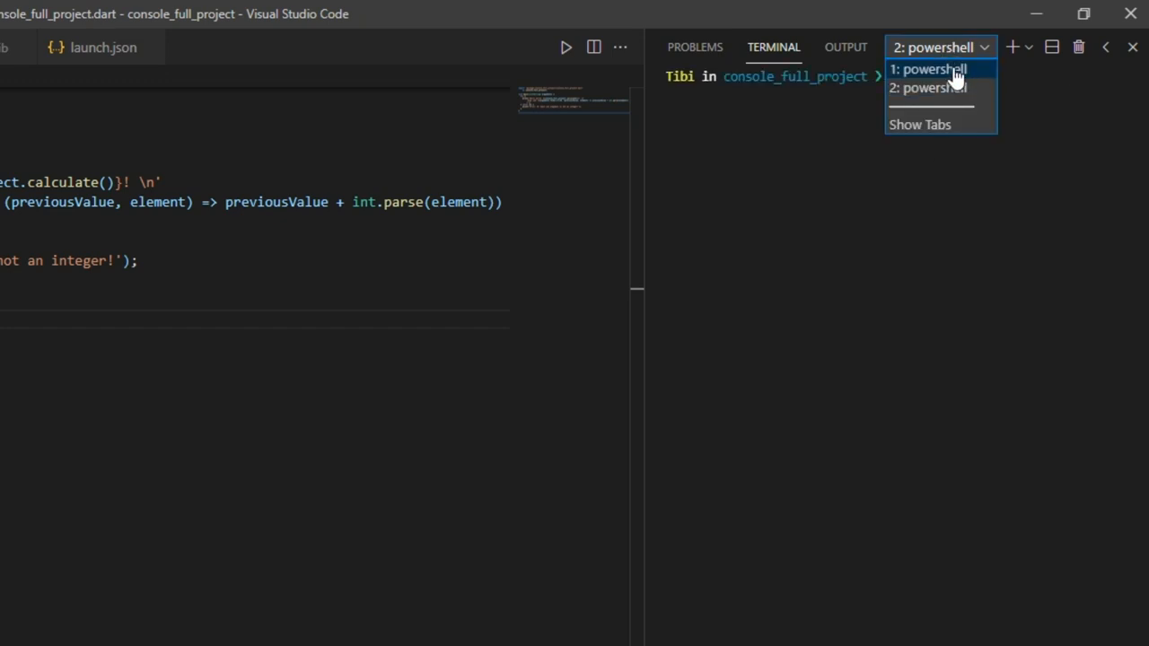
{"action": "left_click", "coordinate": [926, 69]}
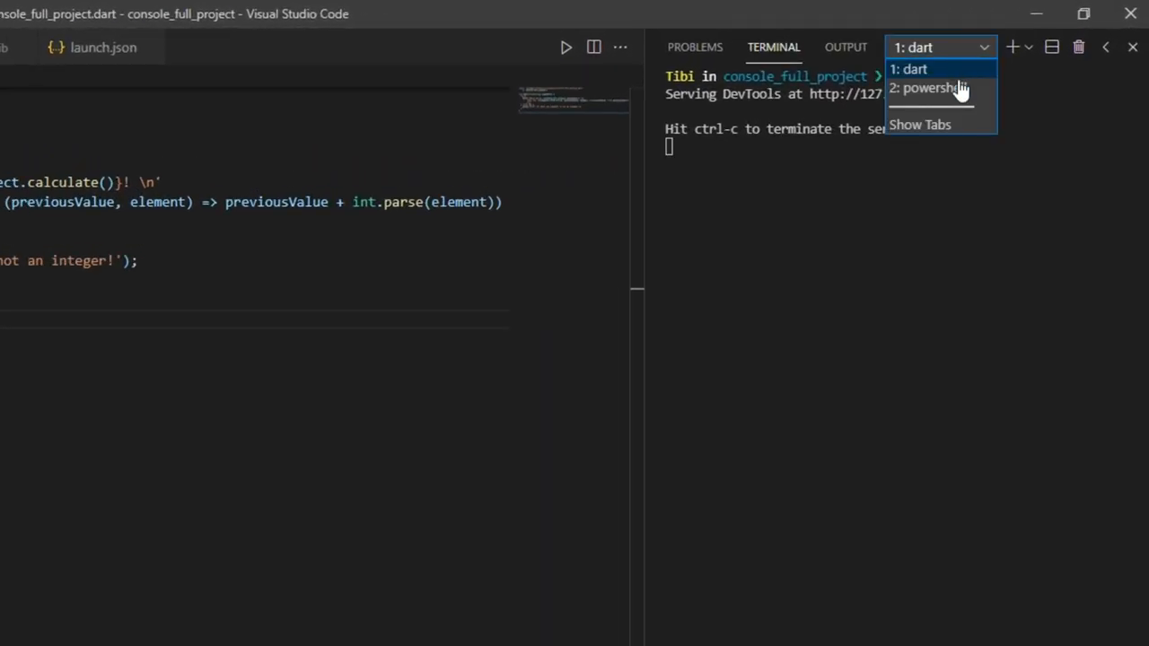
{"action": "left_click", "coordinate": [930, 88]}
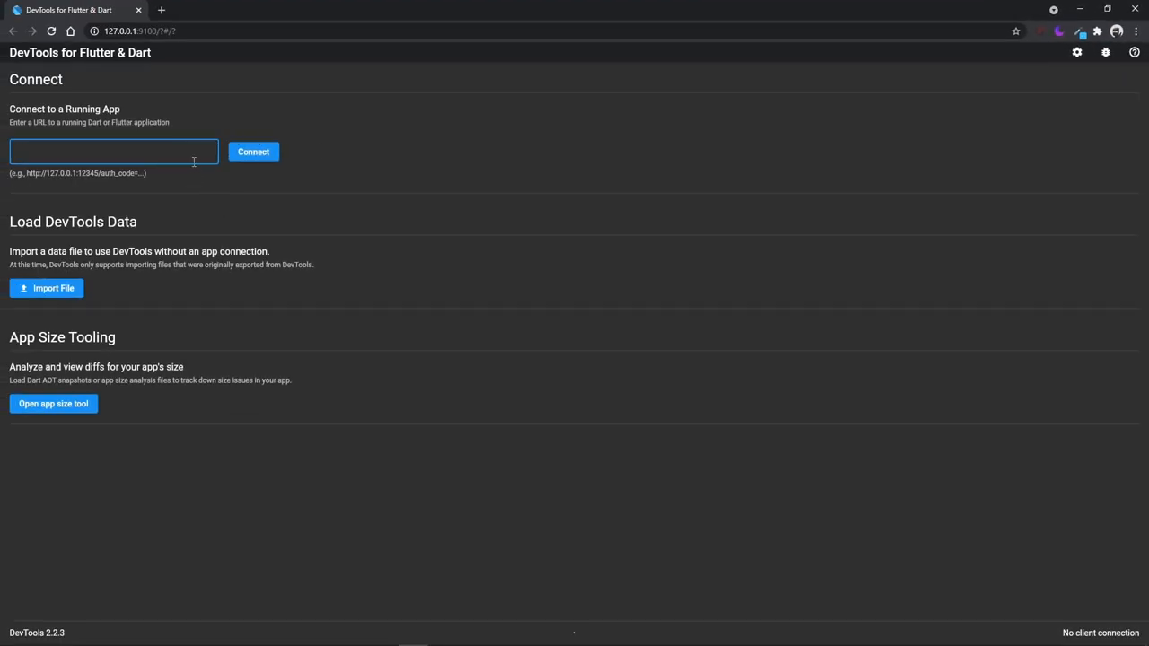
{"action": "type", "text": "http://127.0.0.1:8181/SXuBYNzHIlk=/"}
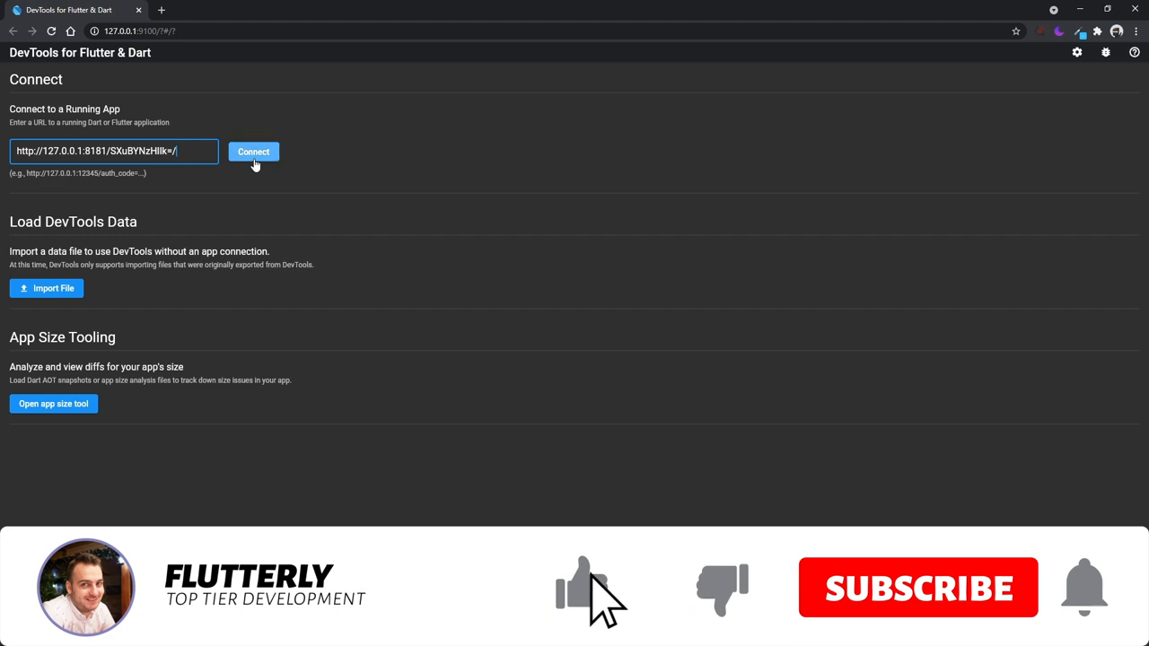
{"action": "left_click", "coordinate": [253, 150]}
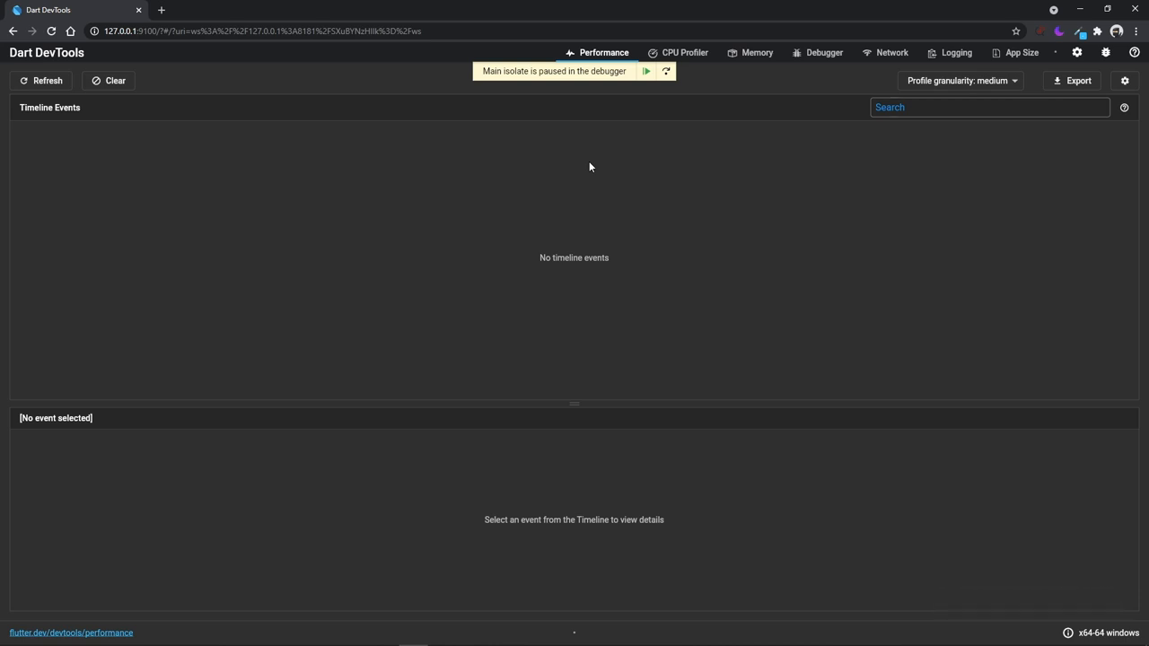
- Look through the CPU Profiler and Memory pages, then go to the Debugger page
{"action": "left_click", "coordinate": [684, 52]}
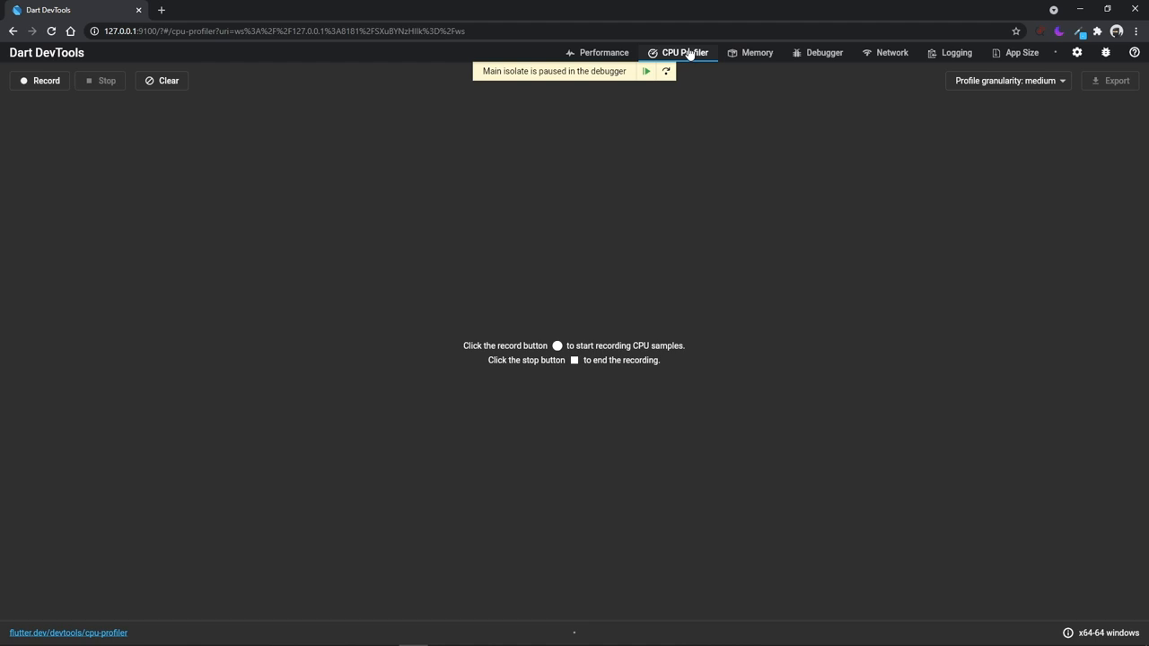
{"action": "left_click", "coordinate": [758, 53]}
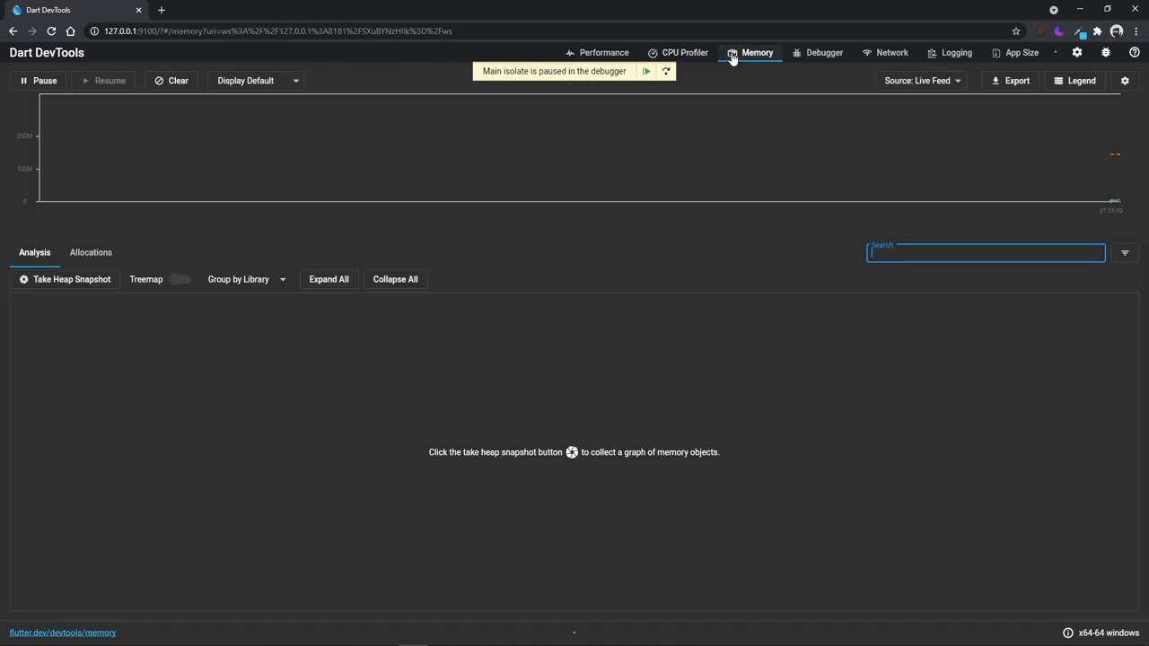
{"action": "left_click", "coordinate": [823, 52]}
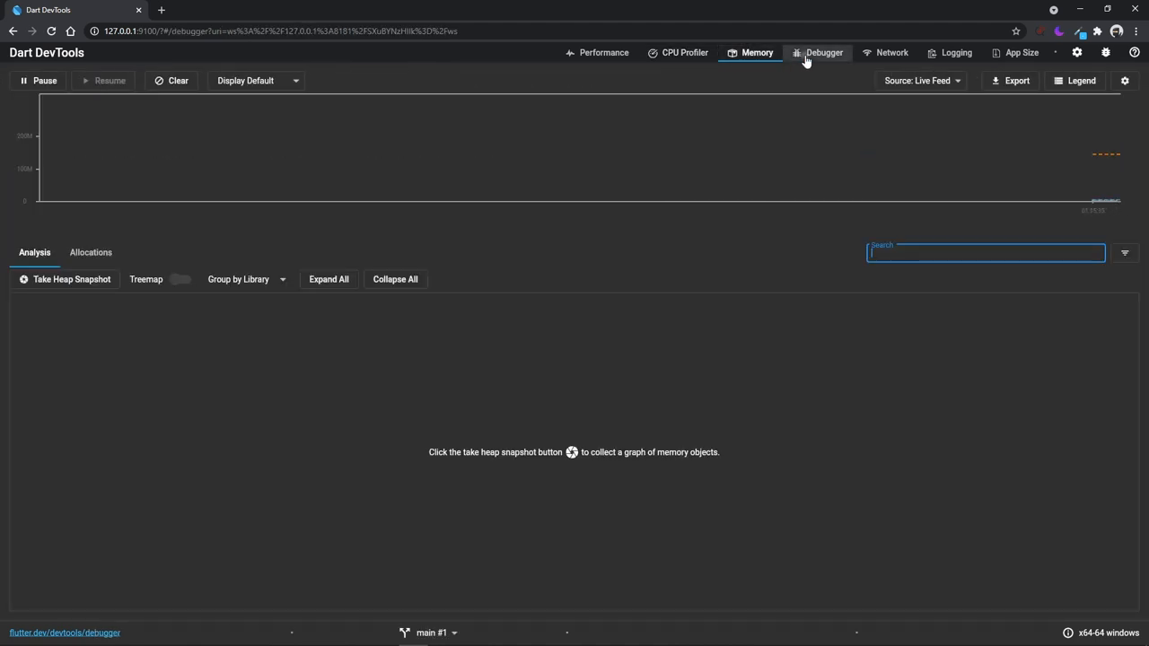
- Resume to the breakpoint in main, step into calculate and back out to main
{"action": "left_click", "coordinate": [823, 52]}
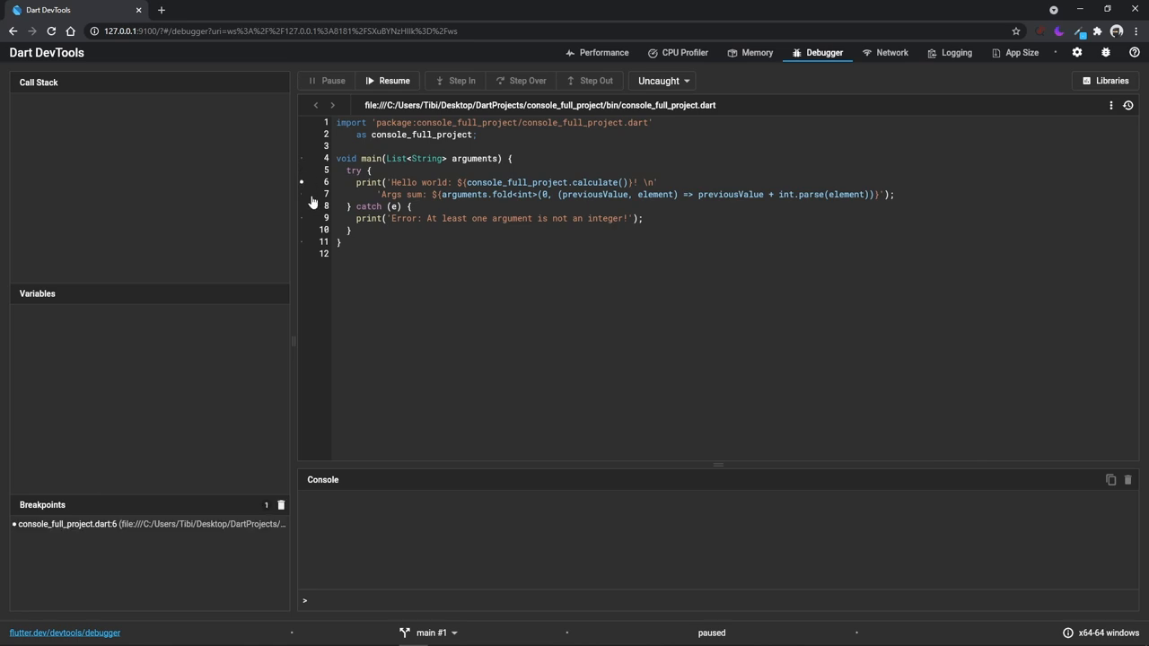
{"action": "left_click", "coordinate": [301, 194]}
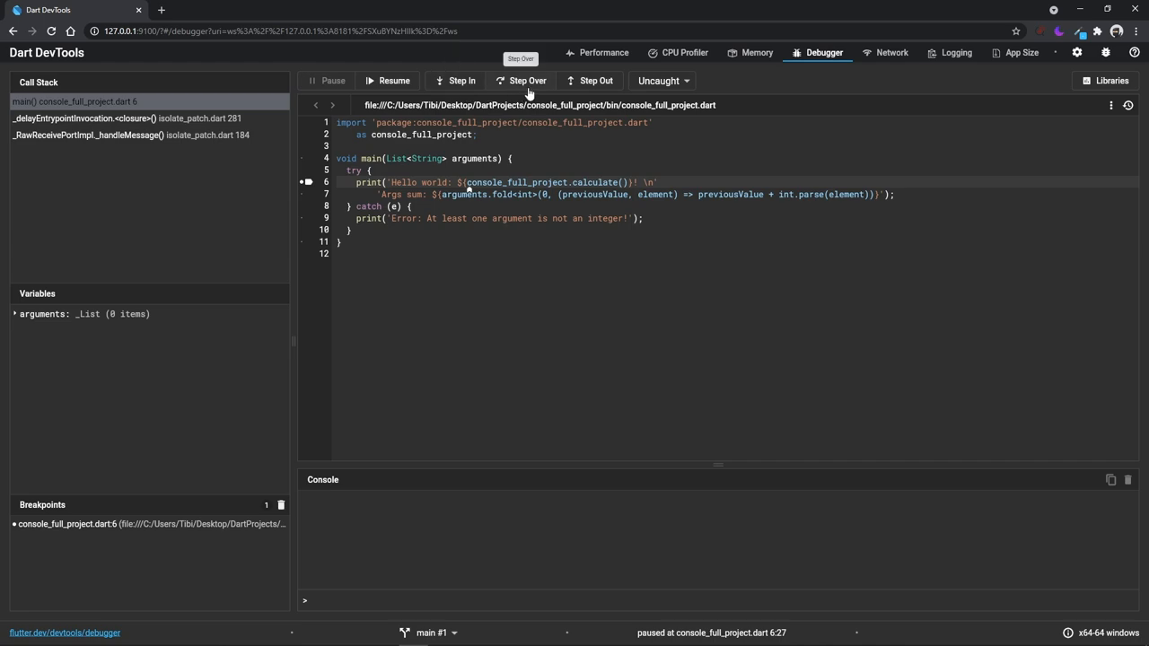
{"action": "left_click", "coordinate": [461, 79]}
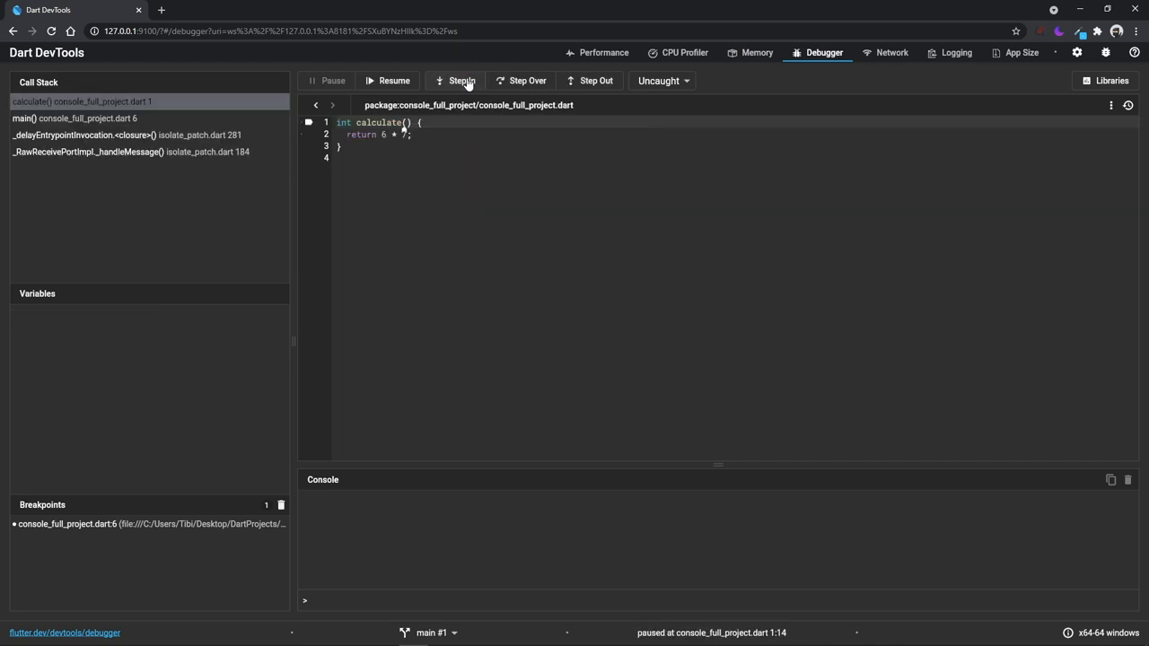
{"action": "left_click", "coordinate": [461, 79]}
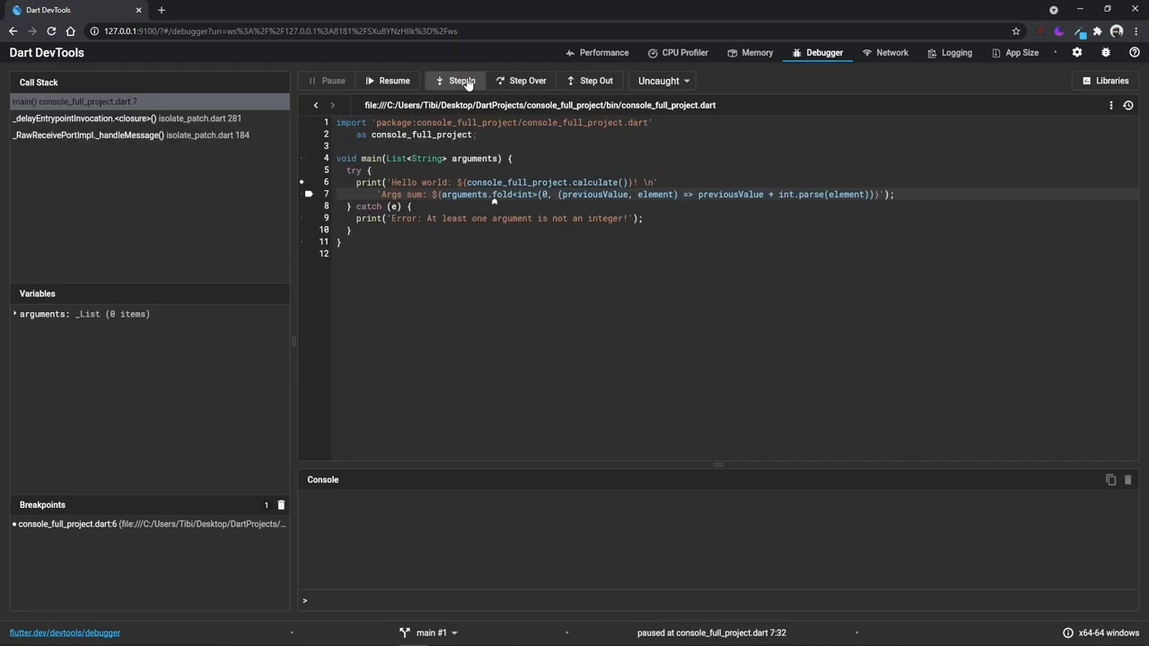
- Step to the next expression, then resume so the program prints Hello world: 42 and Args sum: 0
{"action": "left_click", "coordinate": [456, 81]}
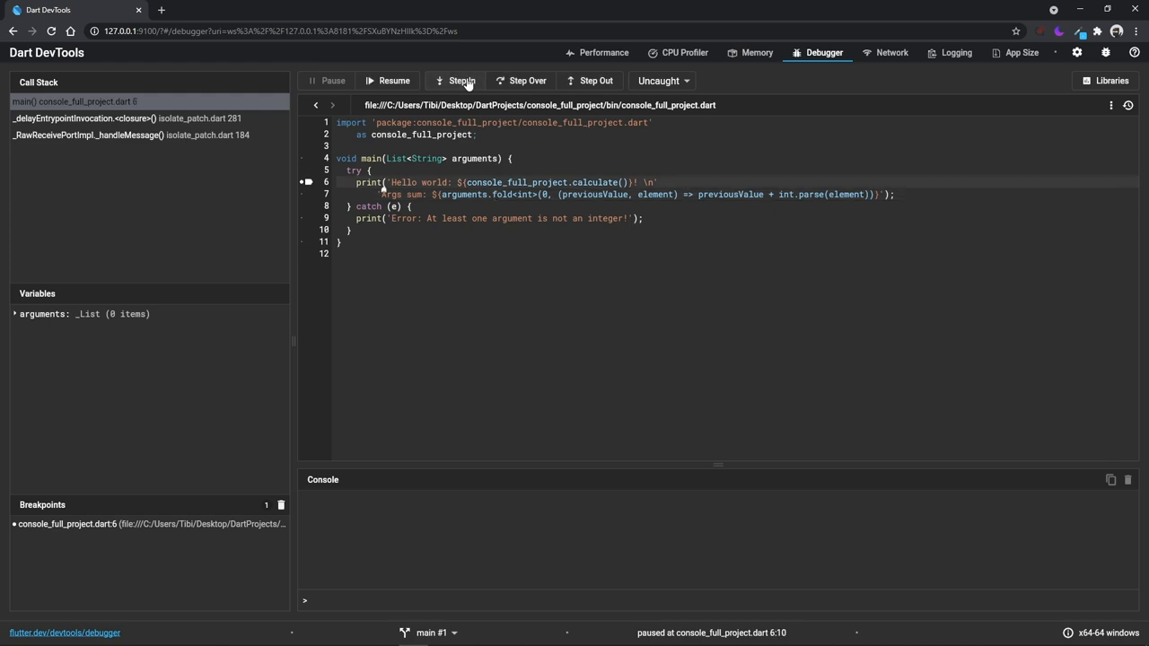
{"action": "left_click", "coordinate": [463, 80]}
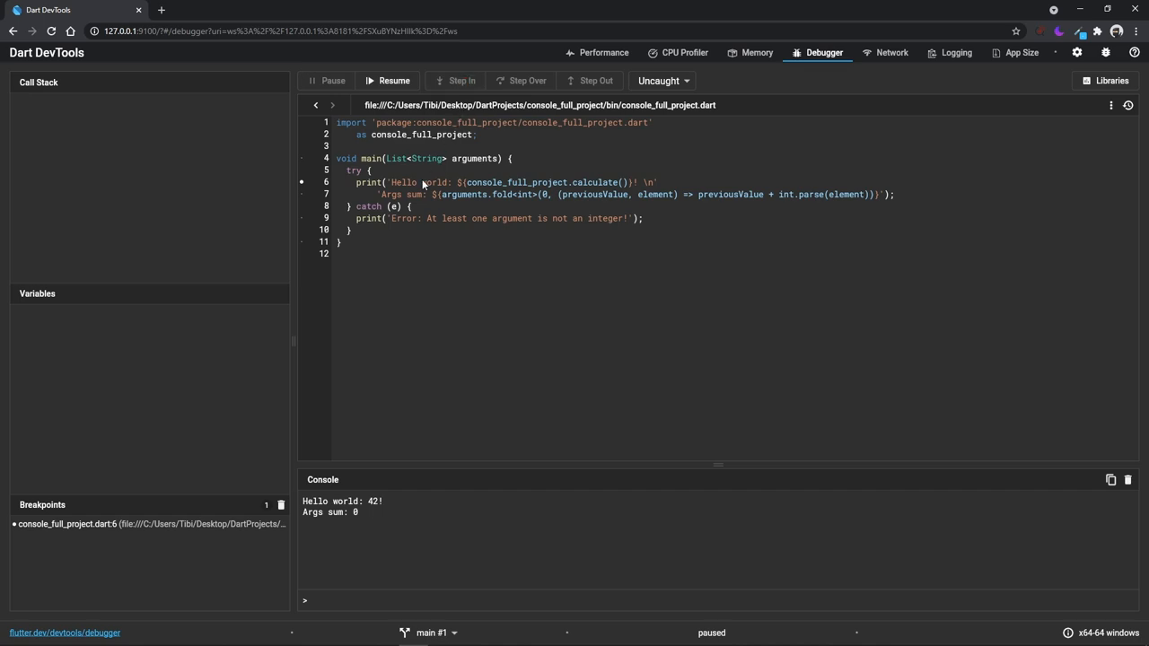
{"action": "left_click", "coordinate": [301, 194]}
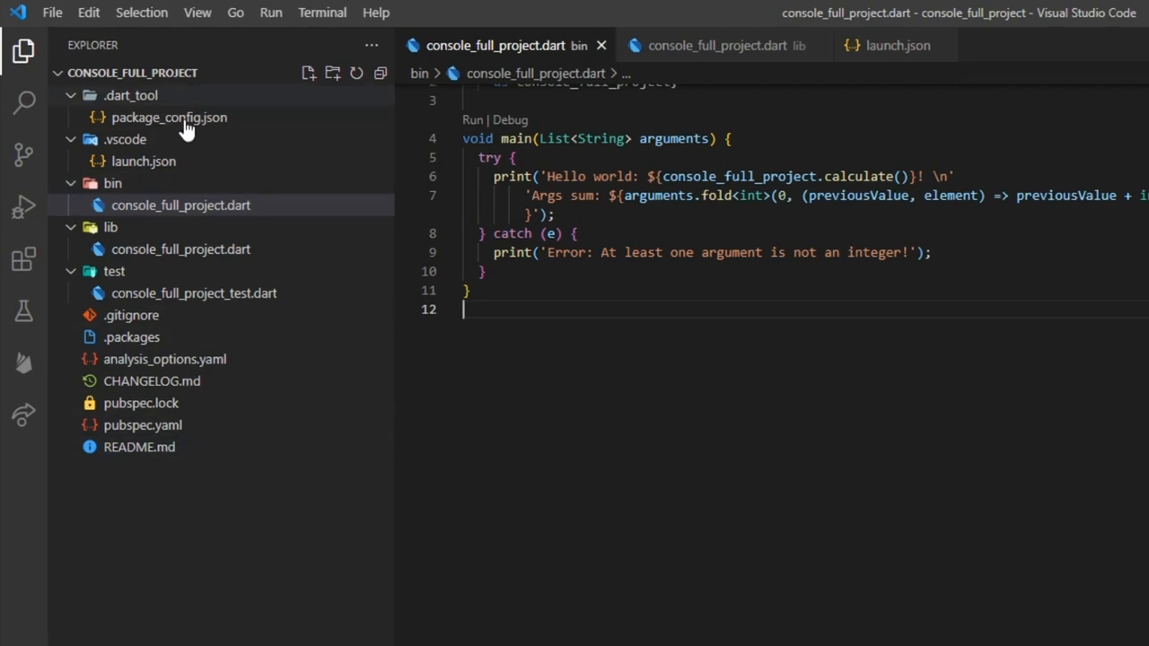
- View package_config.json, .packages and pubspec.yaml in the editor
{"action": "left_click", "coordinate": [169, 117]}
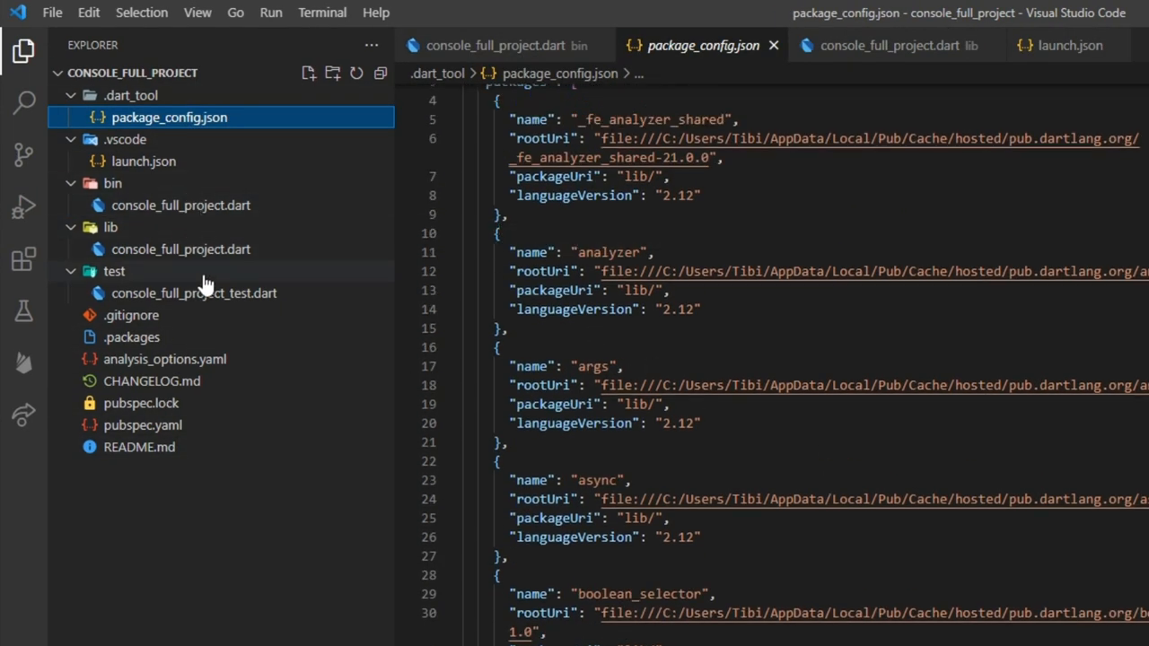
{"action": "left_click", "coordinate": [131, 337]}
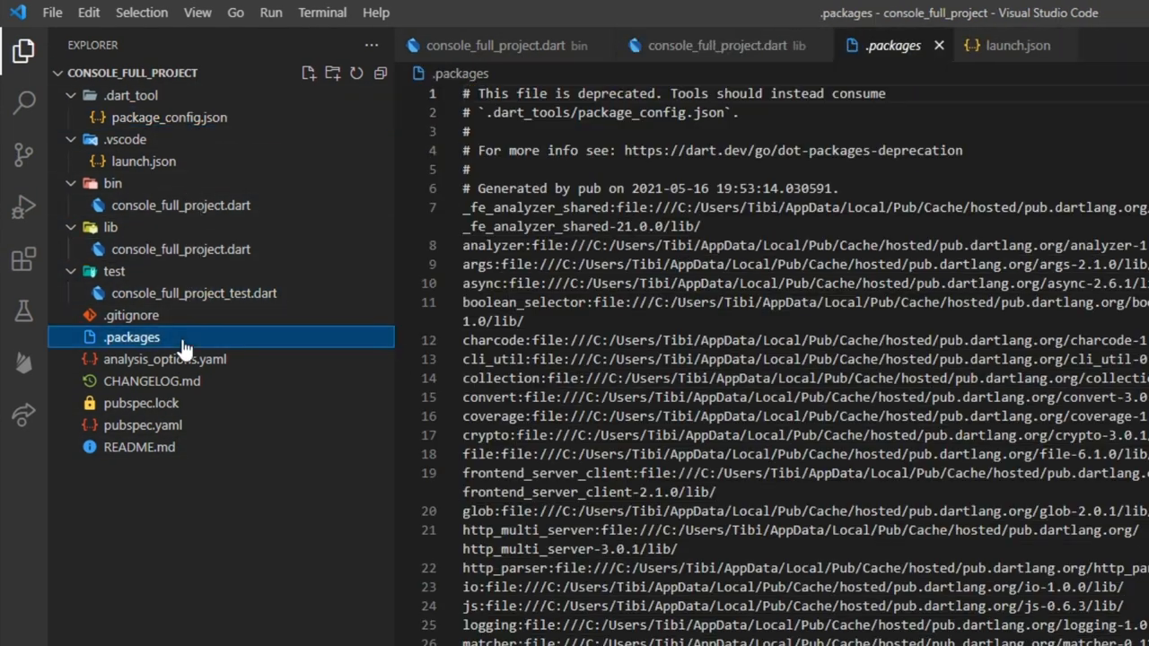
{"action": "left_click", "coordinate": [143, 424]}
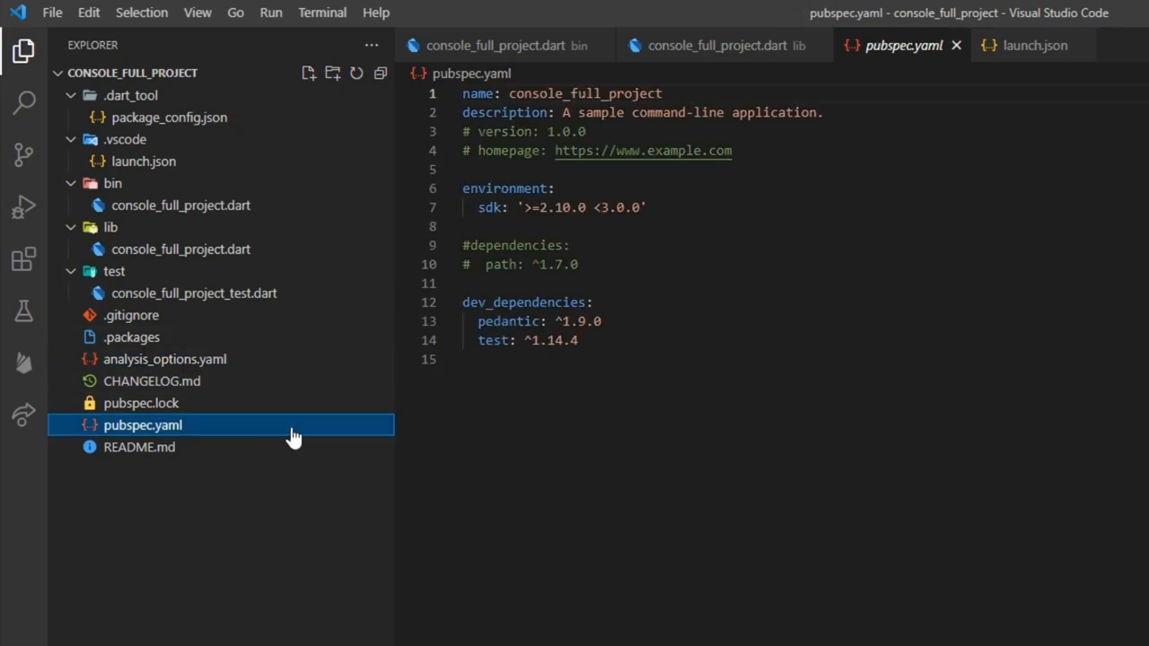
- Switch to the Flutterly Discord server and read down its rules channel
{"action": "key", "text": "alt+tab"}
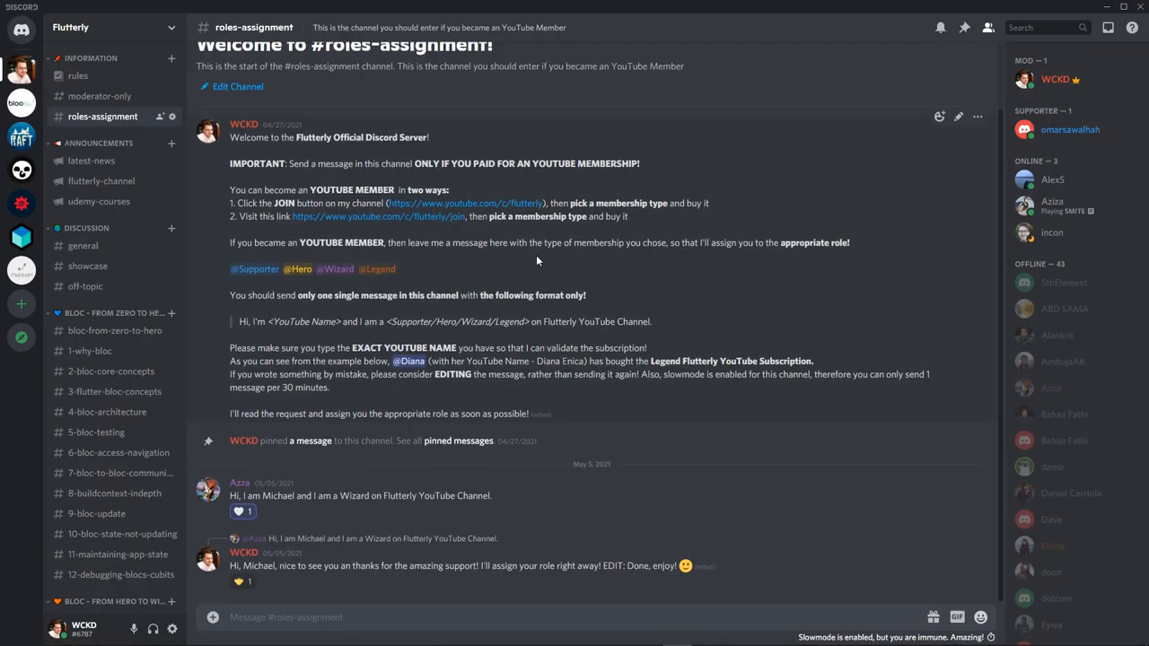
{"action": "left_click", "coordinate": [79, 76]}
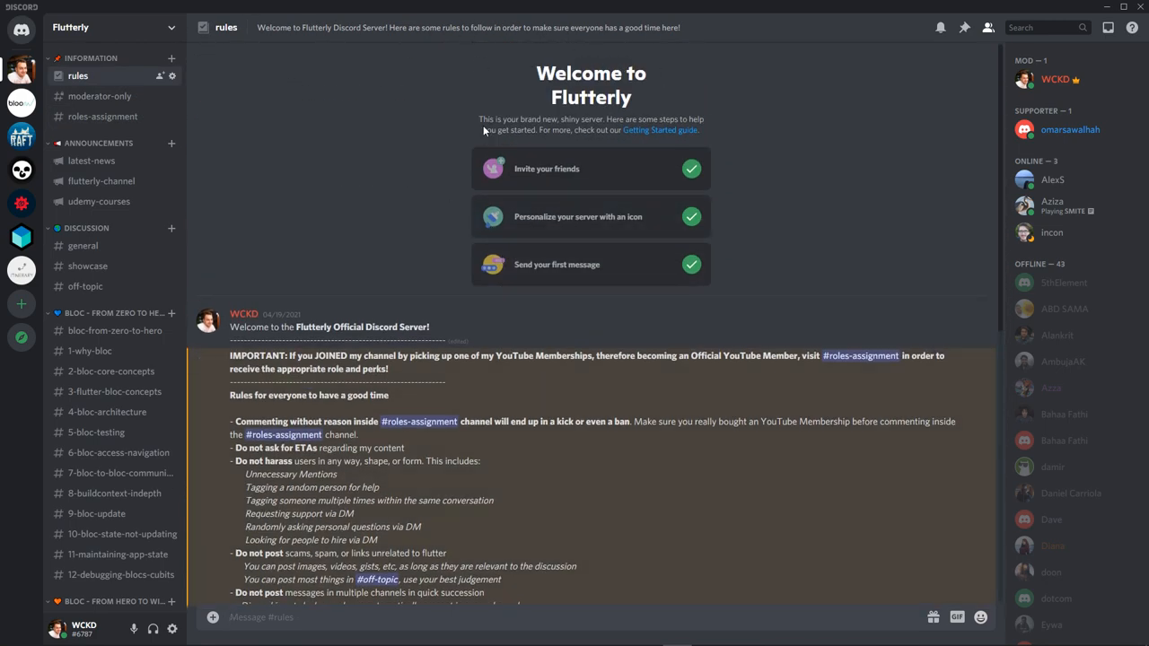
{"action": "scroll", "scroll_direction": "down", "scroll_amount": 3}
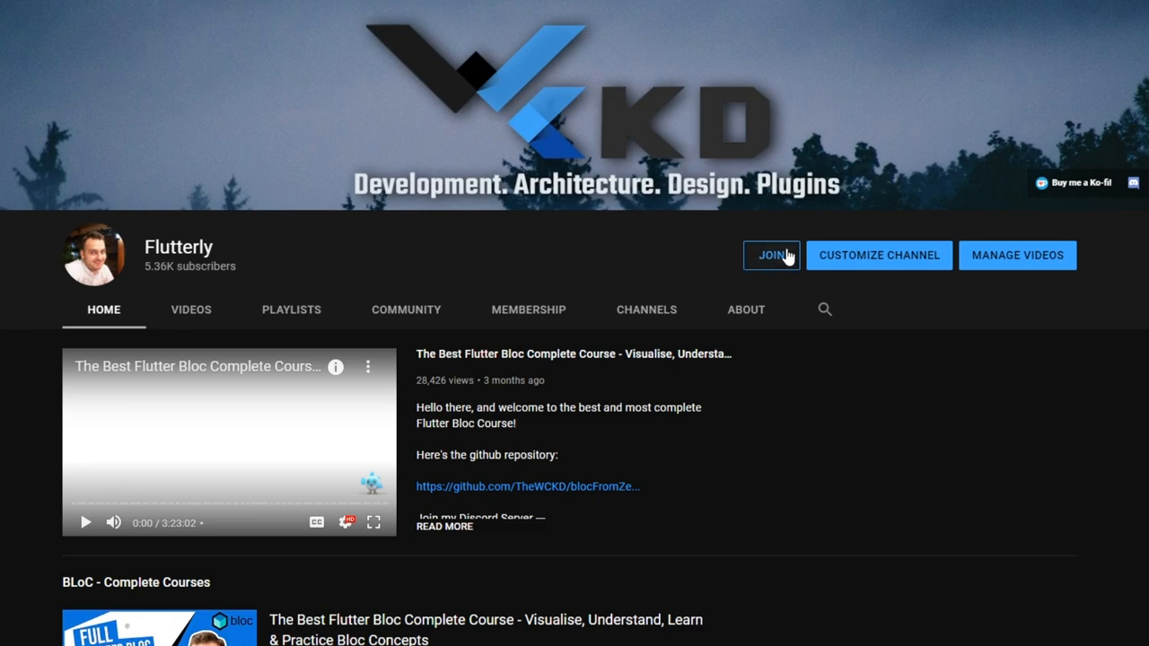
- Show the Flutterly channel's membership tiers via its JOIN offer
{"action": "left_click", "coordinate": [768, 255]}
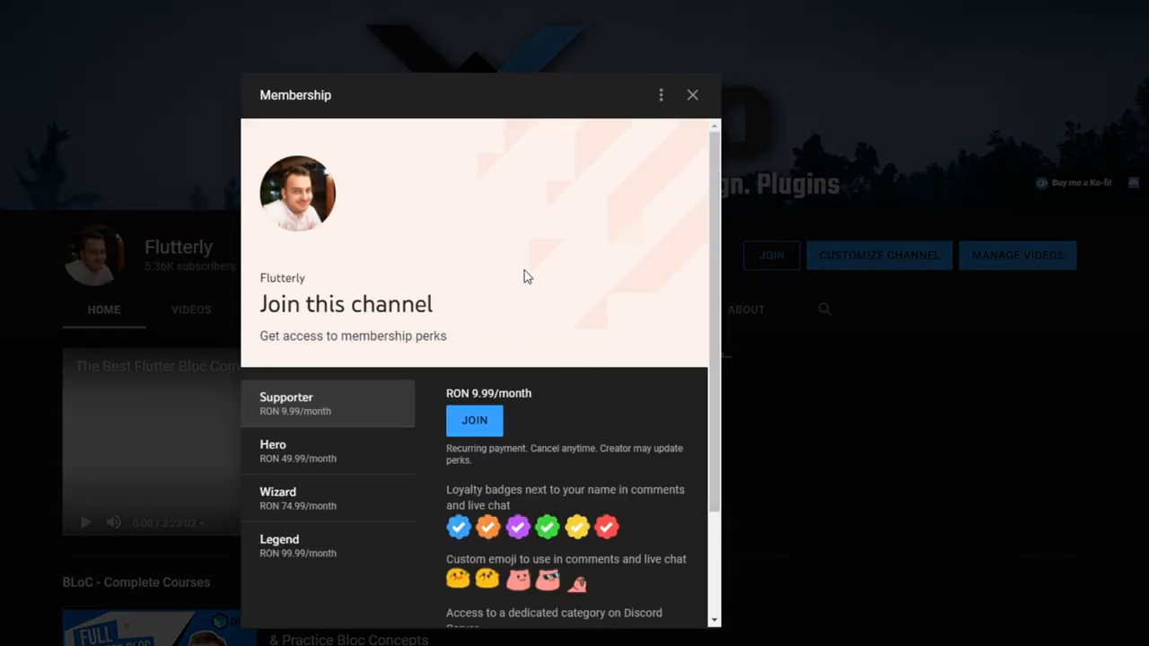
{"action": "mouse_move", "coordinate": [352, 446]}
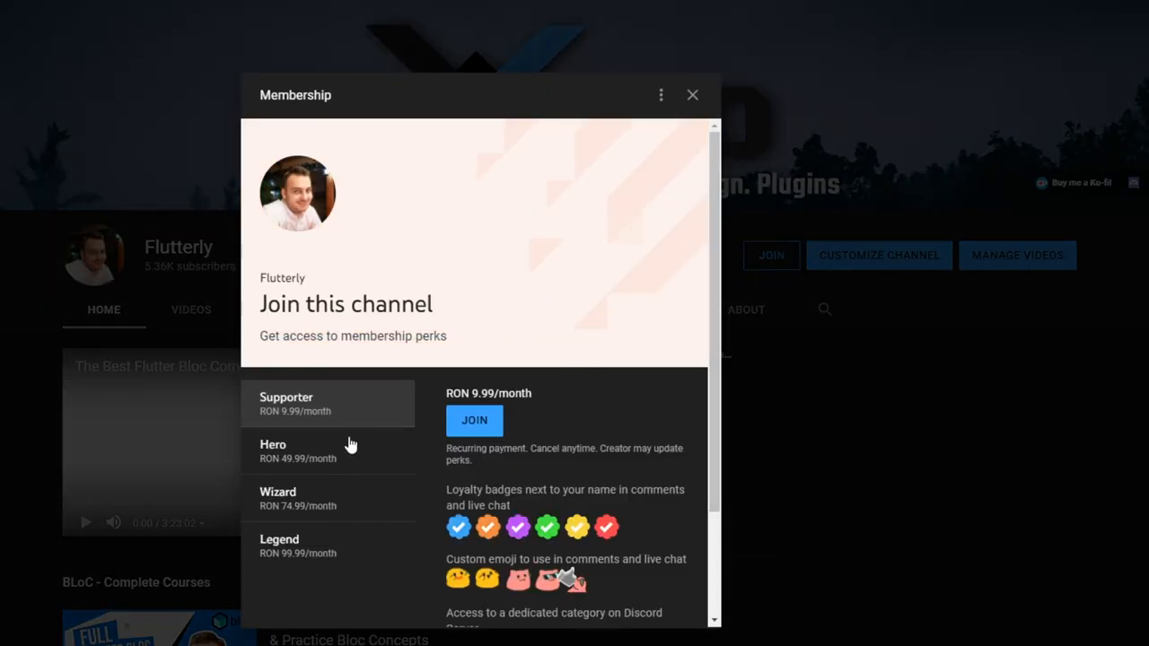